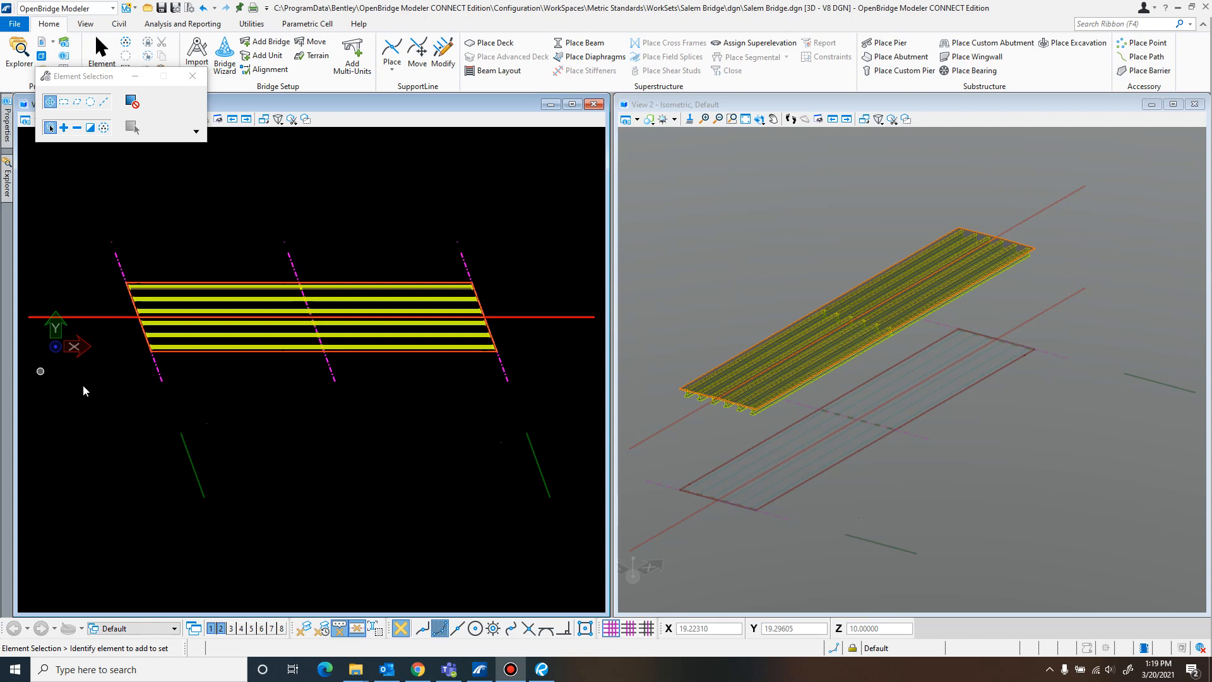
mouse_move(389, 425)
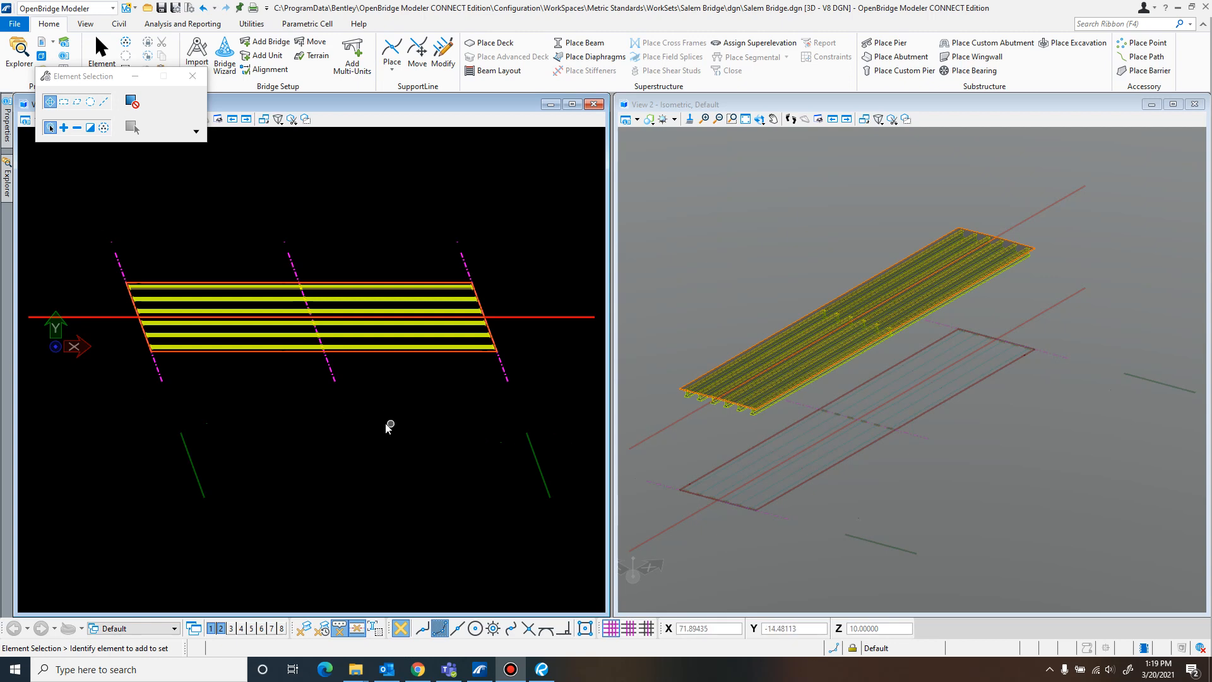
mouse_move(280, 423)
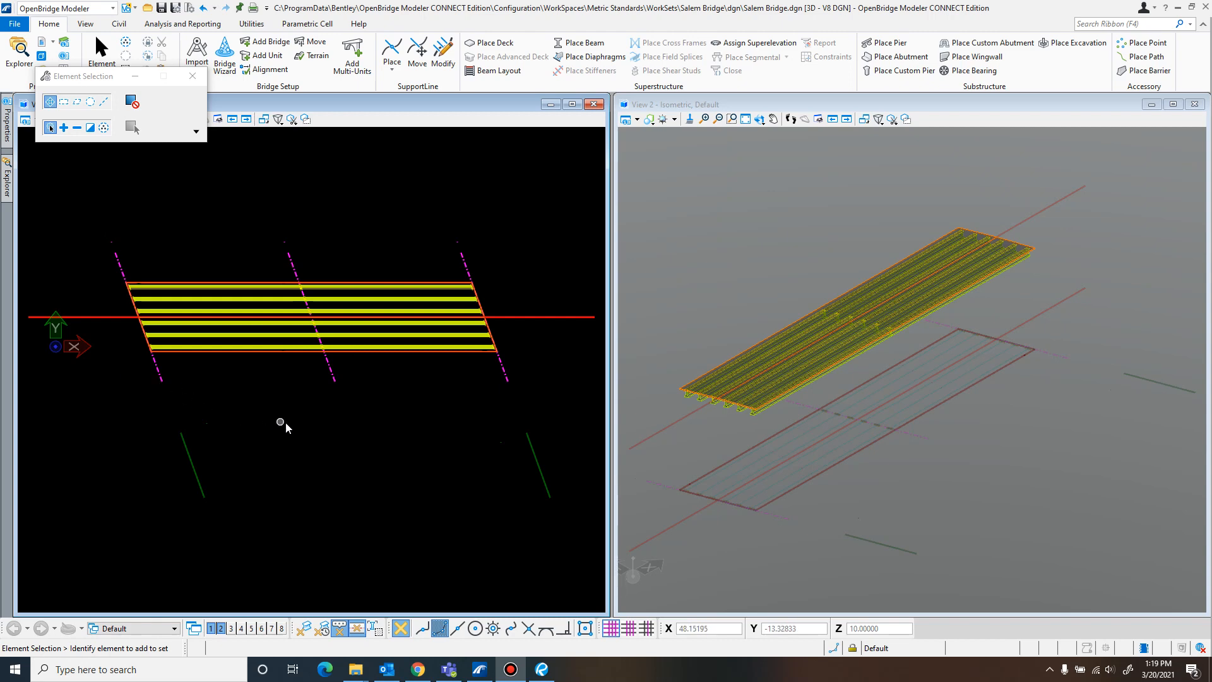
mouse_move(327, 433)
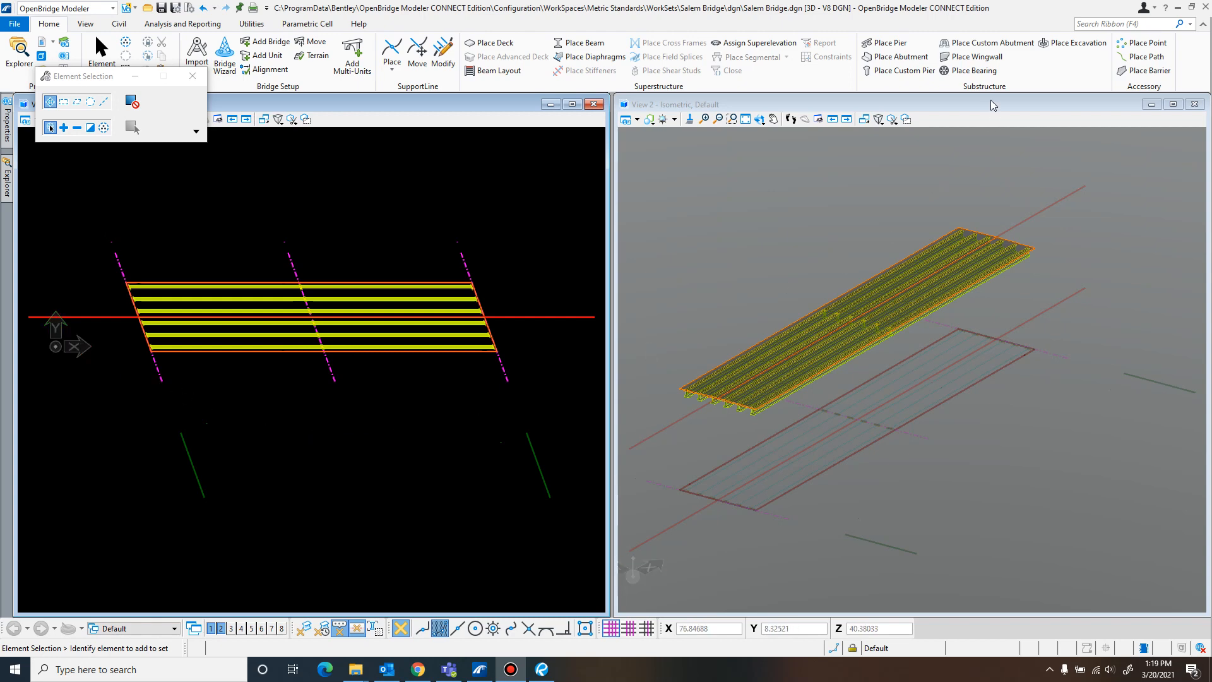
Start the Place Pier tool from the Substructure group to load its placement settings
click(889, 43)
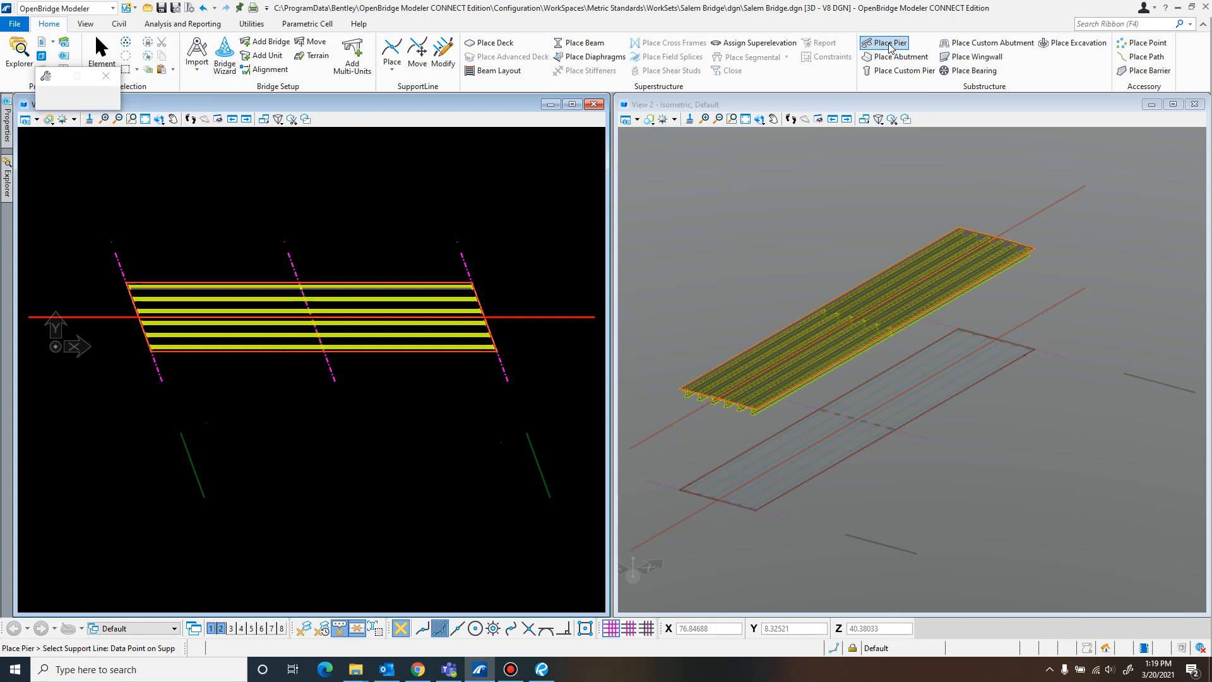
click(887, 43)
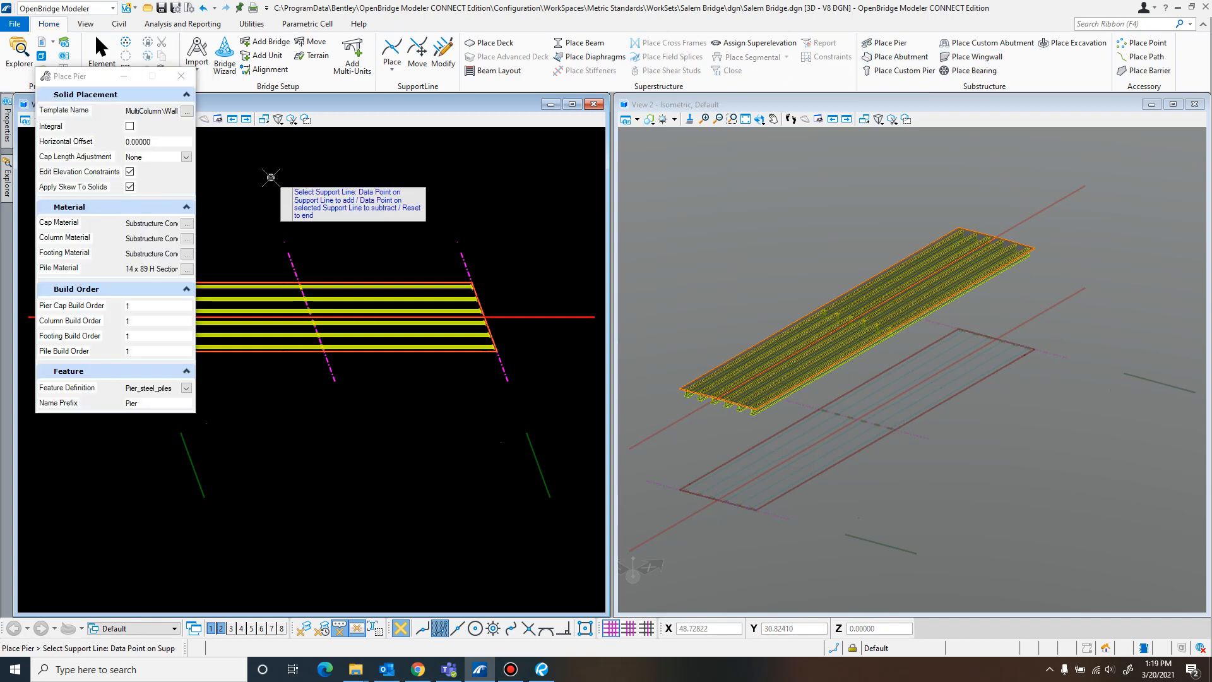
mouse_move(292, 182)
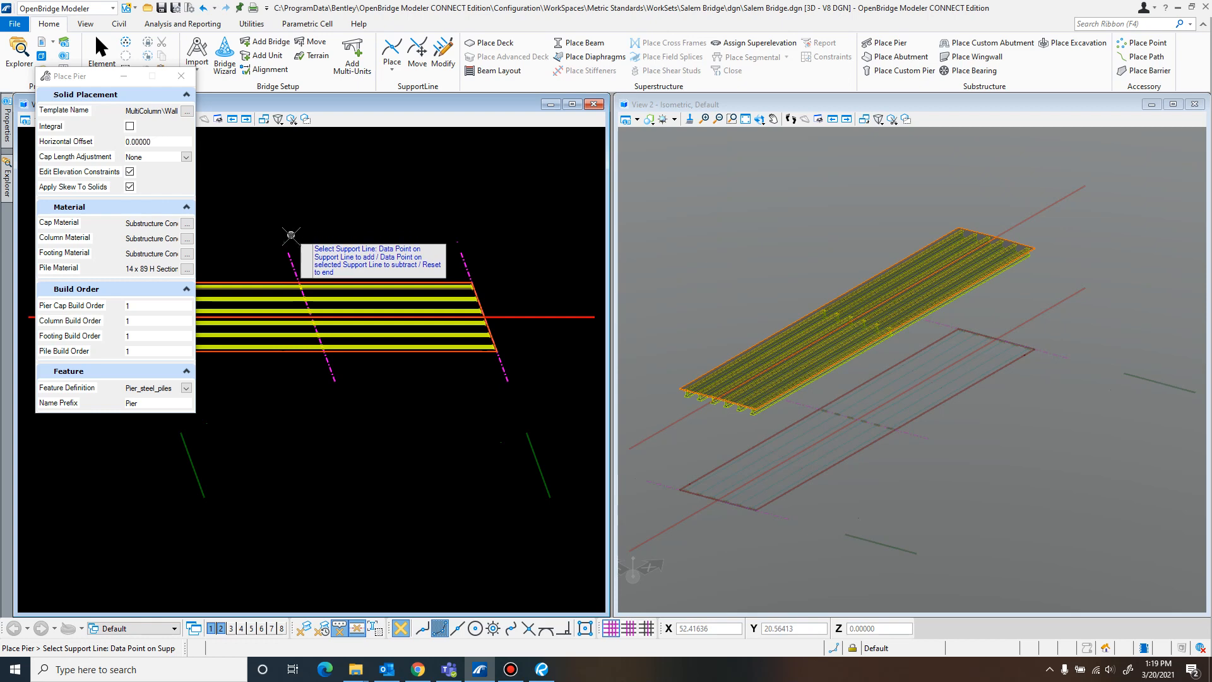
mouse_move(295, 220)
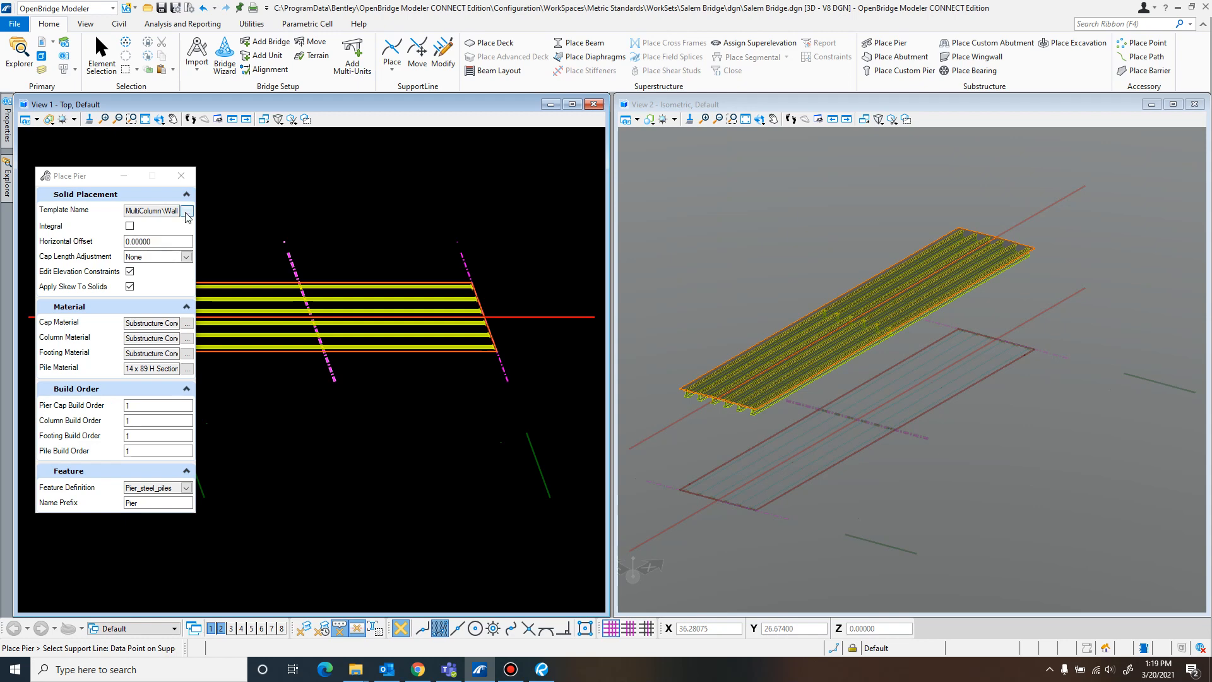
Browse the pier template library and preview the Pile Bent '1Lane - 4m' template
click(187, 211)
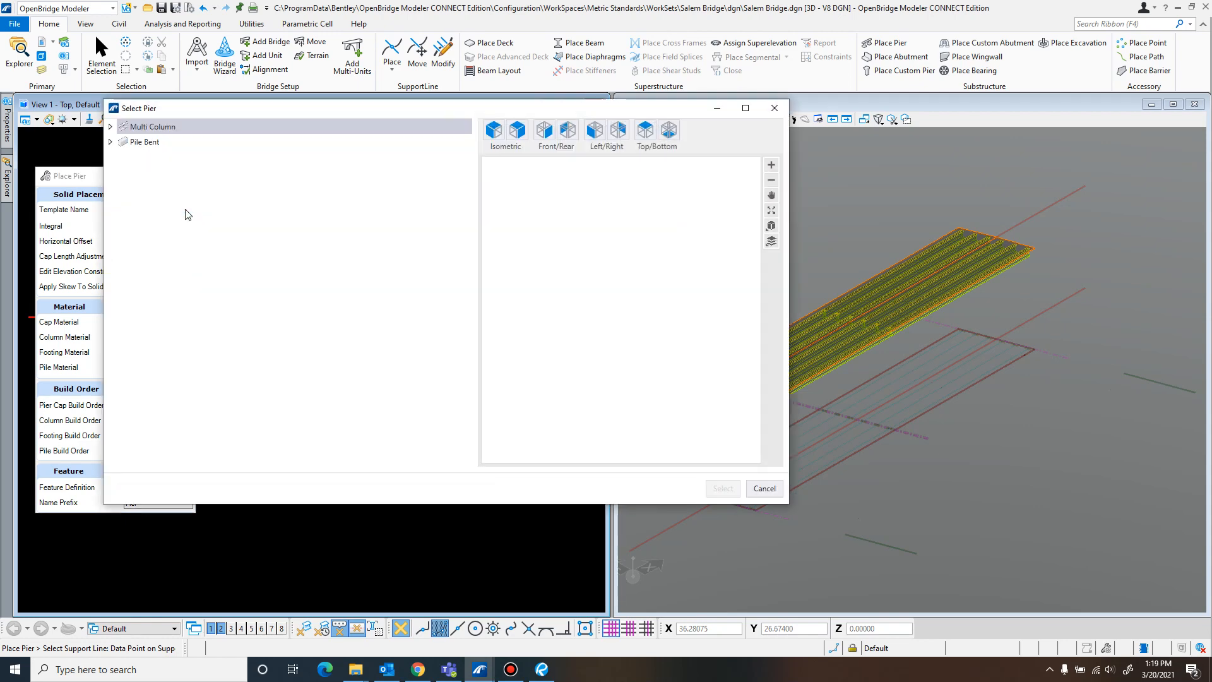
click(145, 143)
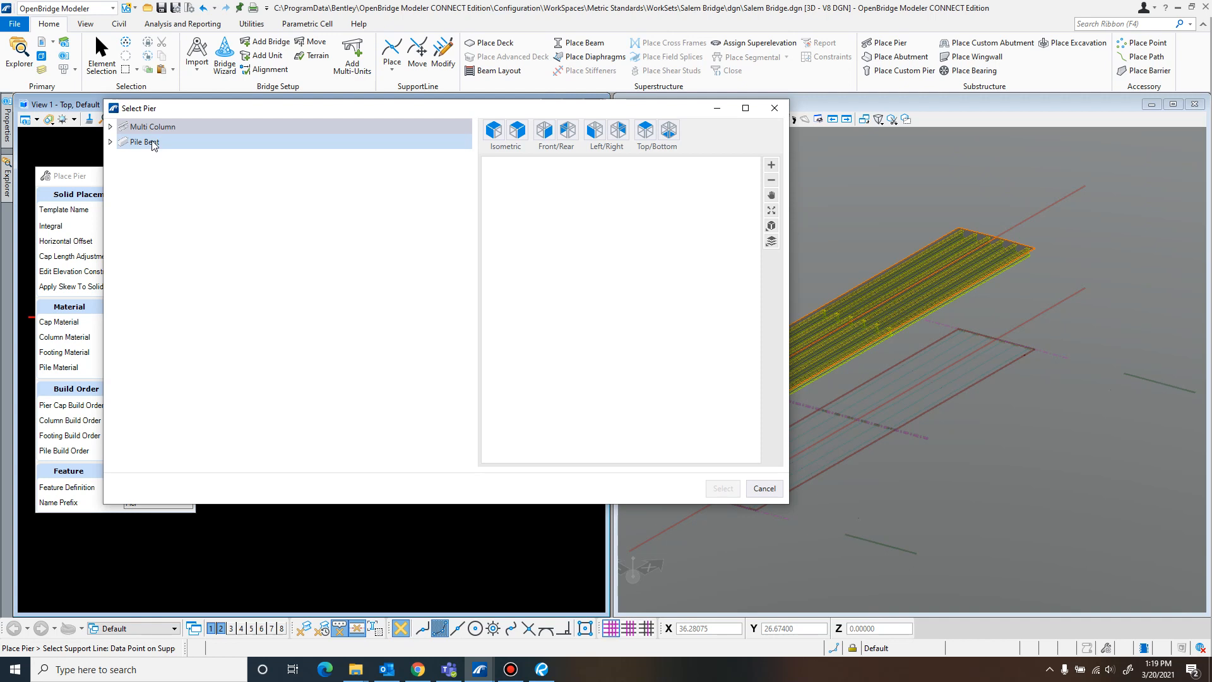
click(144, 141)
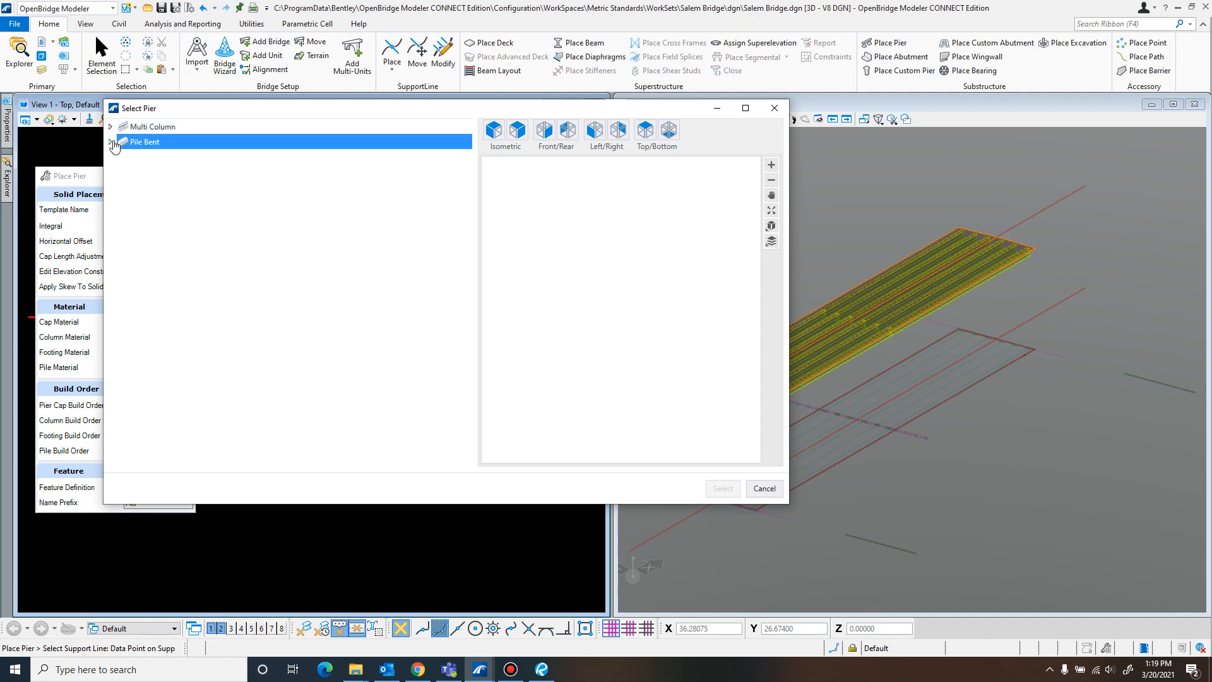
click(111, 141)
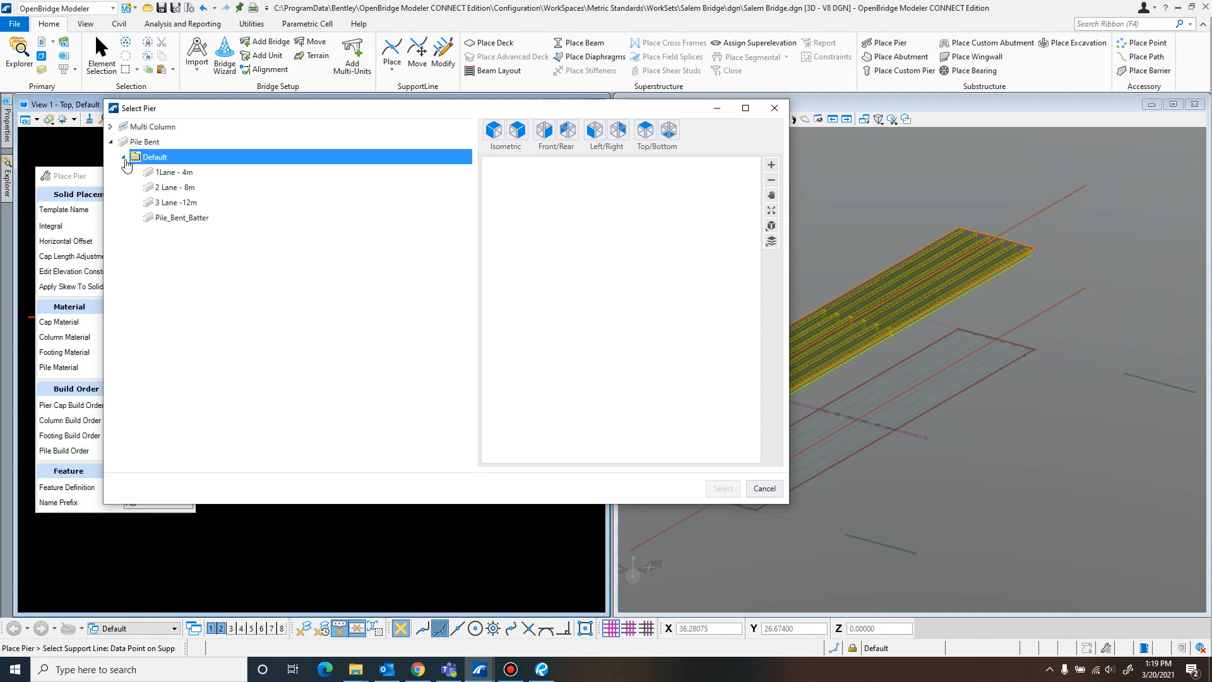
click(171, 171)
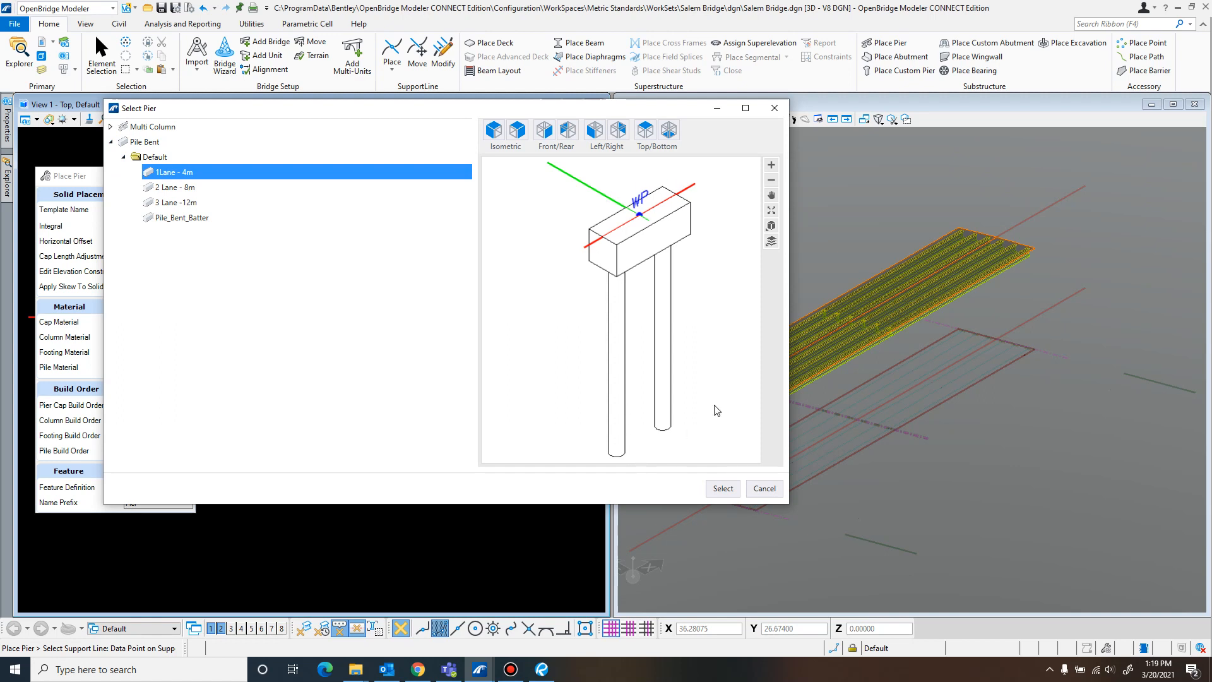
mouse_move(188, 230)
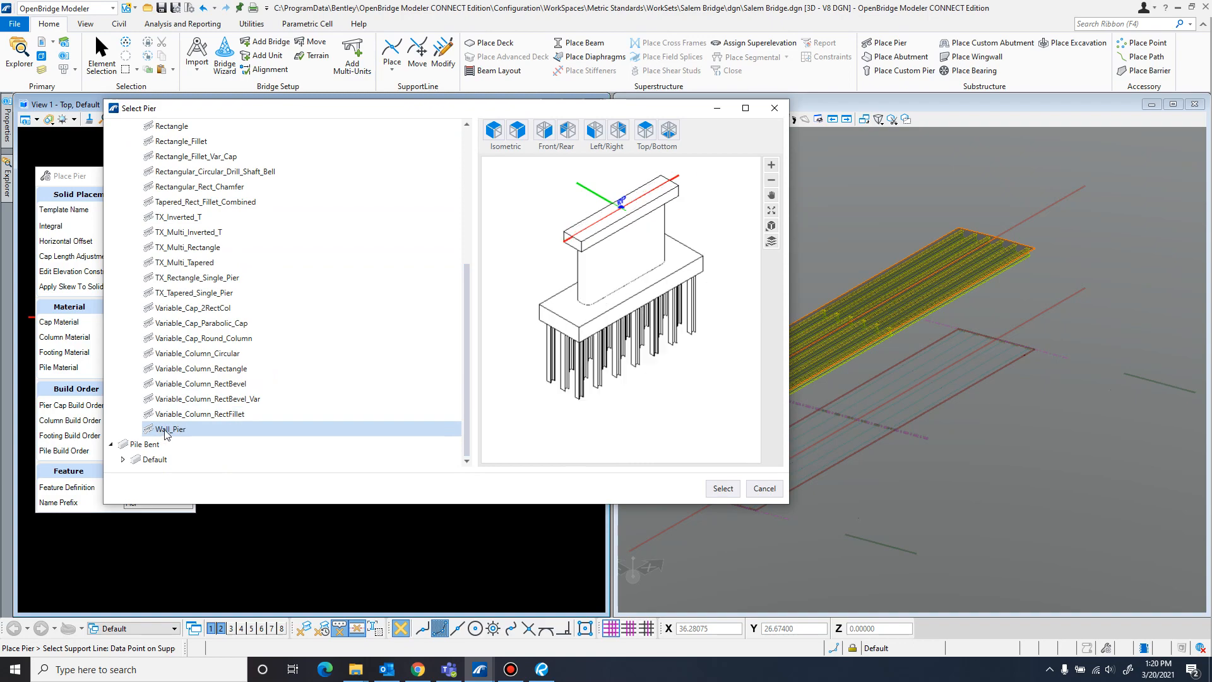
Choose the Wall_Pier template from the Multi Column category
click(168, 429)
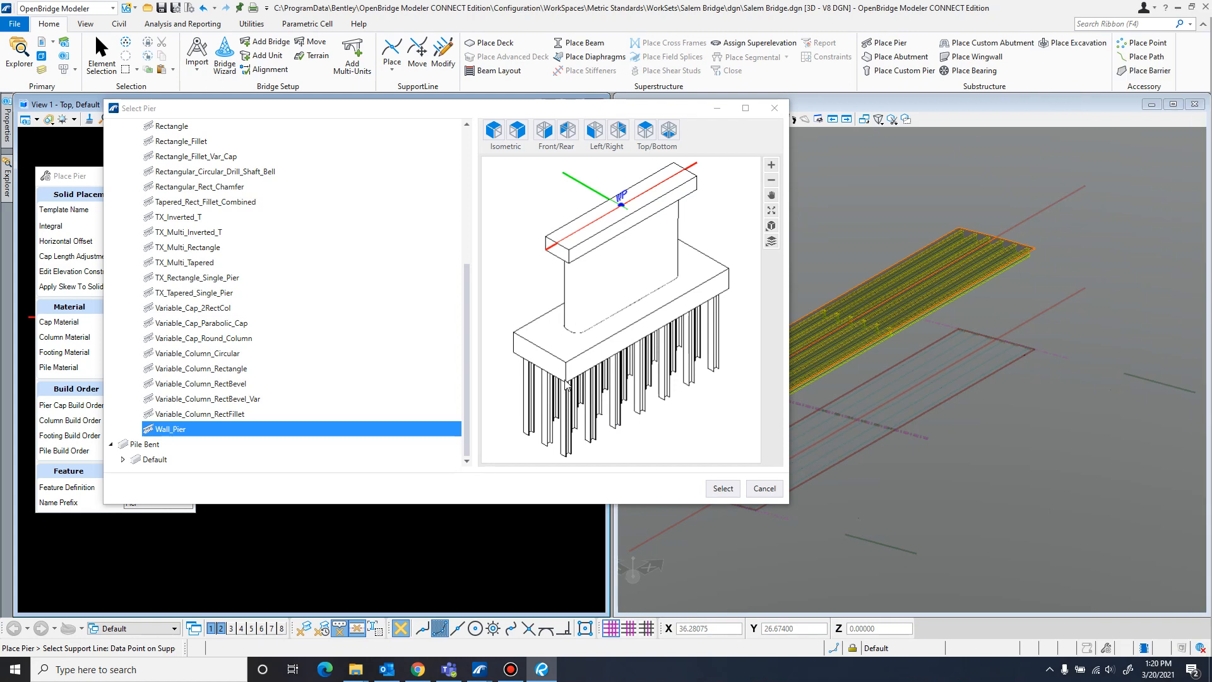
mouse_move(681, 225)
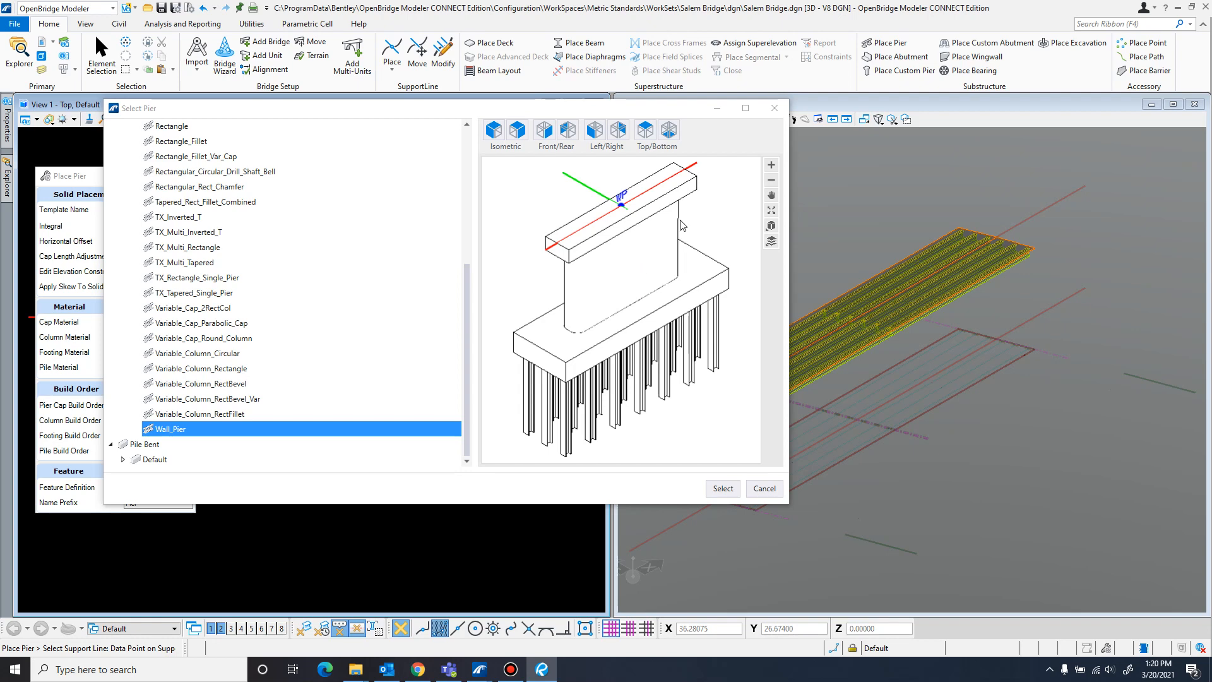
mouse_move(725, 247)
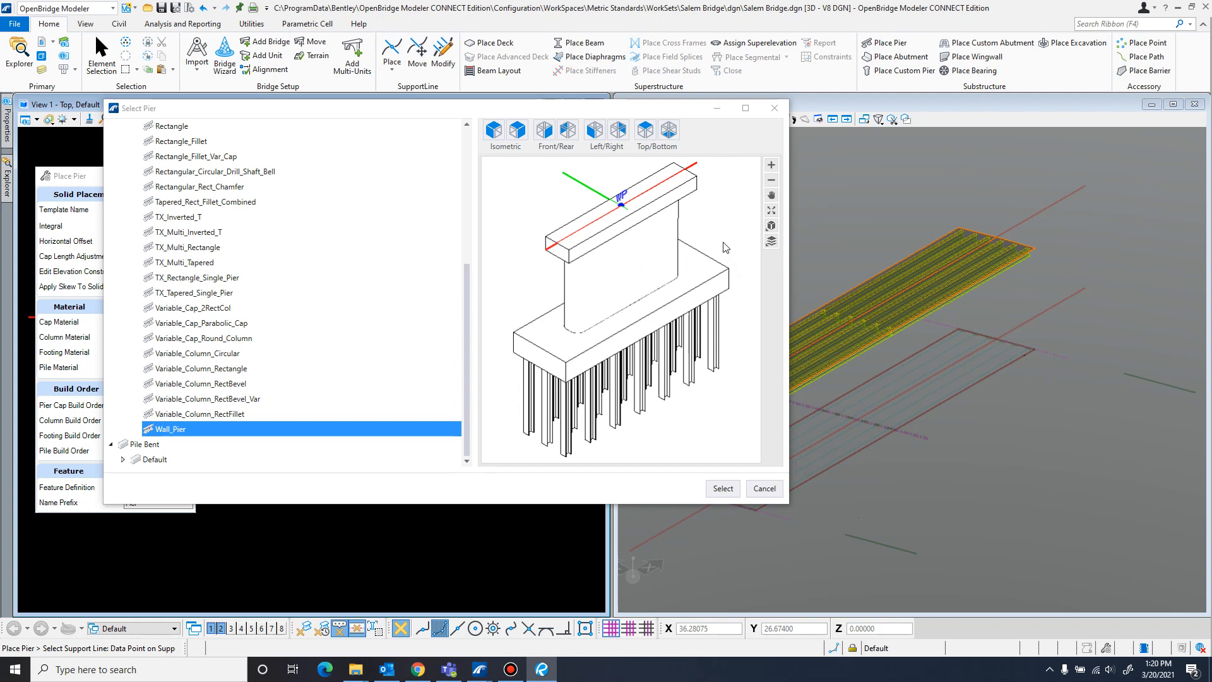
mouse_move(518, 319)
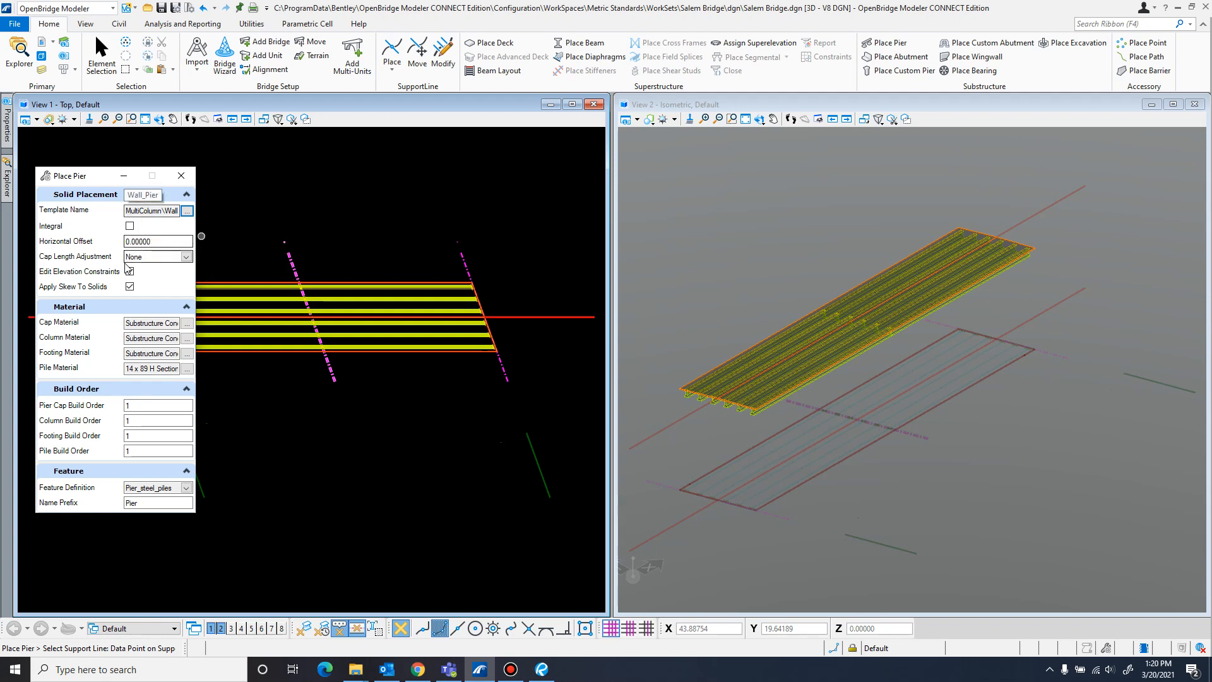
click(129, 271)
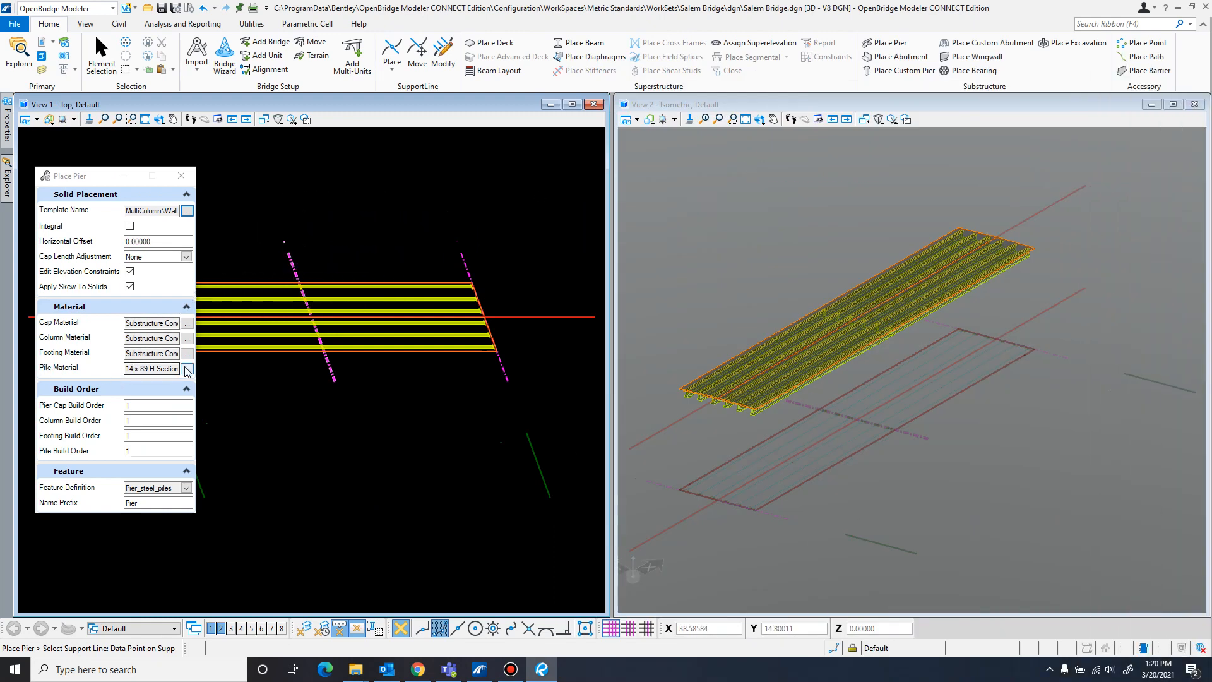
Set the pile material to 14 x 89 H Section Piles from the Steel library
click(186, 367)
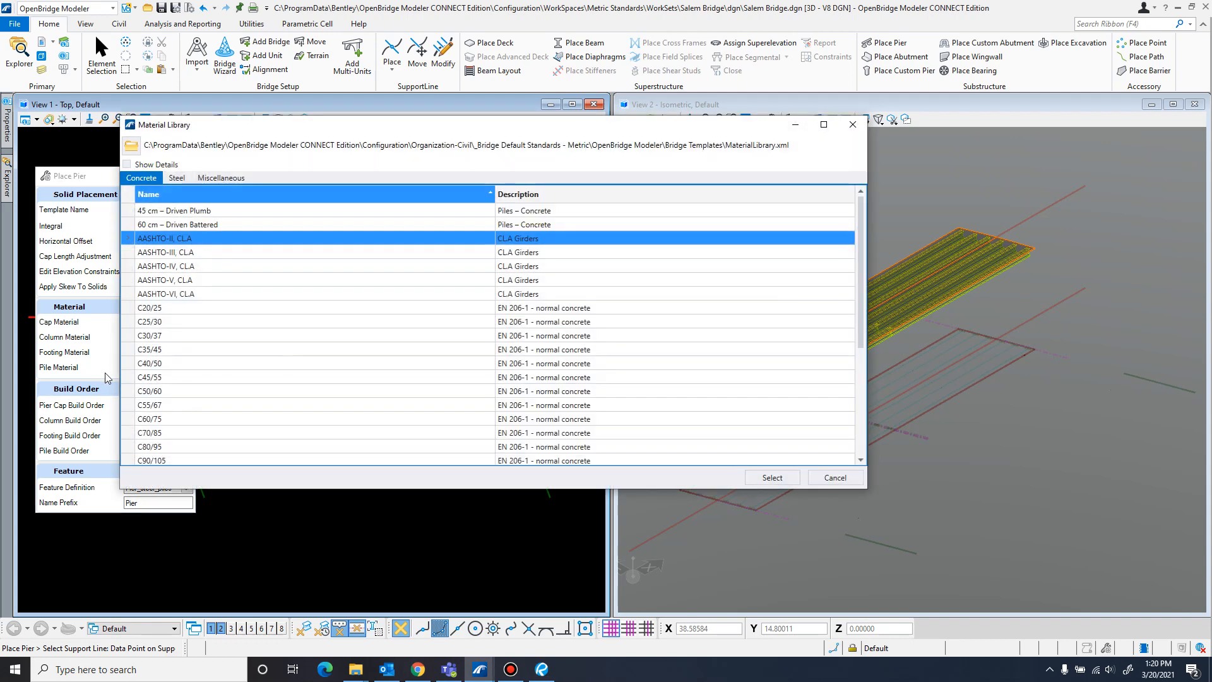
click(176, 178)
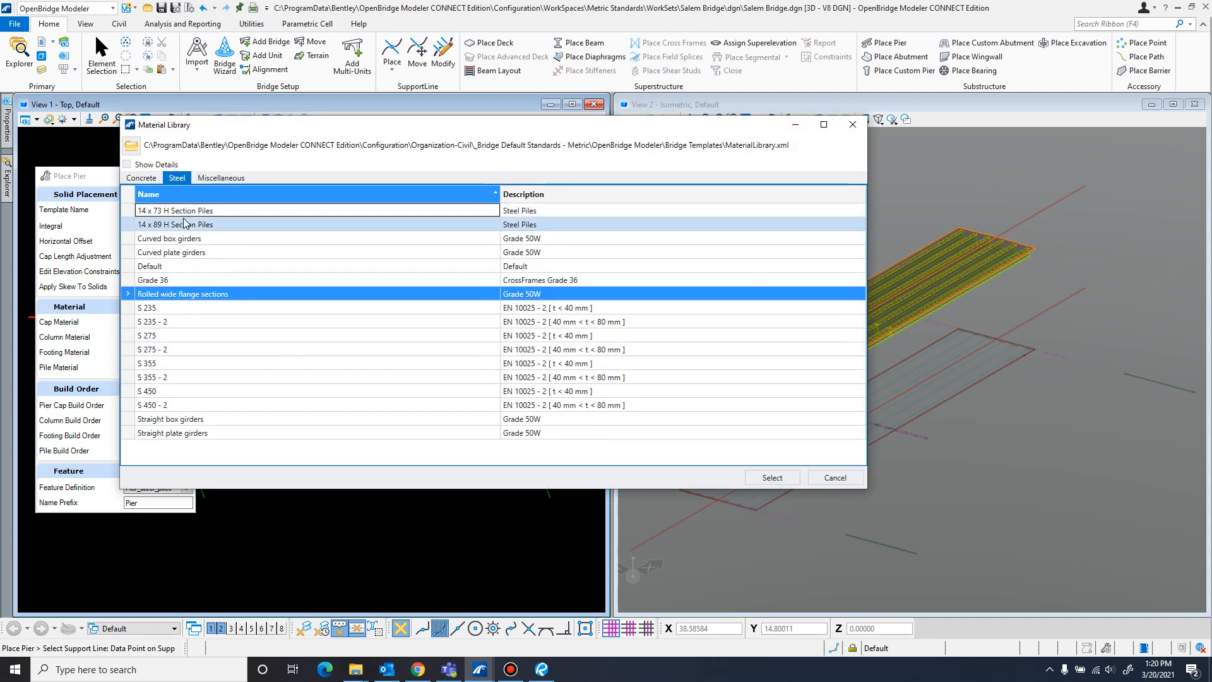
click(175, 224)
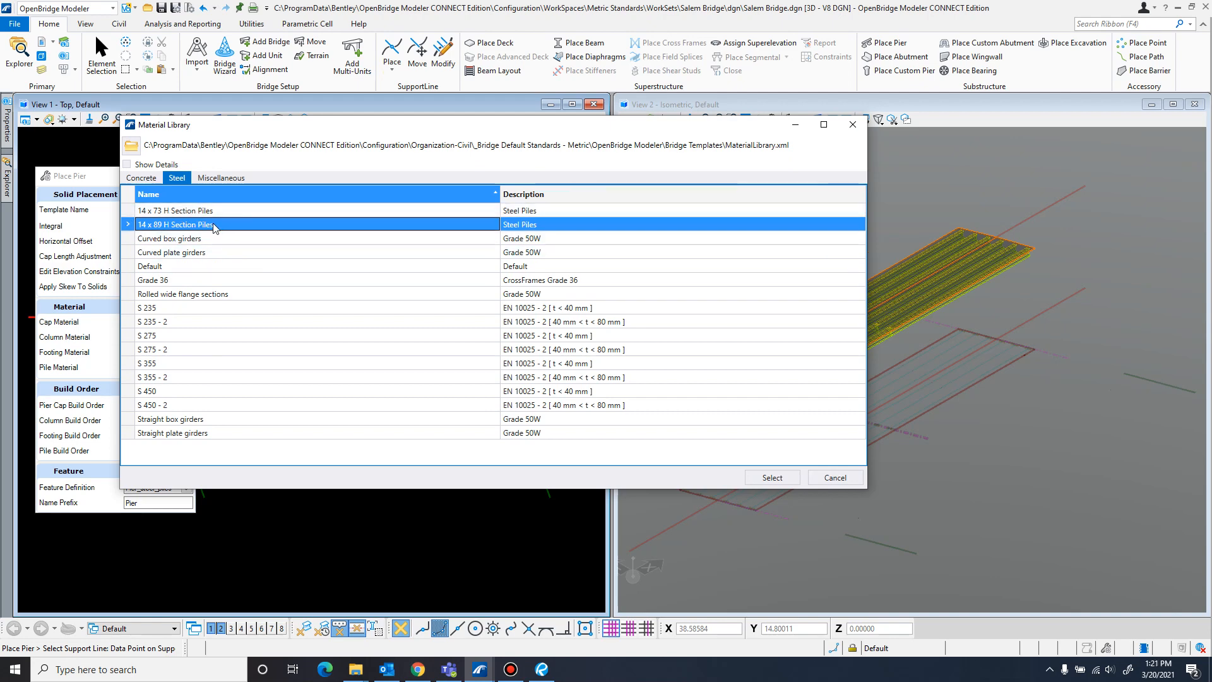
click(770, 477)
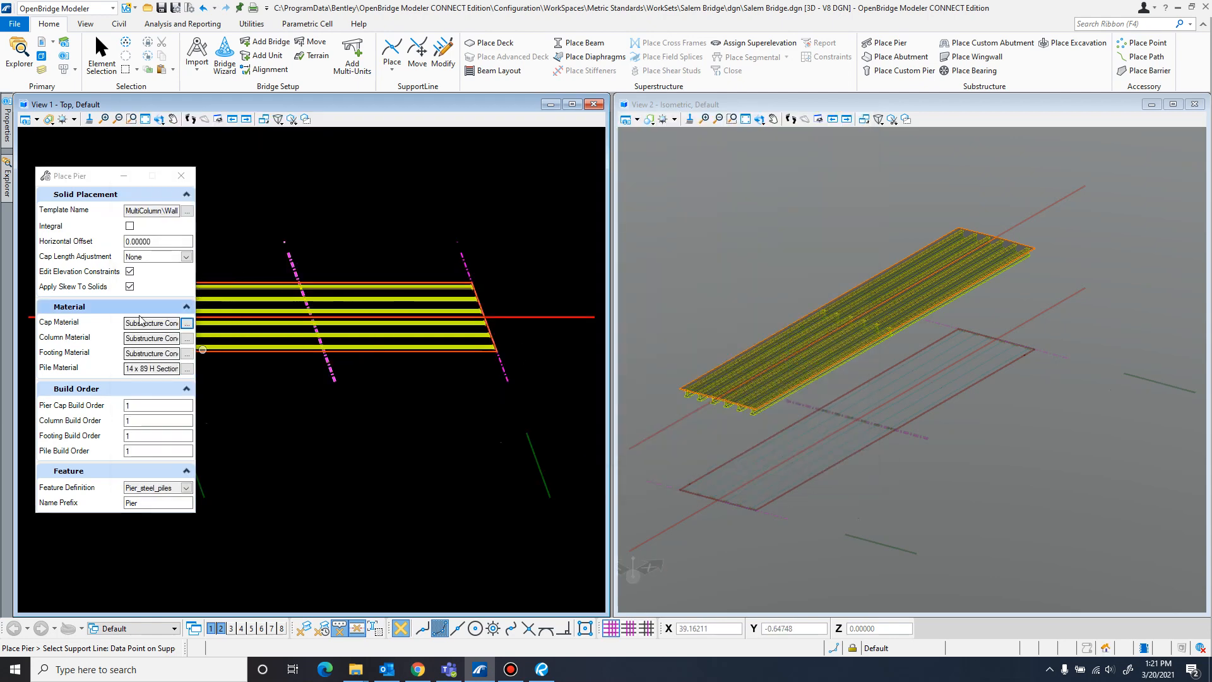
mouse_move(254, 373)
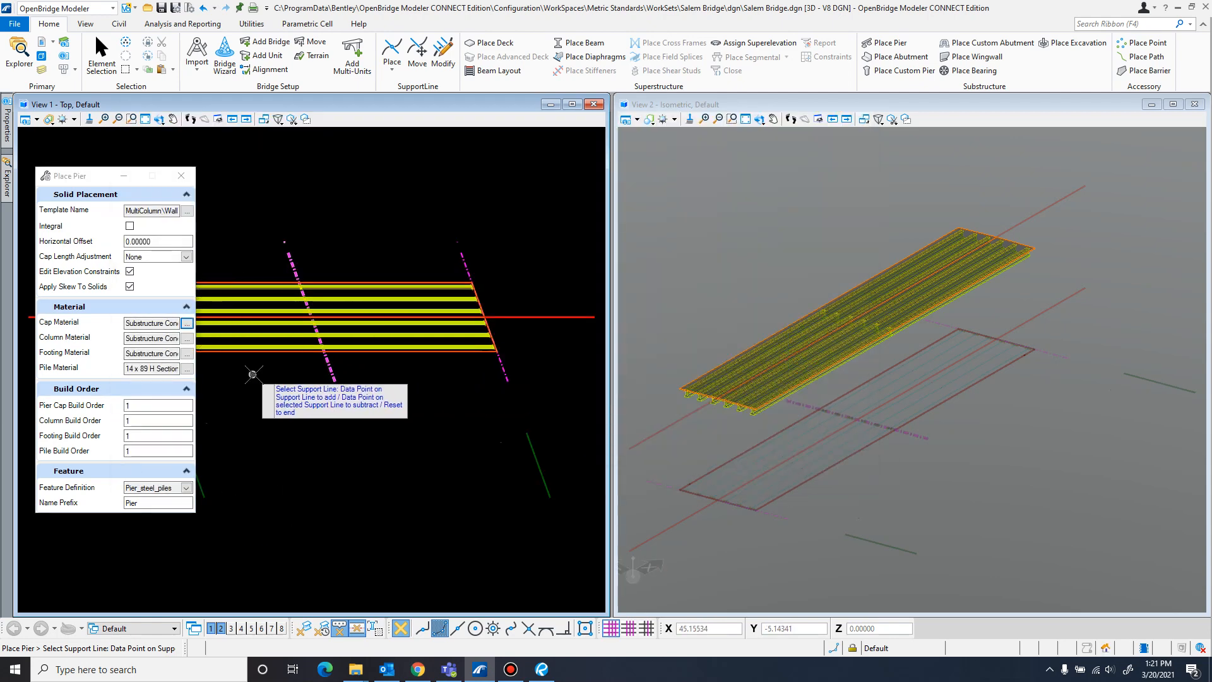
Pick the pier's support line and keep the cap positioned by vertical offset
click(254, 374)
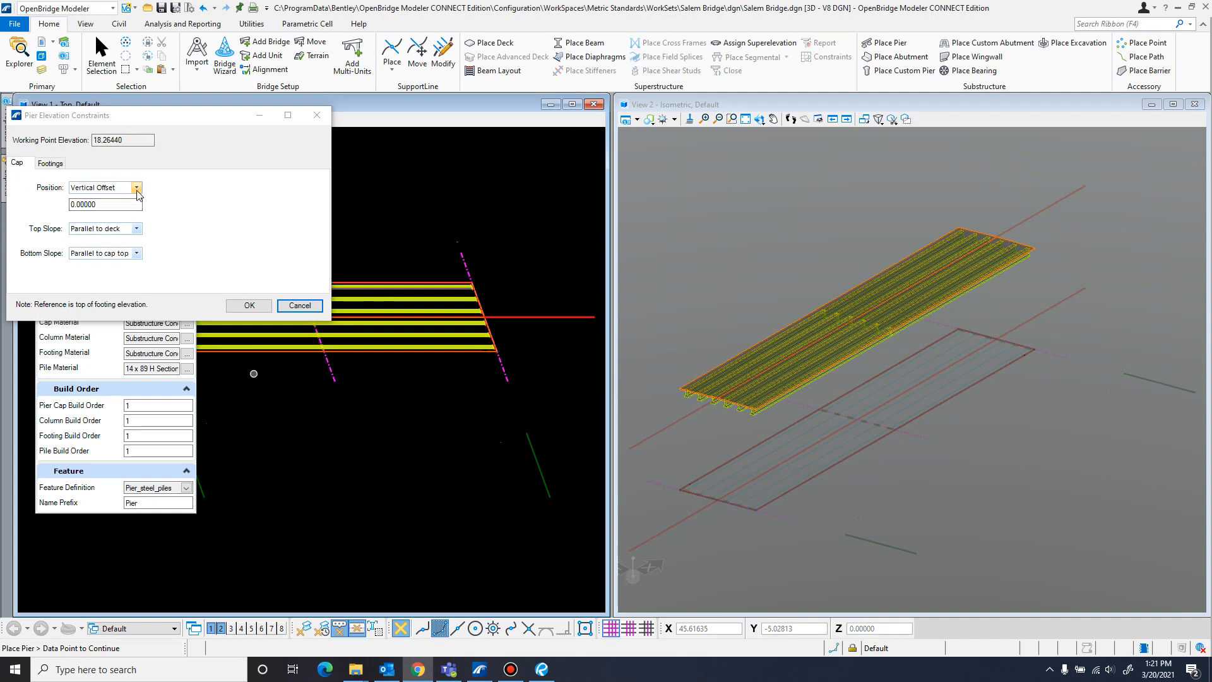
click(137, 187)
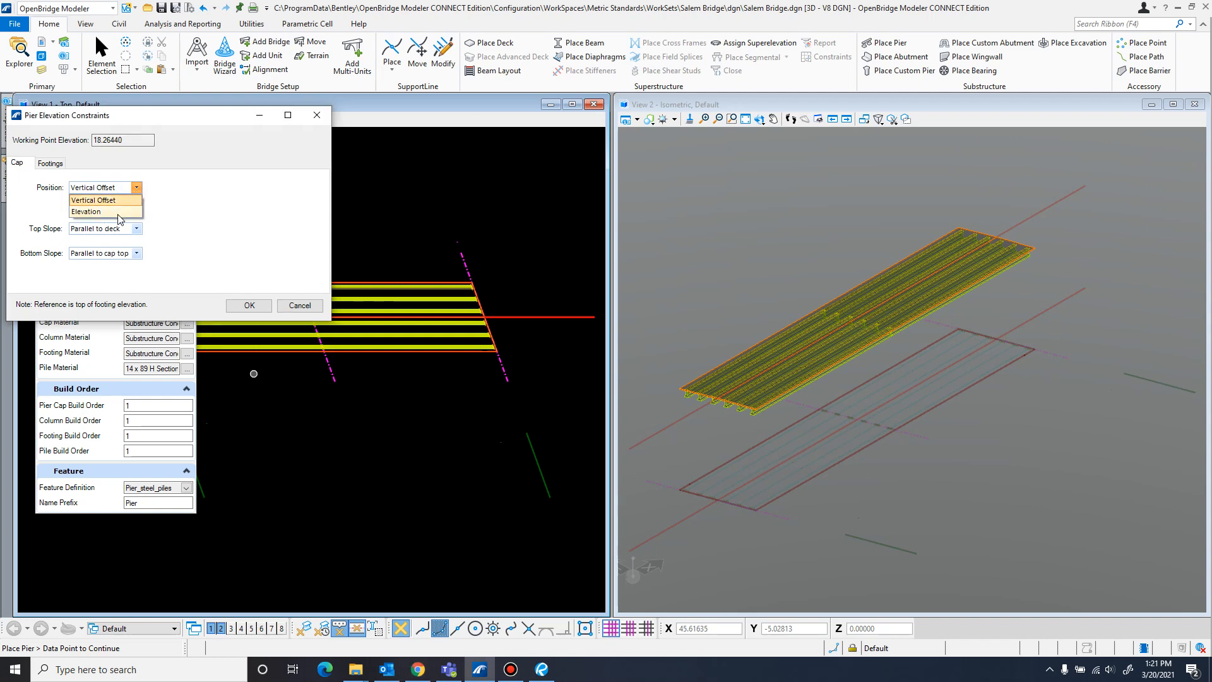
click(93, 199)
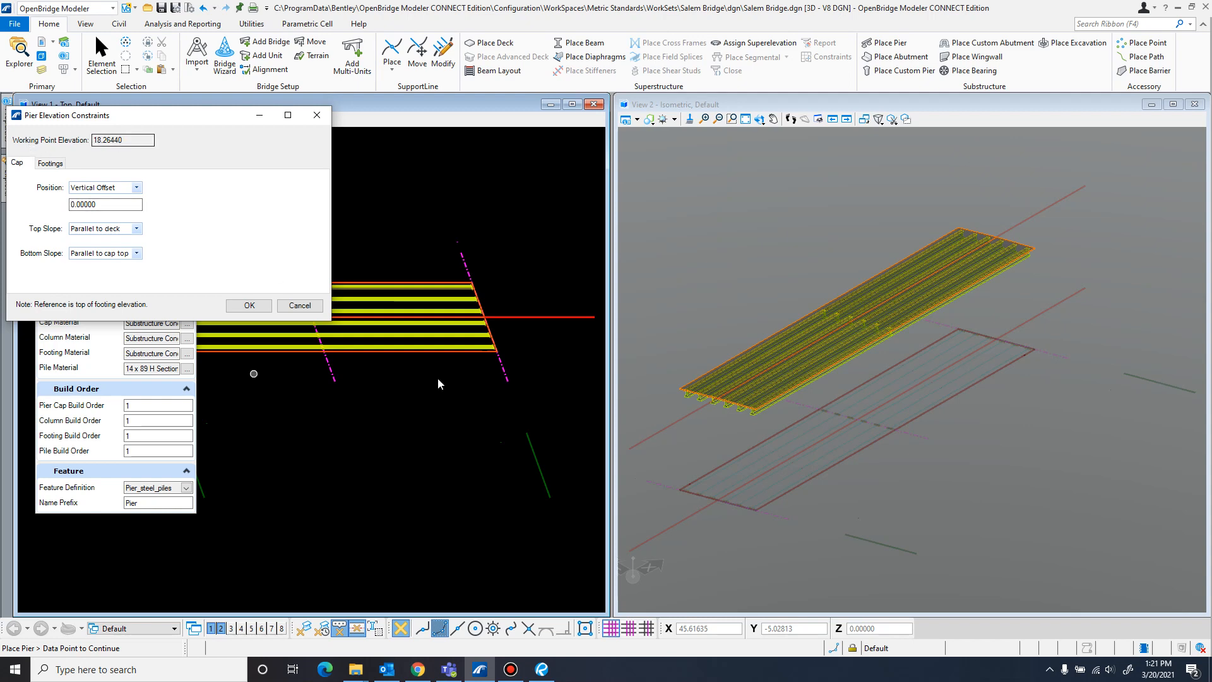
mouse_move(157, 252)
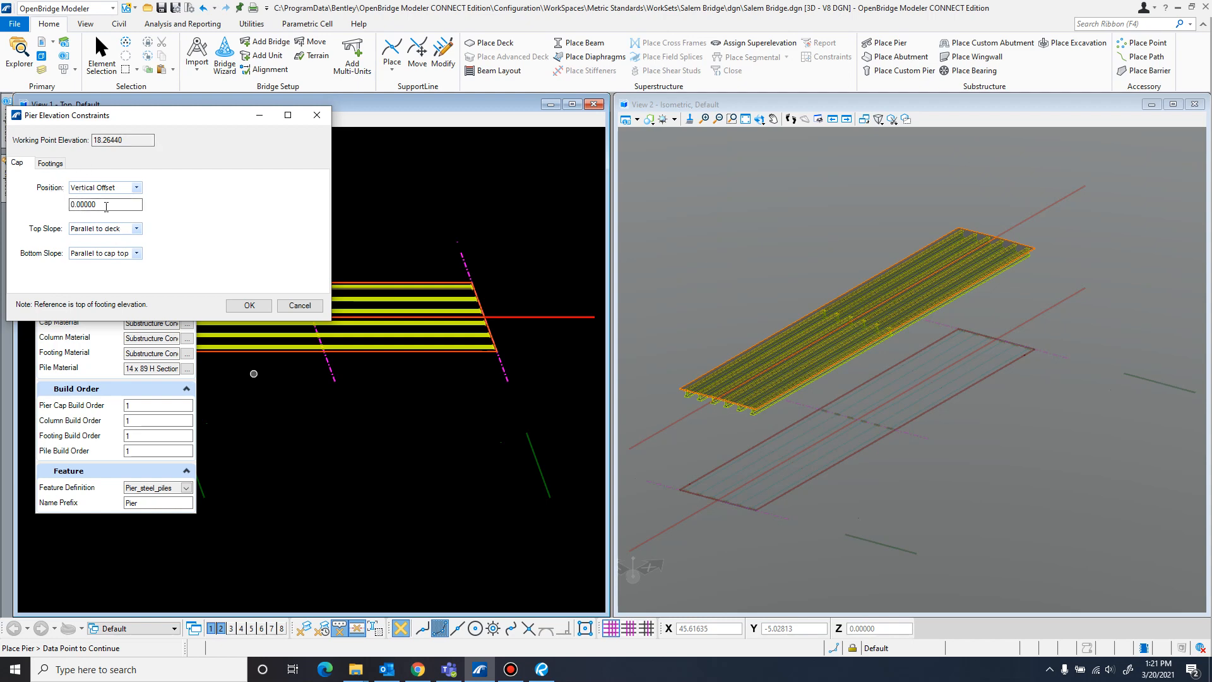
mouse_move(35, 231)
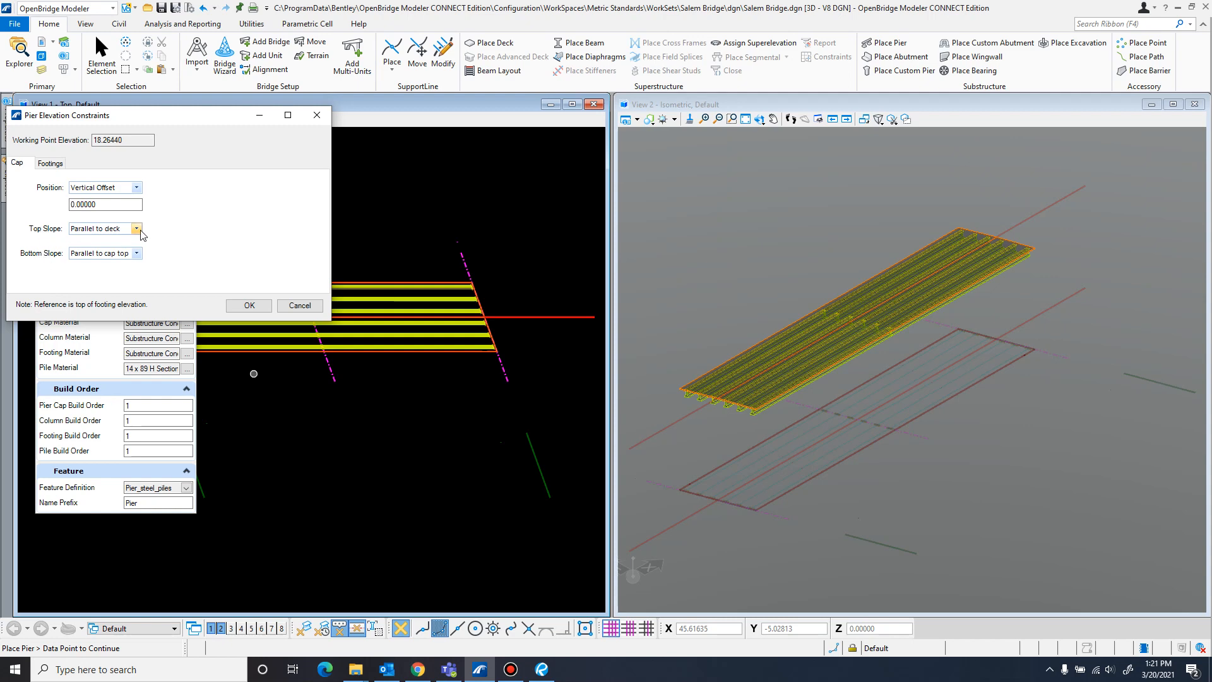
Set the cap bottom slope to Level in the elevation constraints
click(136, 229)
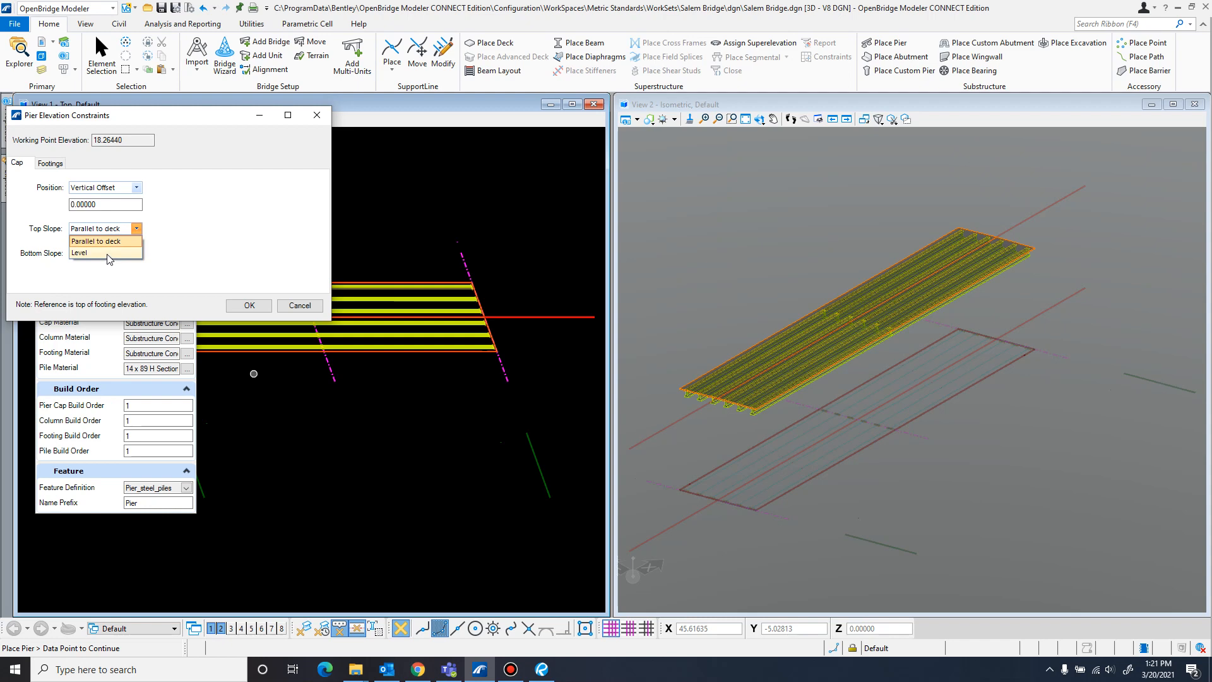
click(92, 240)
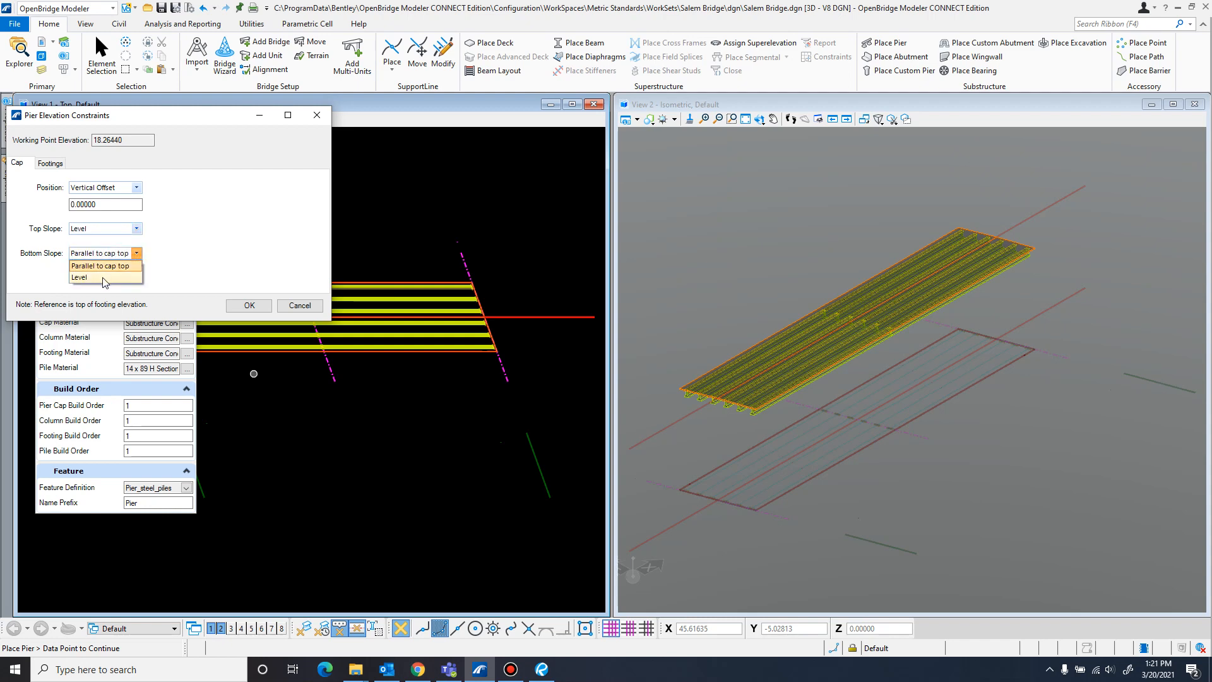
click(81, 276)
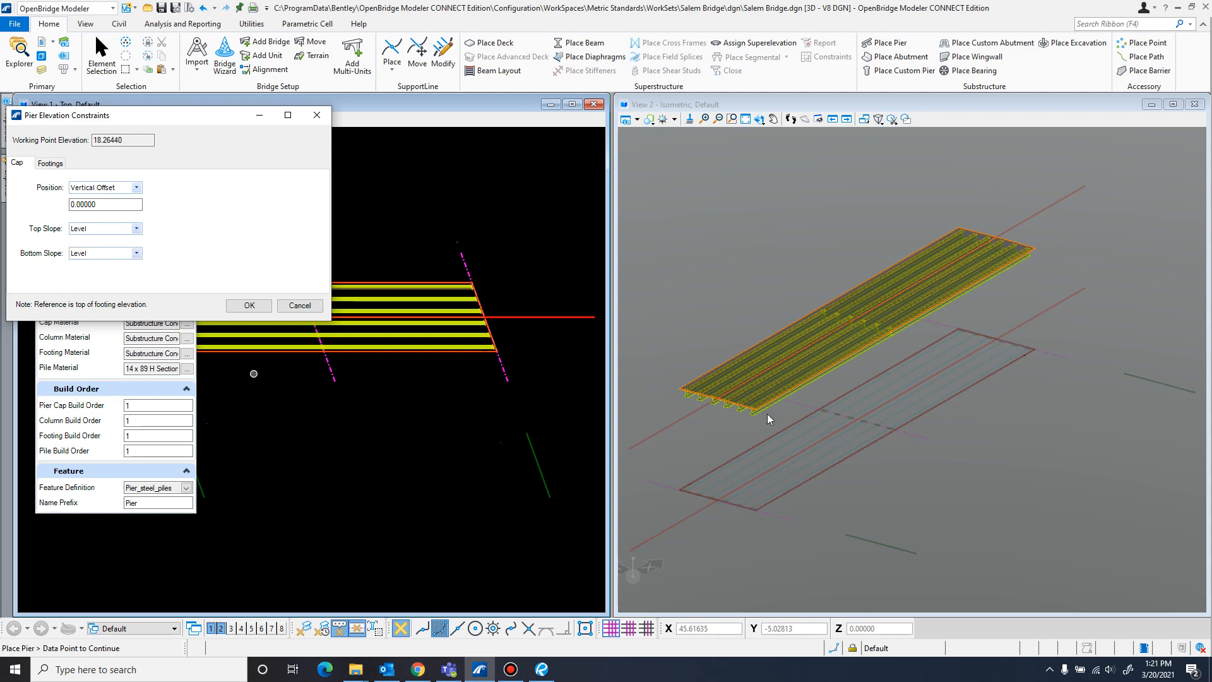
mouse_move(740, 418)
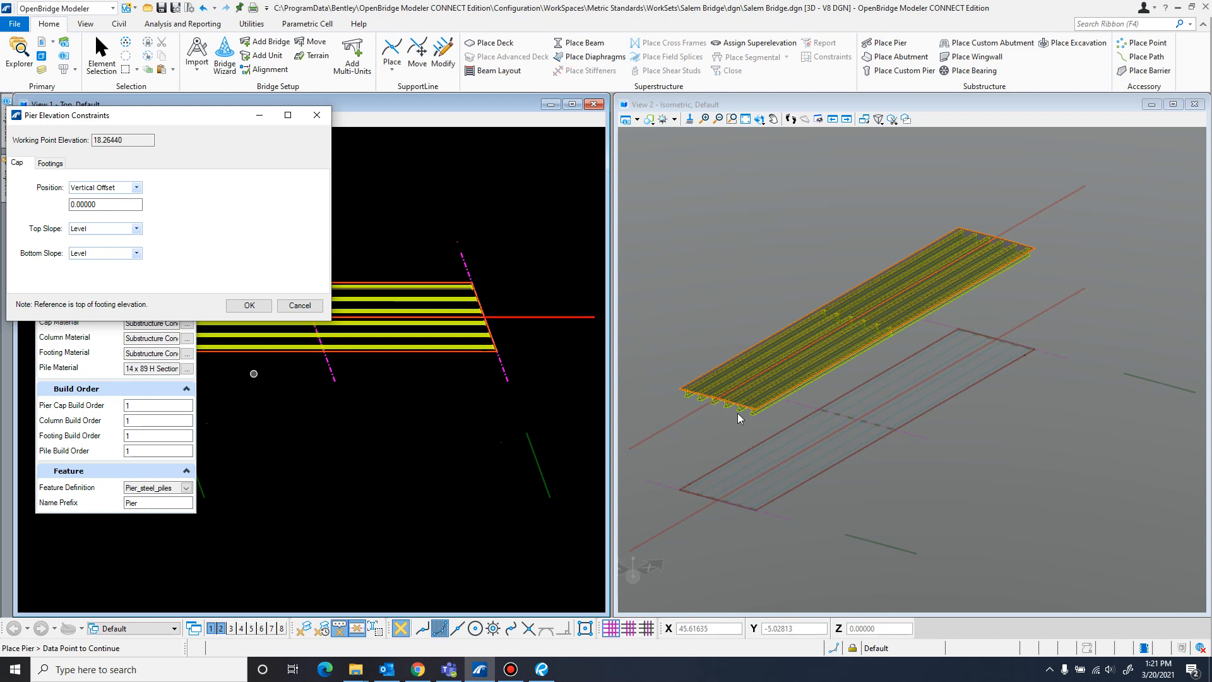
mouse_move(651, 324)
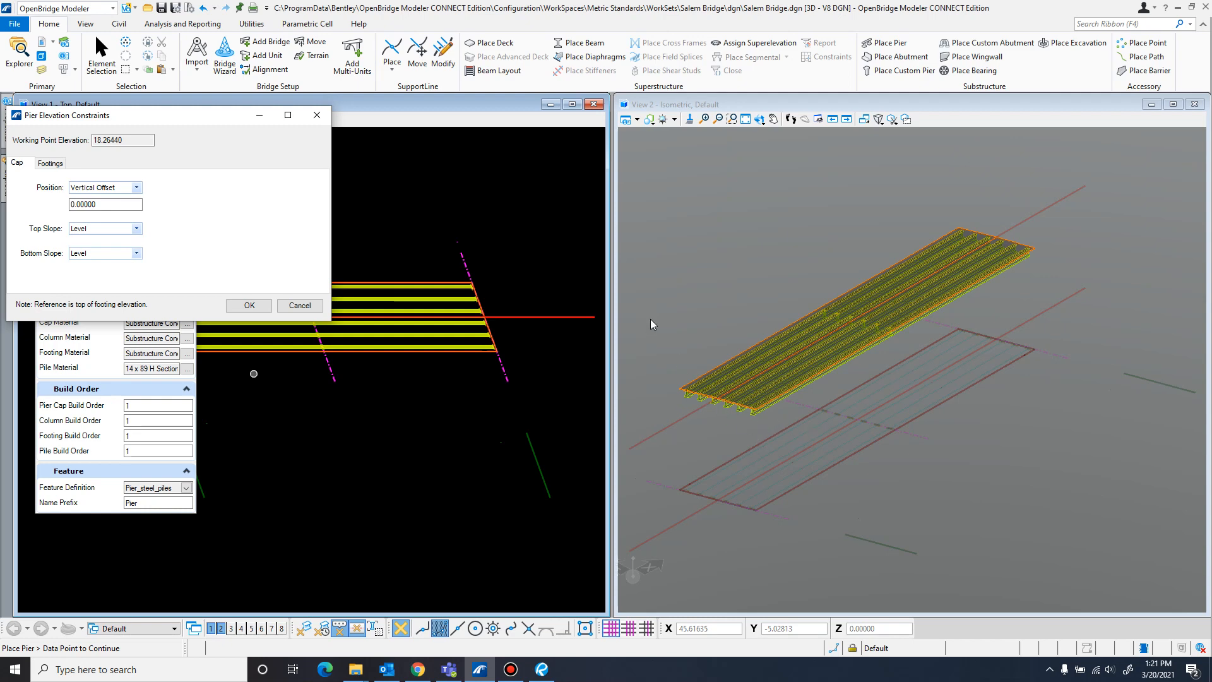
mouse_move(650, 318)
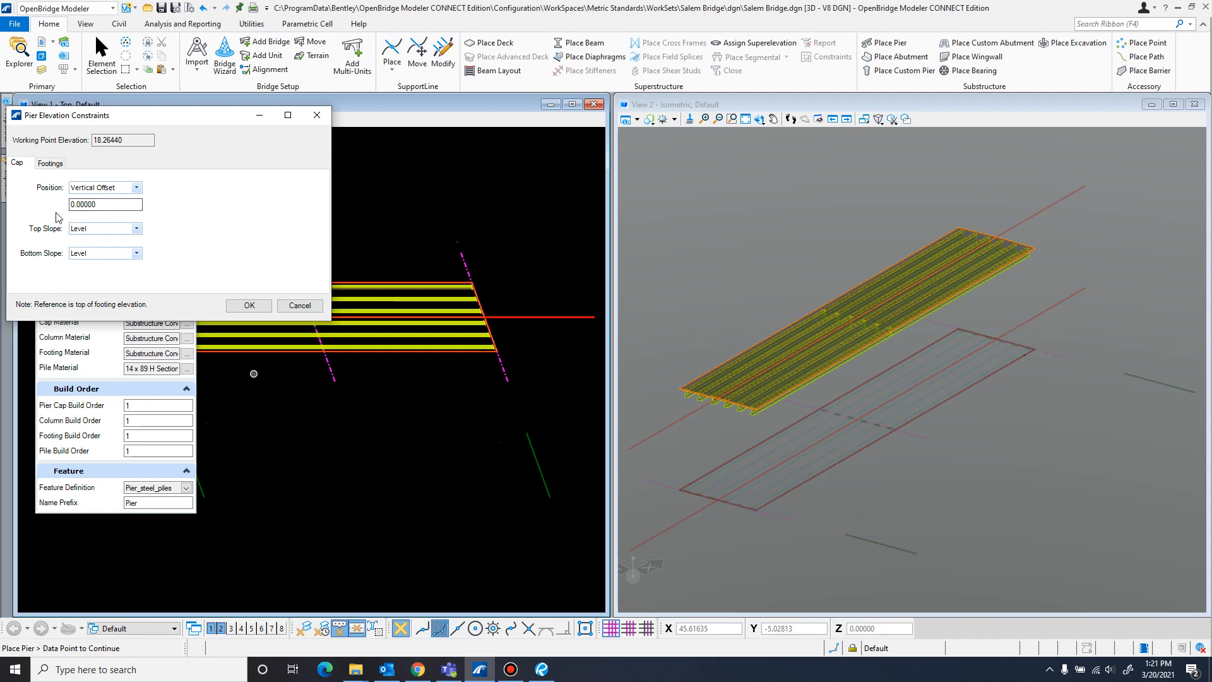
Keep the footing elevation mode From DTM with Constrained checked
click(50, 163)
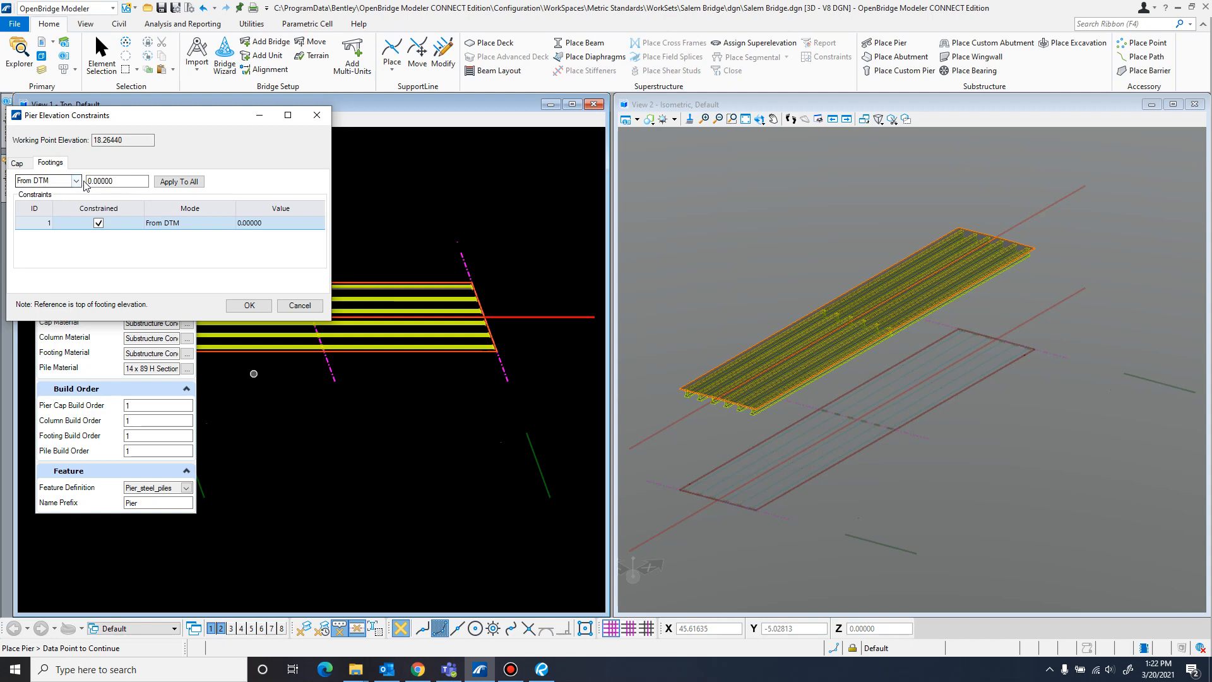
click(116, 181)
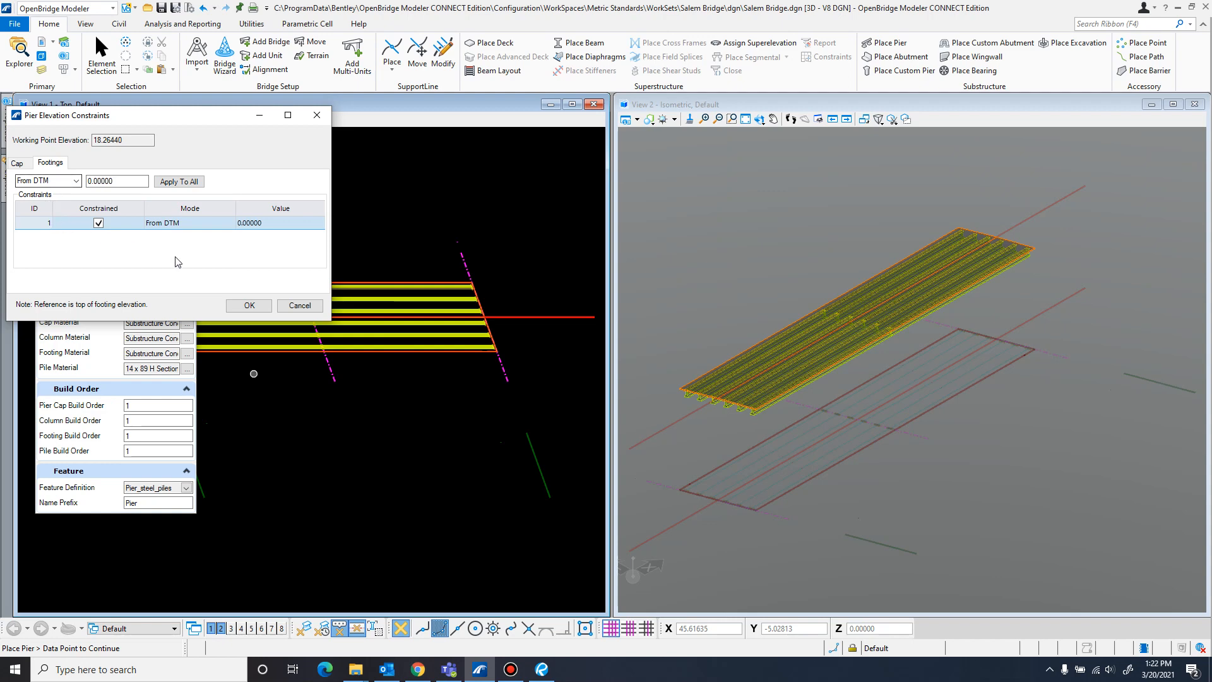
click(99, 222)
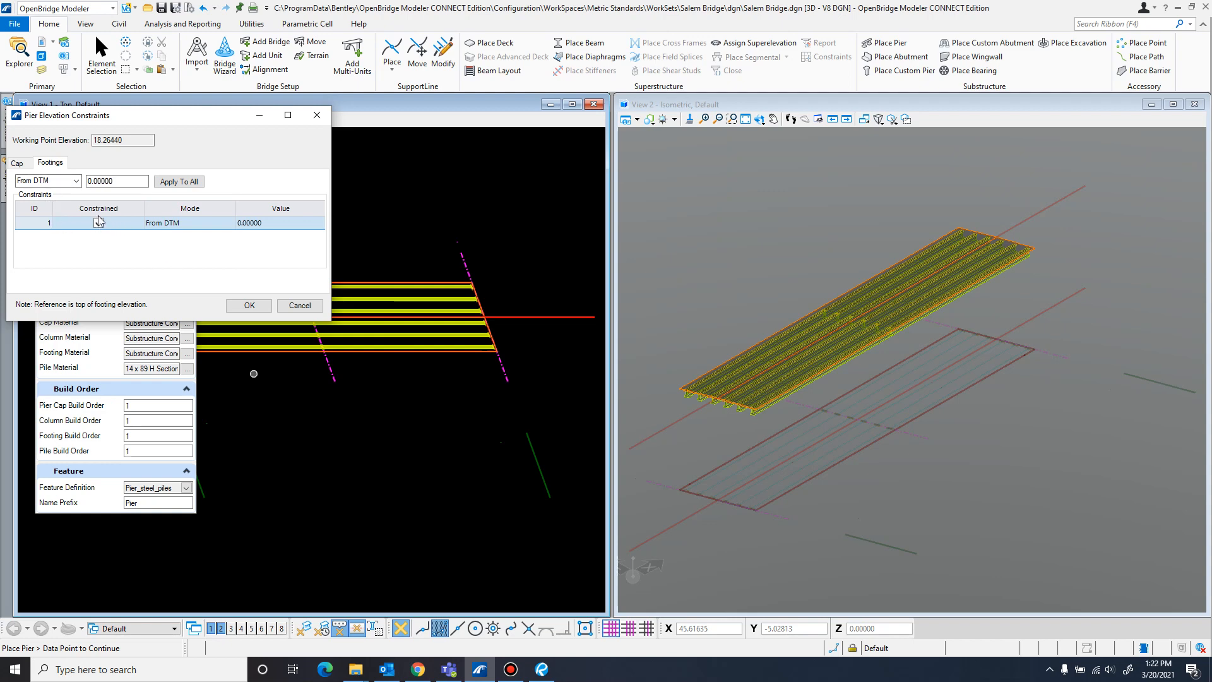
click(97, 224)
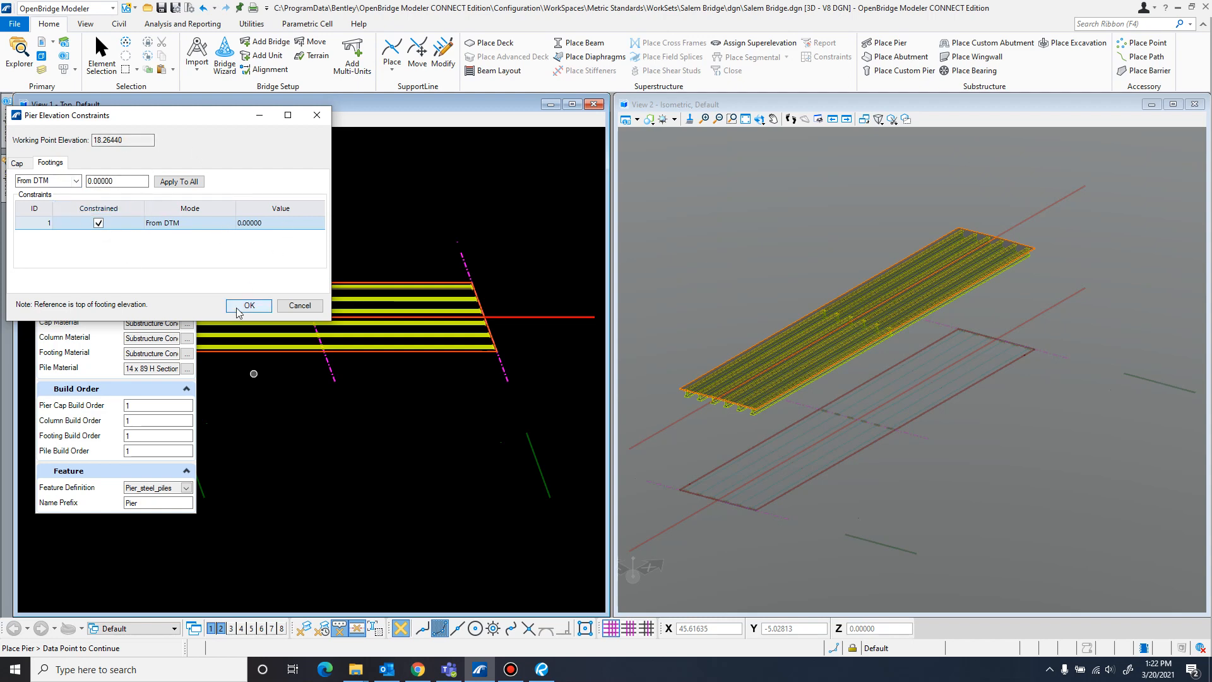
Accept the elevation constraints and place the wall pier at the support line
click(249, 304)
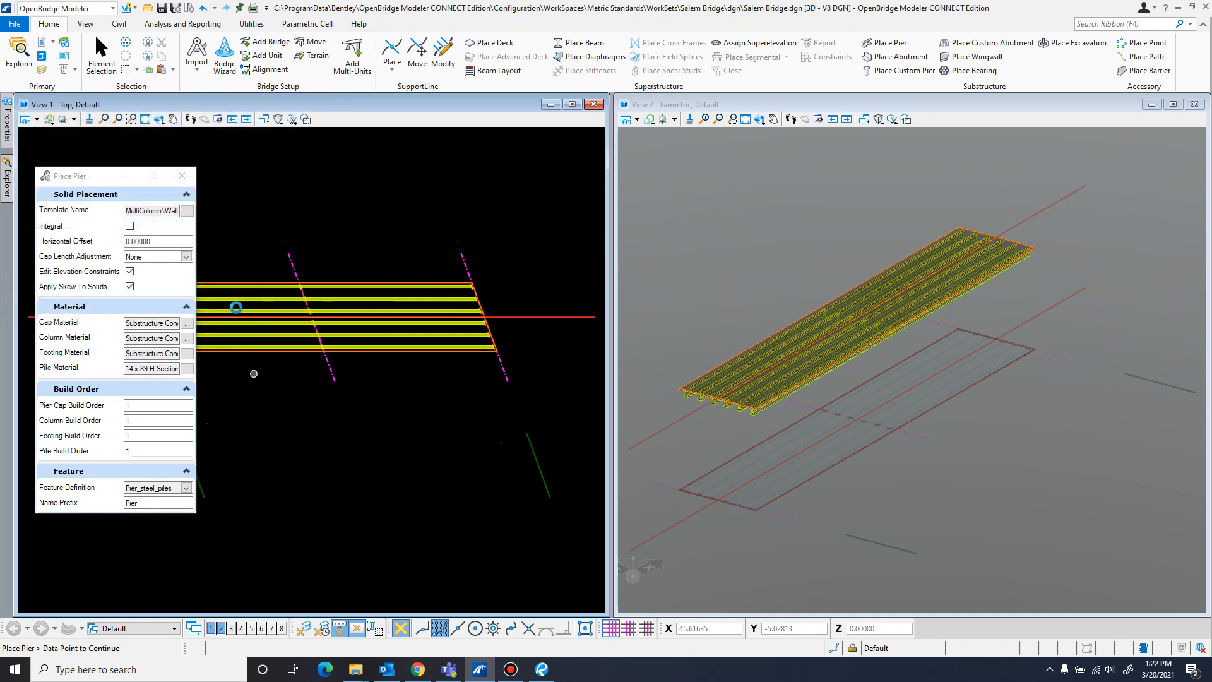
click(237, 306)
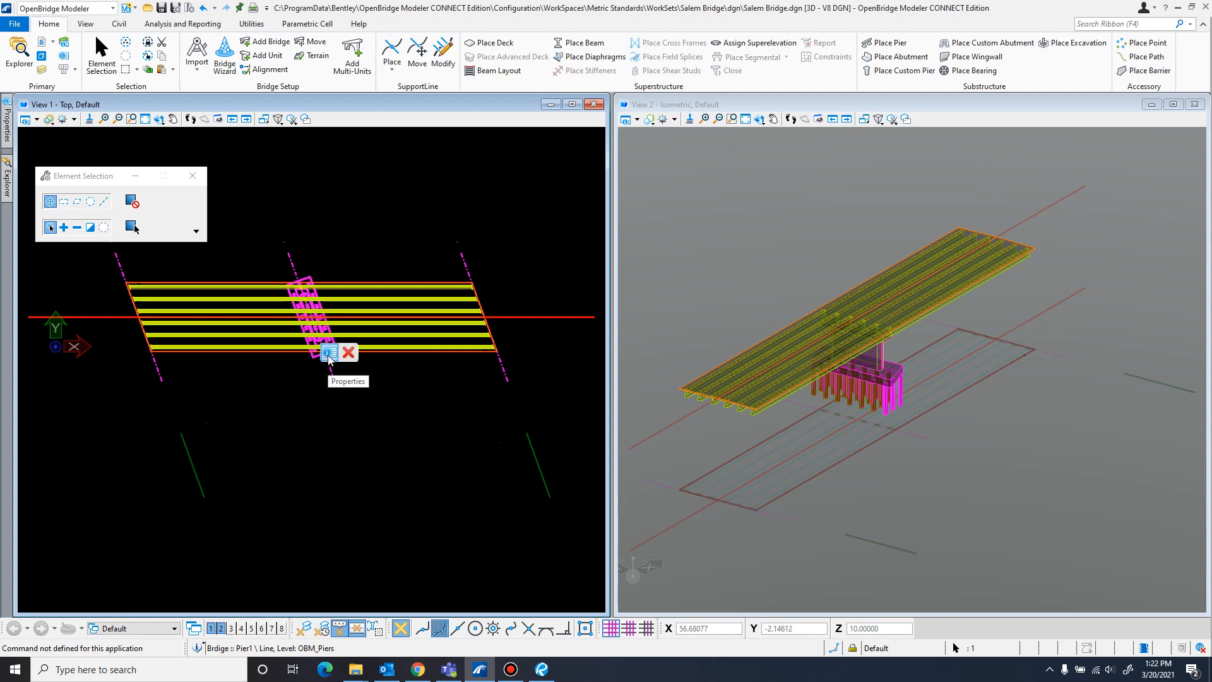
Open Pier1's properties and start editing its Wall_Pier substructure template
click(329, 352)
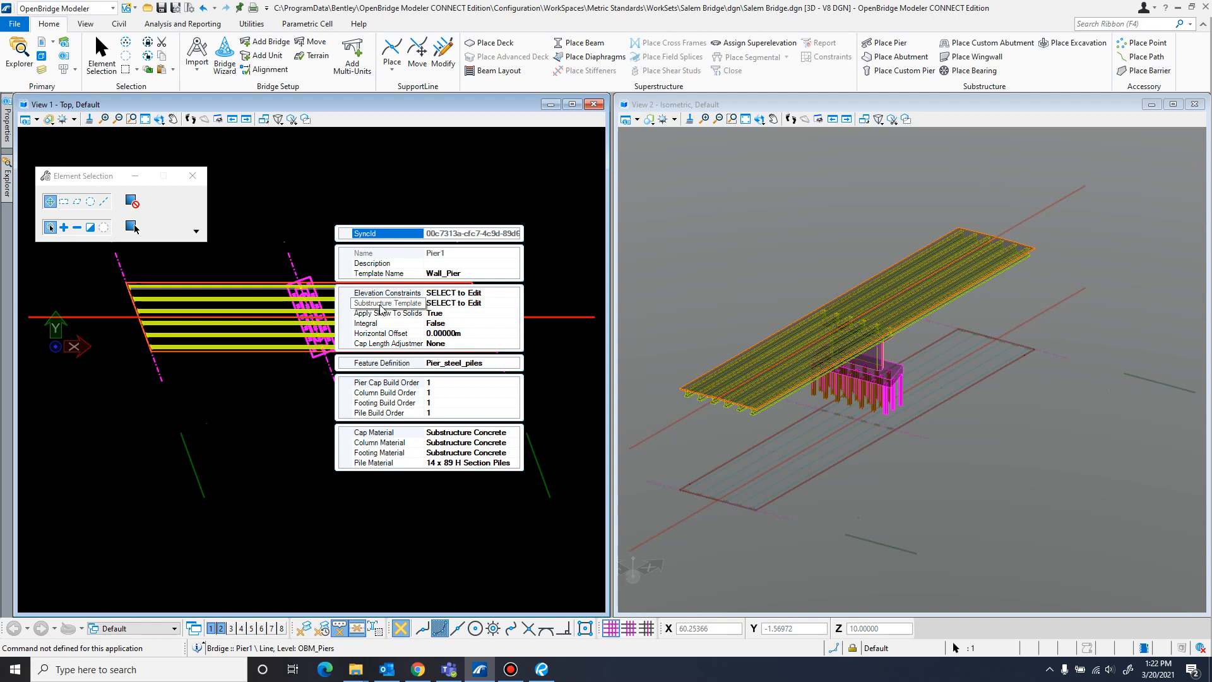
mouse_move(500, 309)
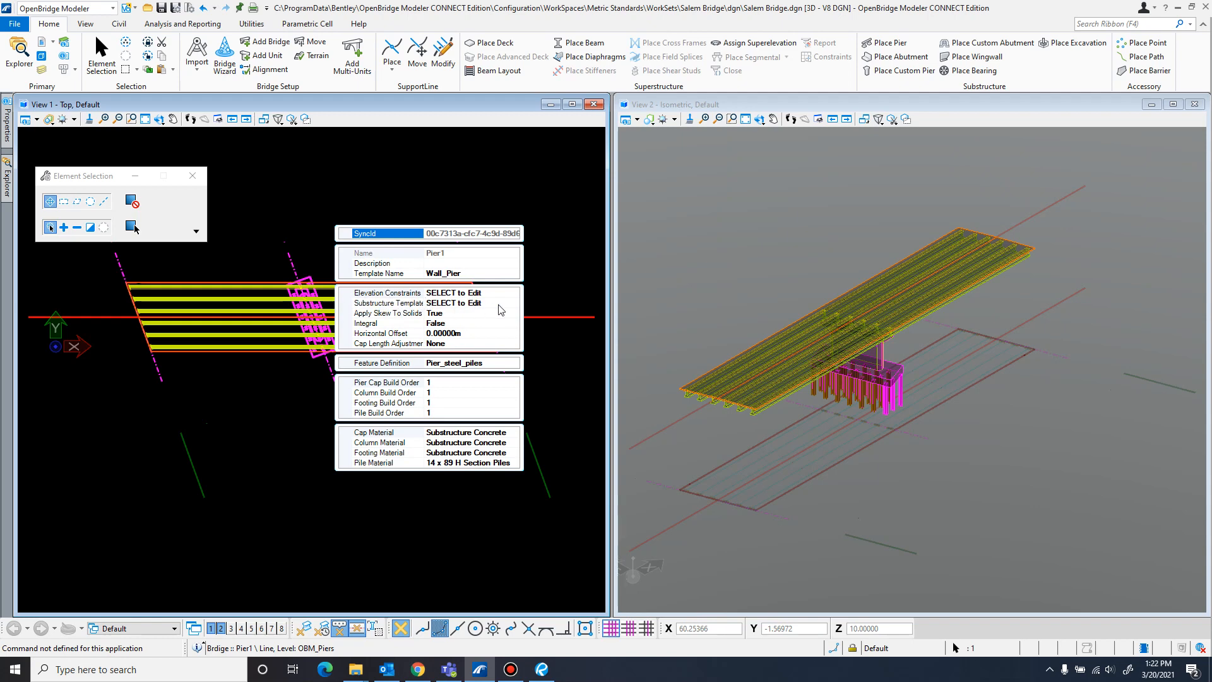
click(386, 302)
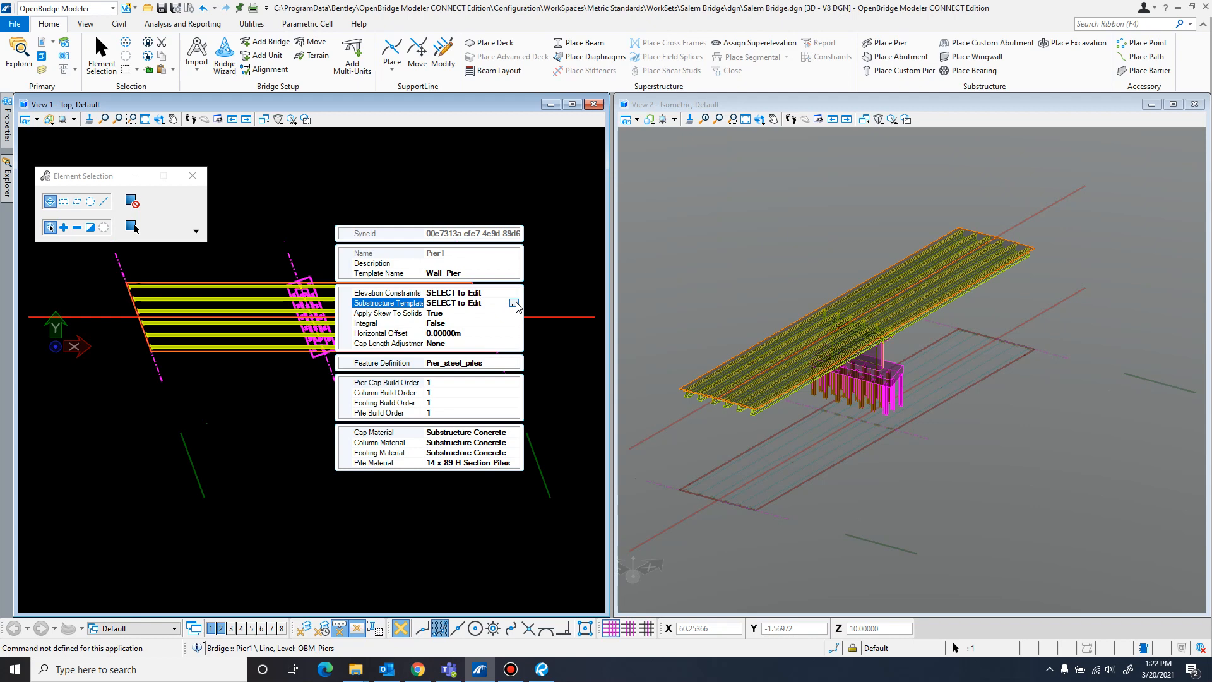
In the substructure template editor, set the analytical type to Wall
click(514, 302)
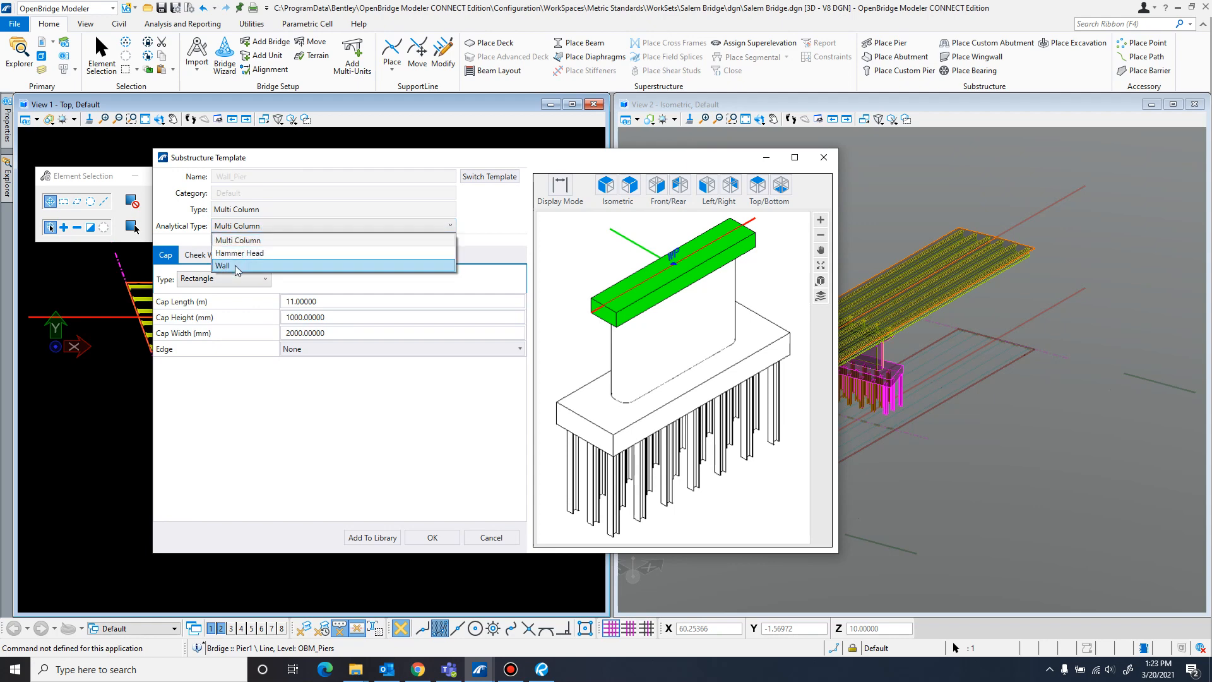
click(222, 265)
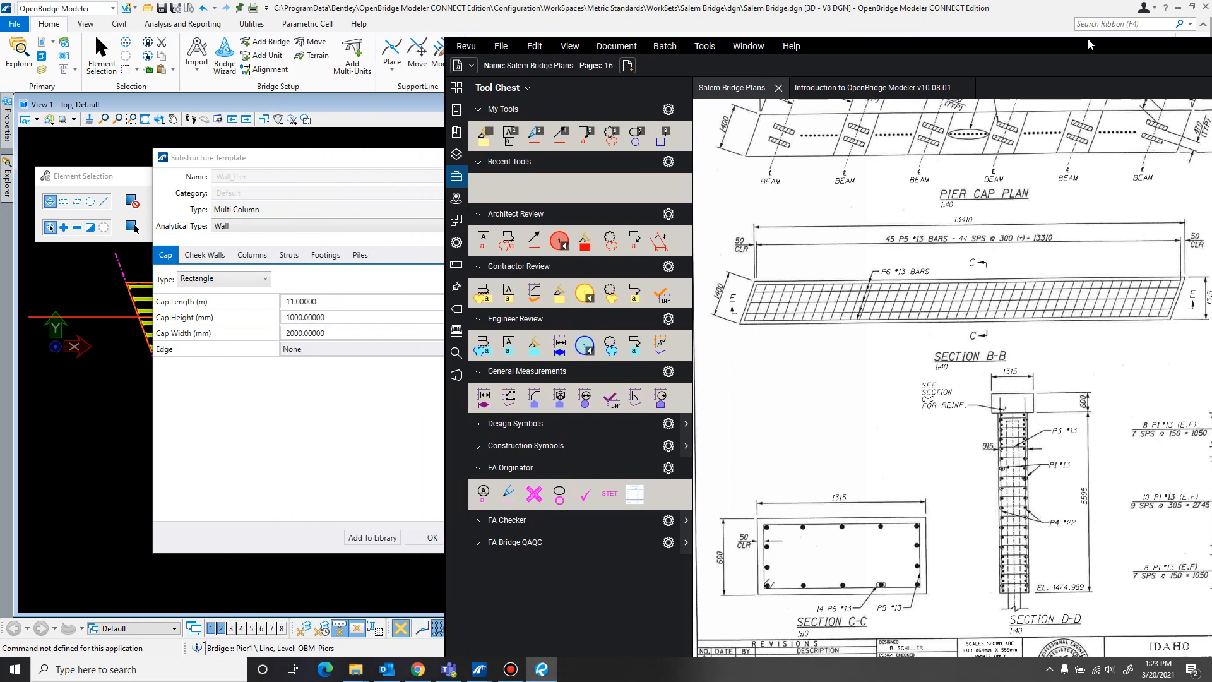
Enter cap length 13.41 m, height 600 mm and width 1315 mm, leaving edge as None
click(324, 255)
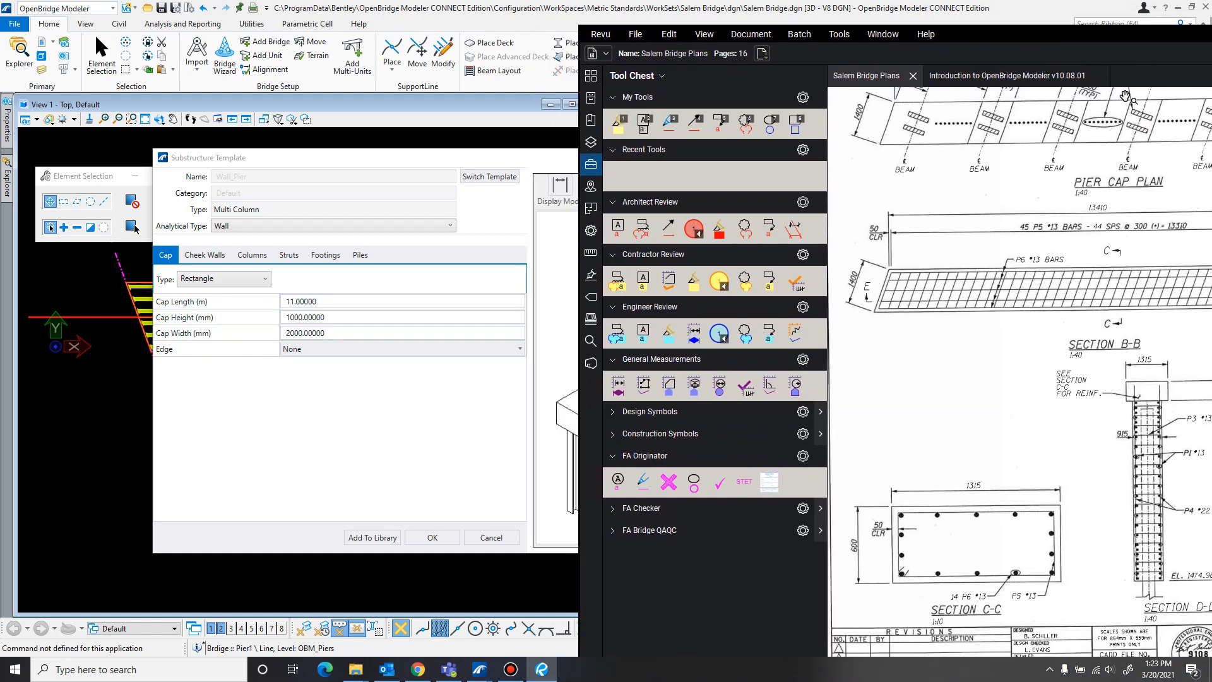
click(401, 300)
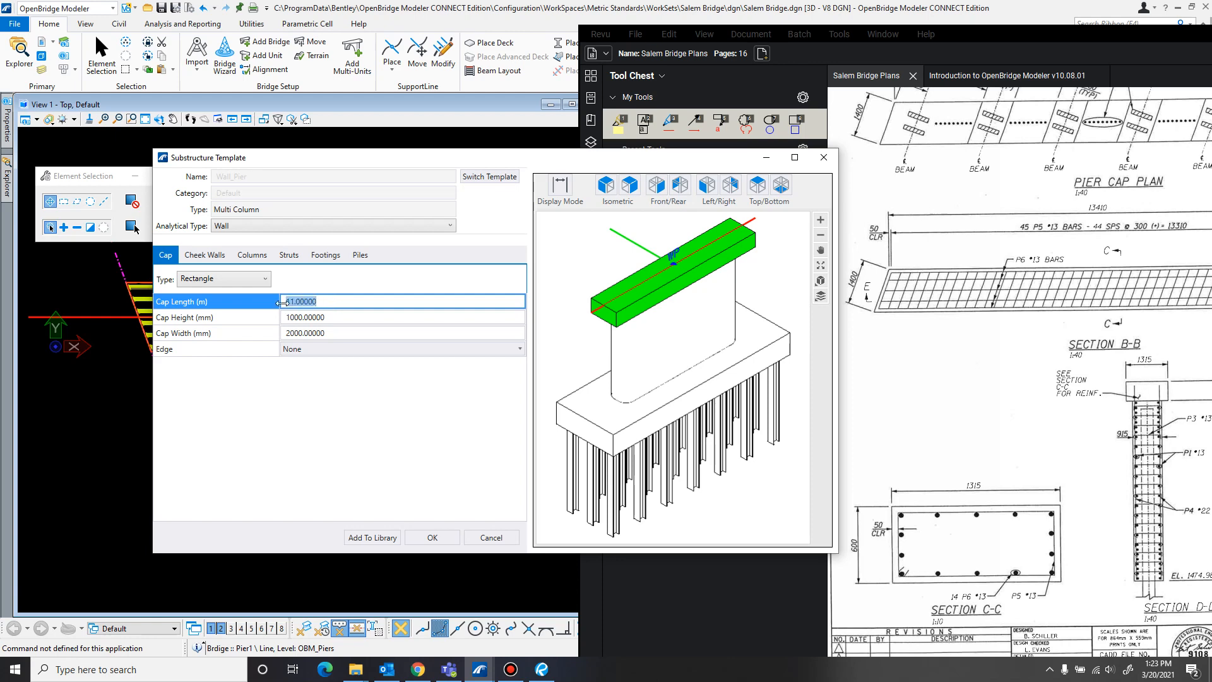
text(53.)
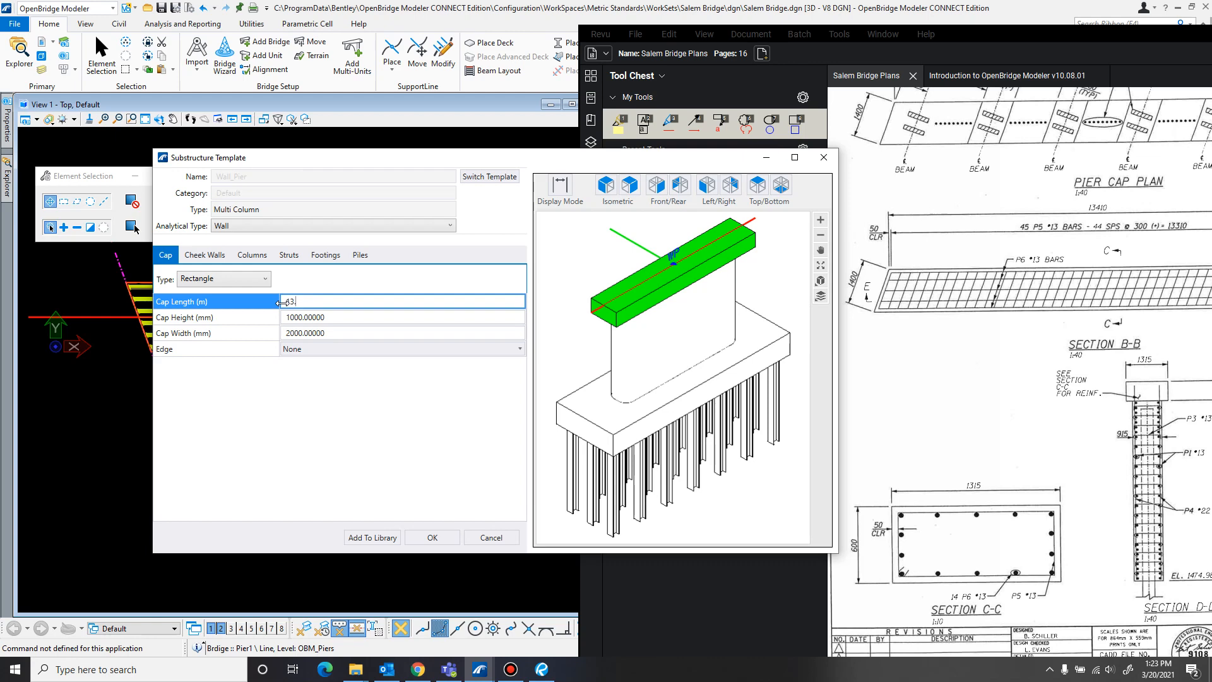
text(13.41)
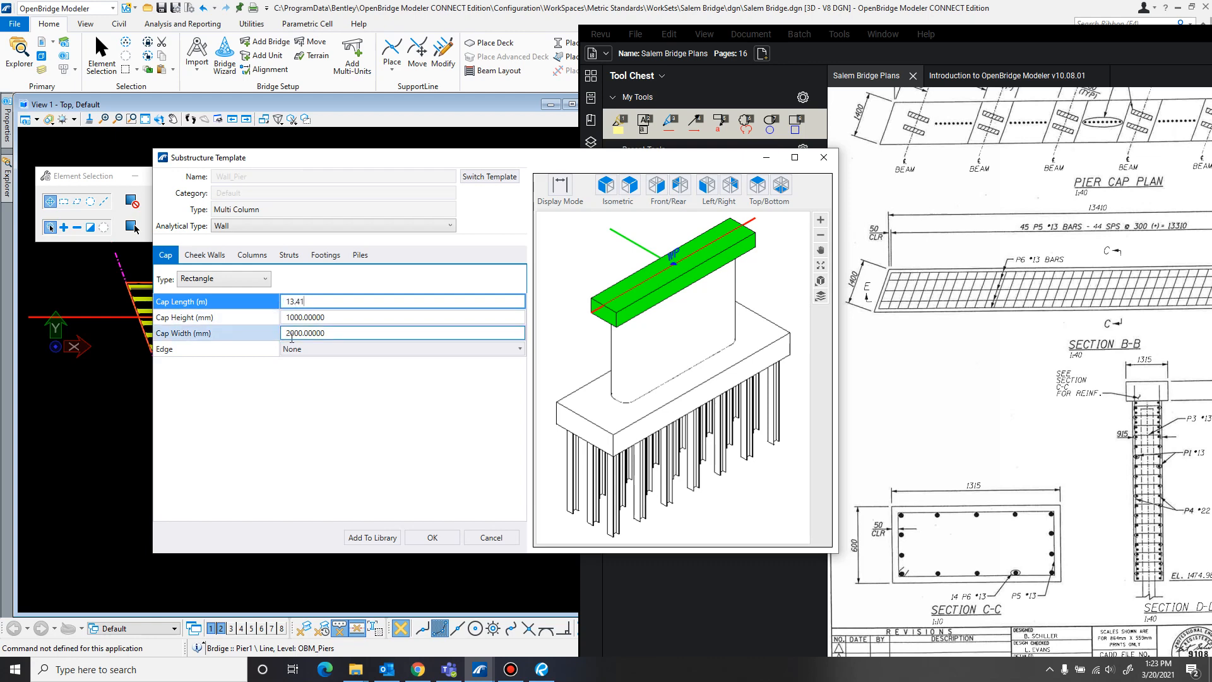
click(402, 317)
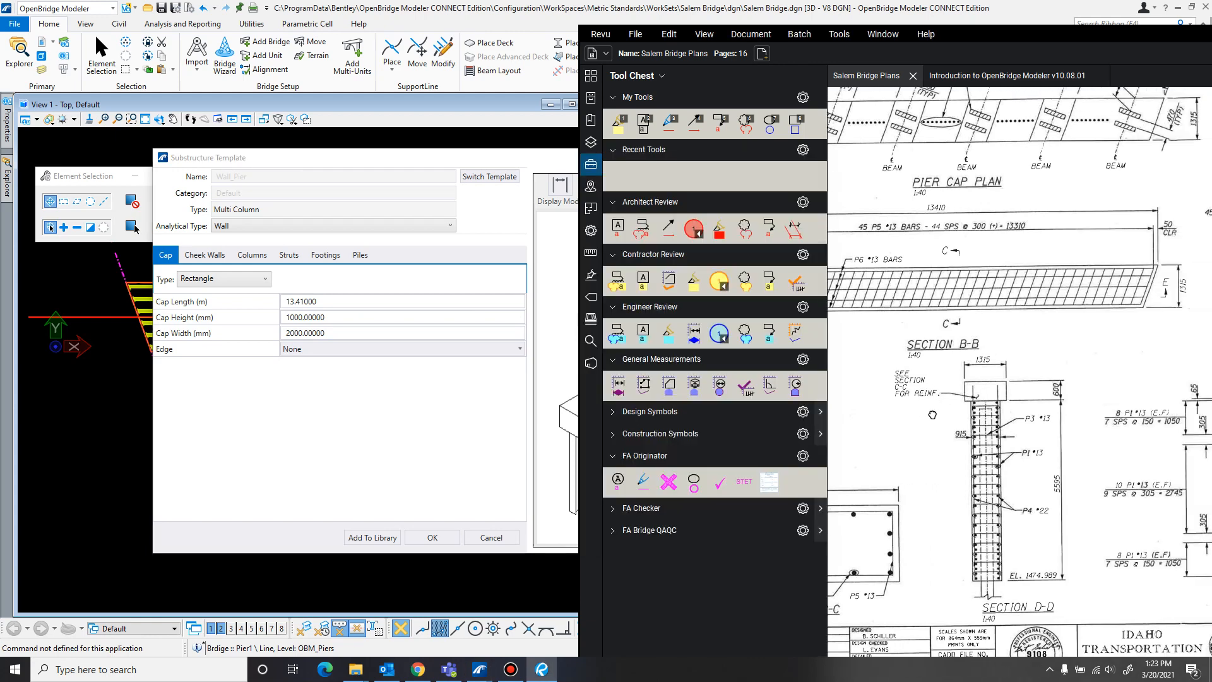
mouse_move(836, 381)
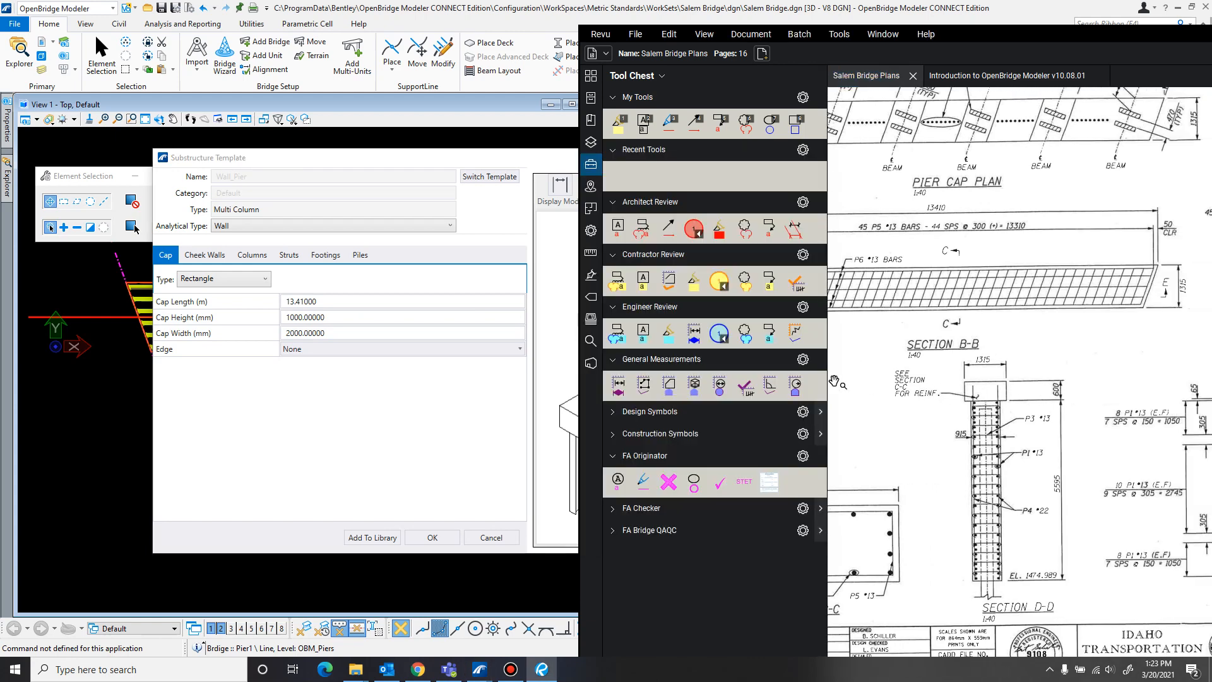
click(401, 317)
text(600.00000)
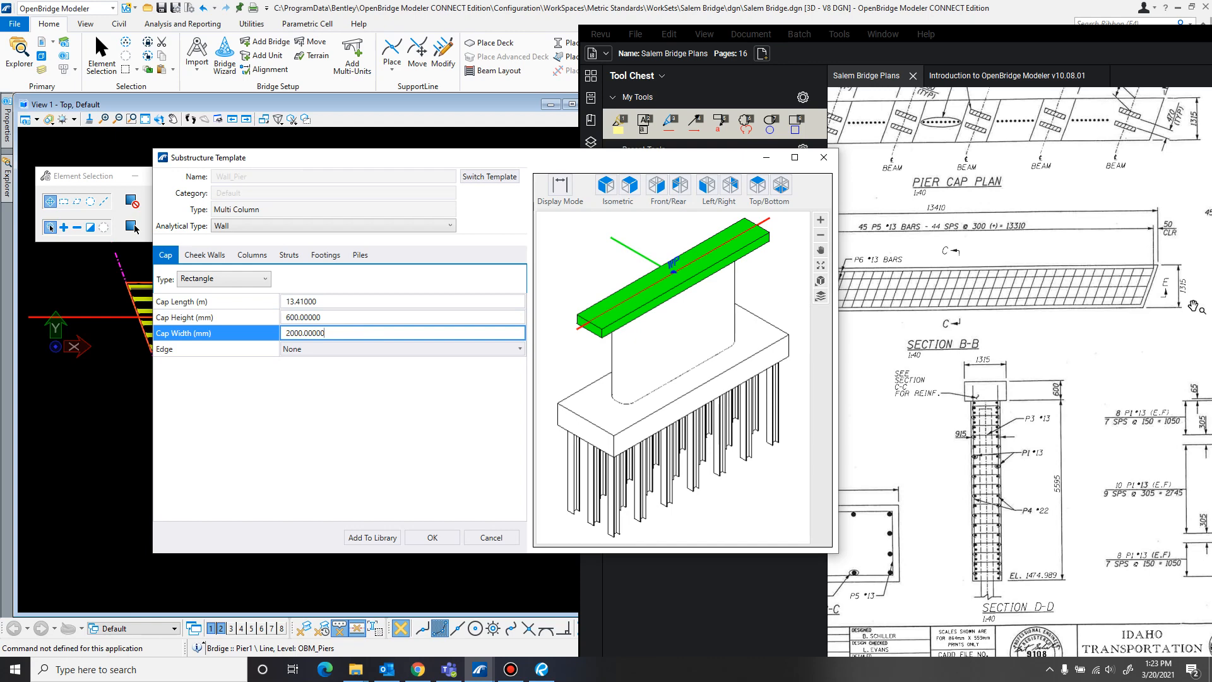
mouse_move(624, 349)
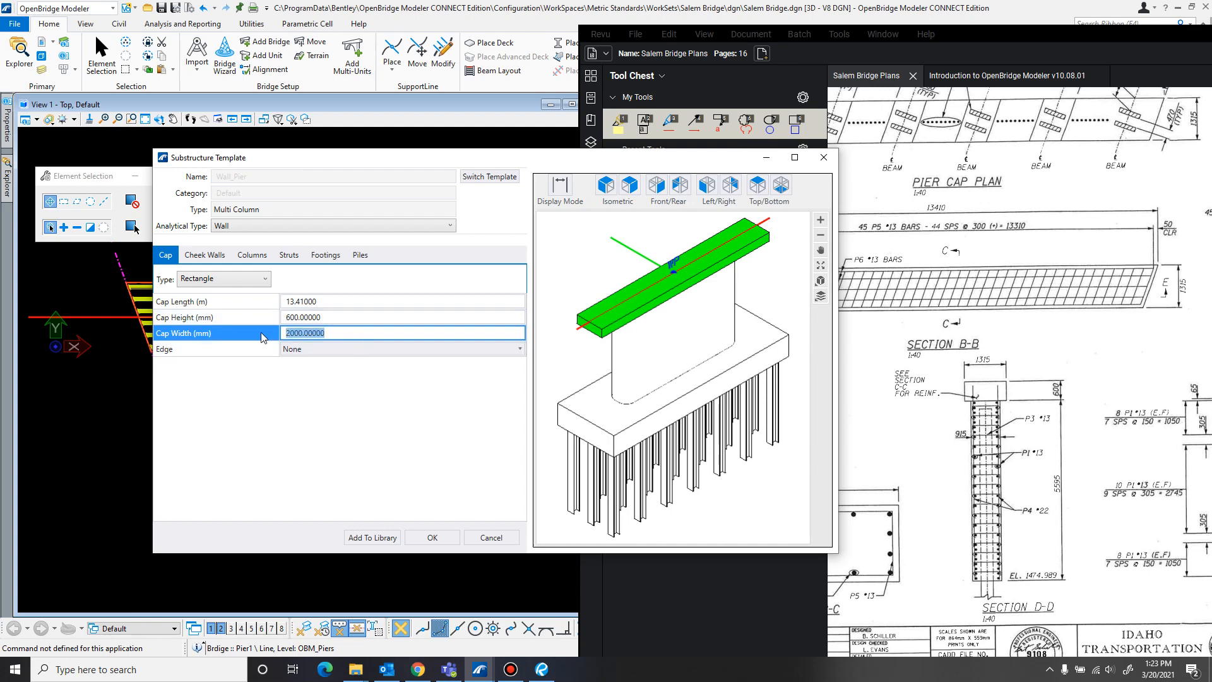
text(1315)
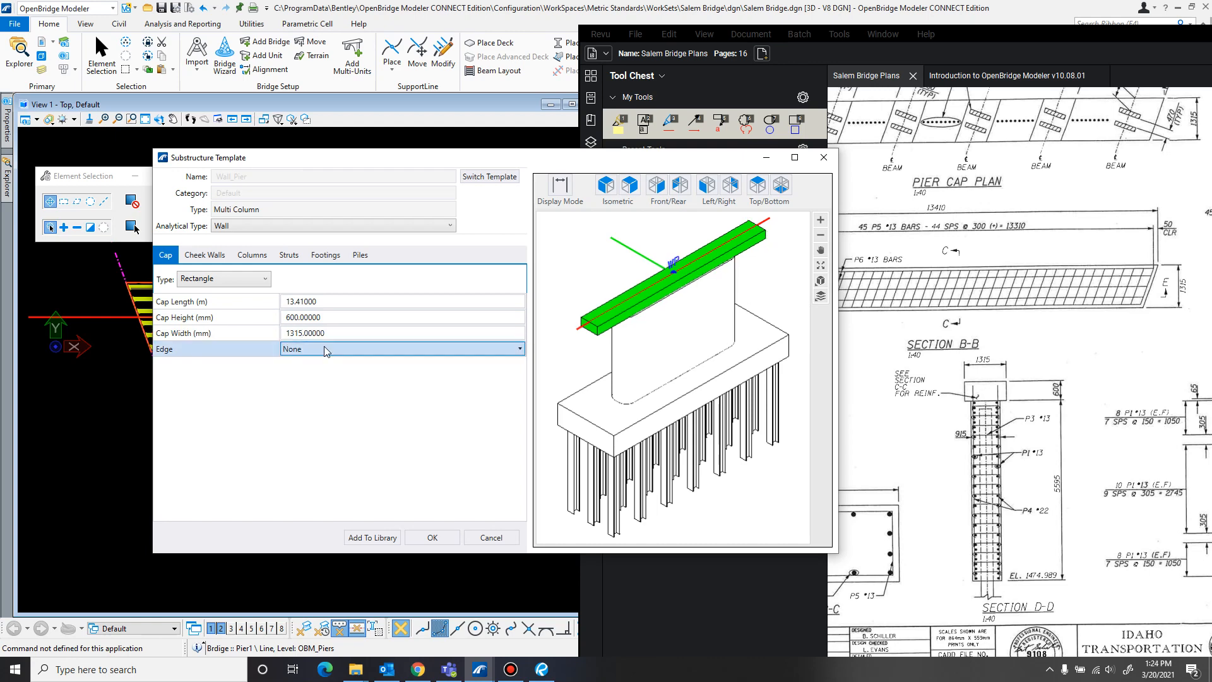
click(517, 349)
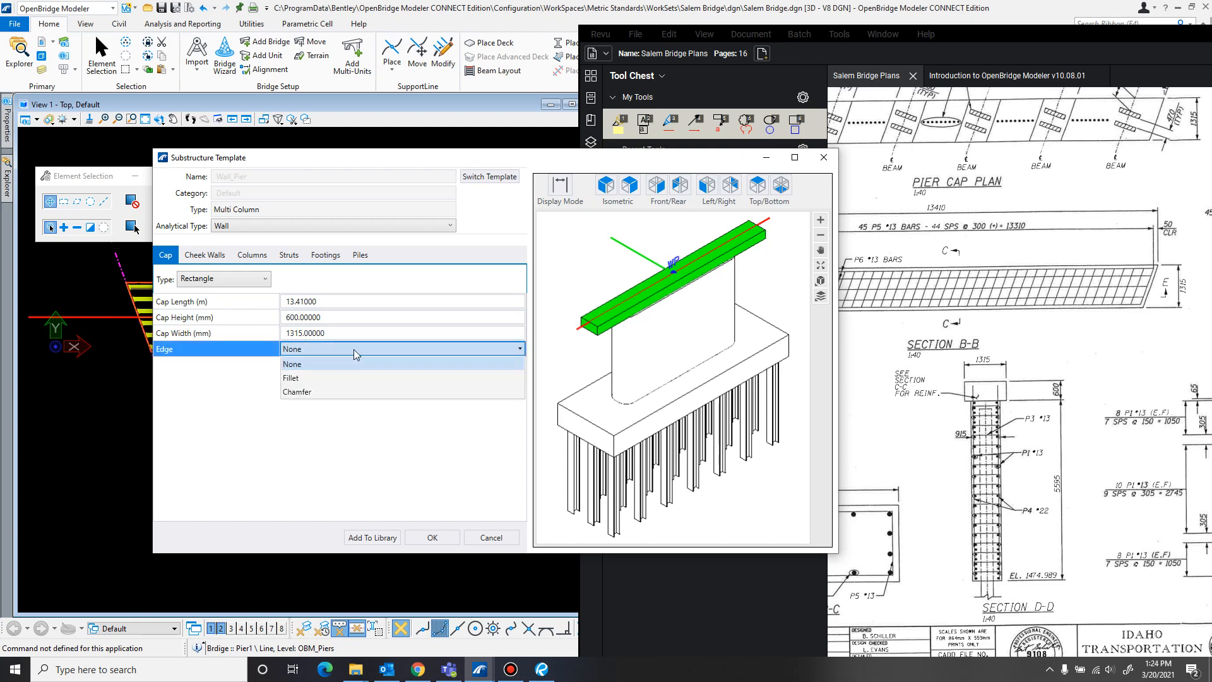
mouse_move(322, 384)
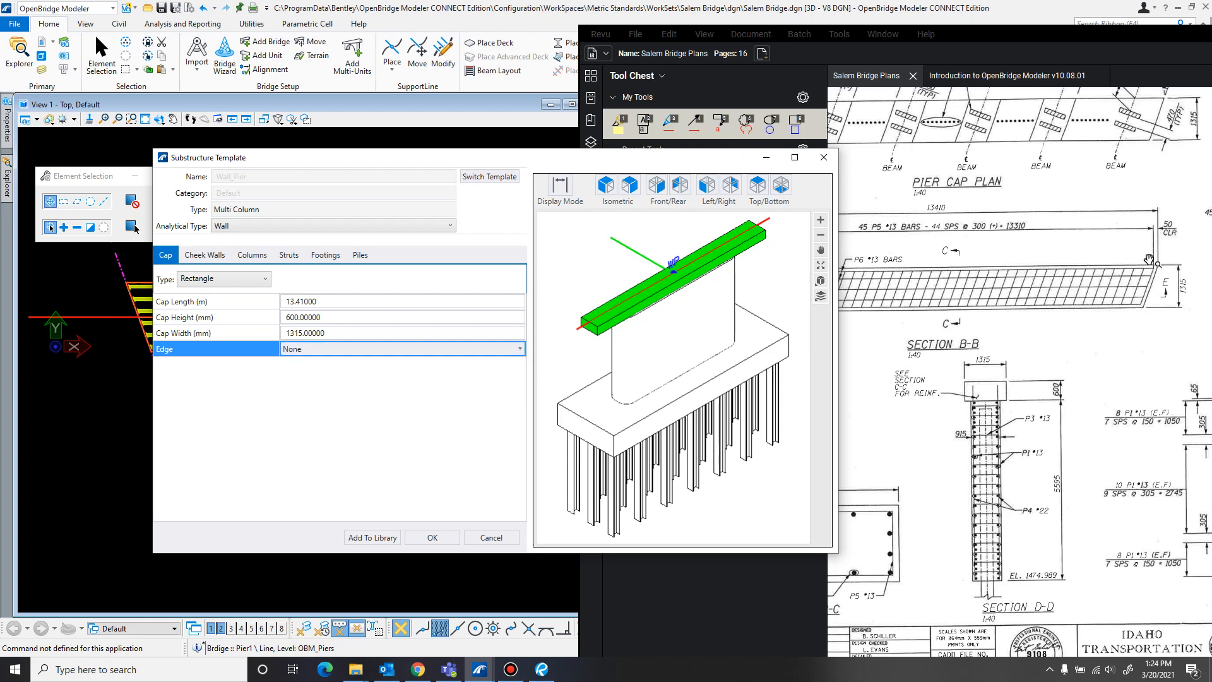
mouse_move(575, 279)
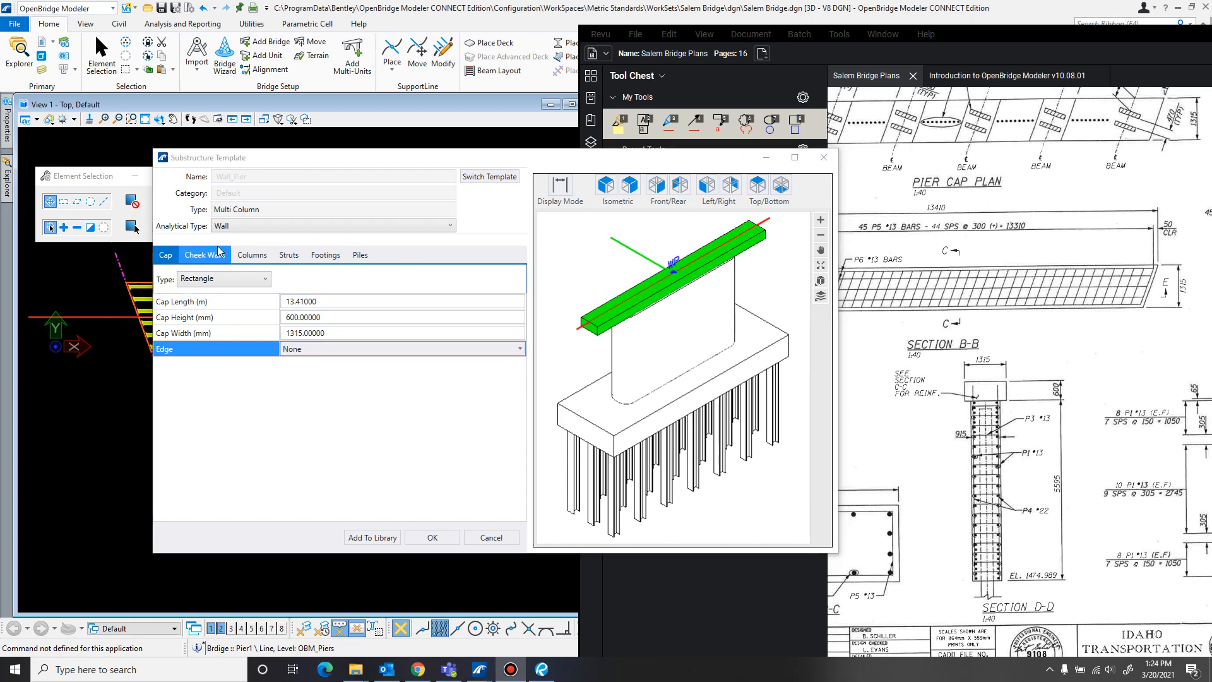
View the Cheek Walls settings, then the Columns settings of the template
click(204, 254)
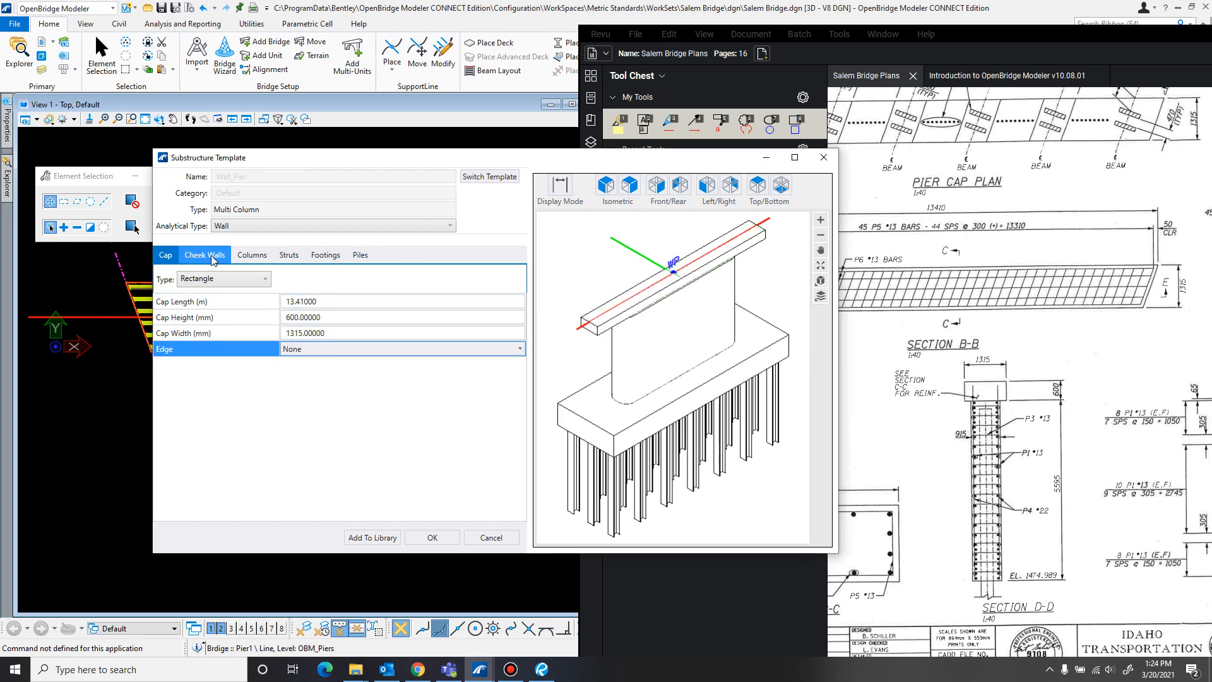
click(251, 253)
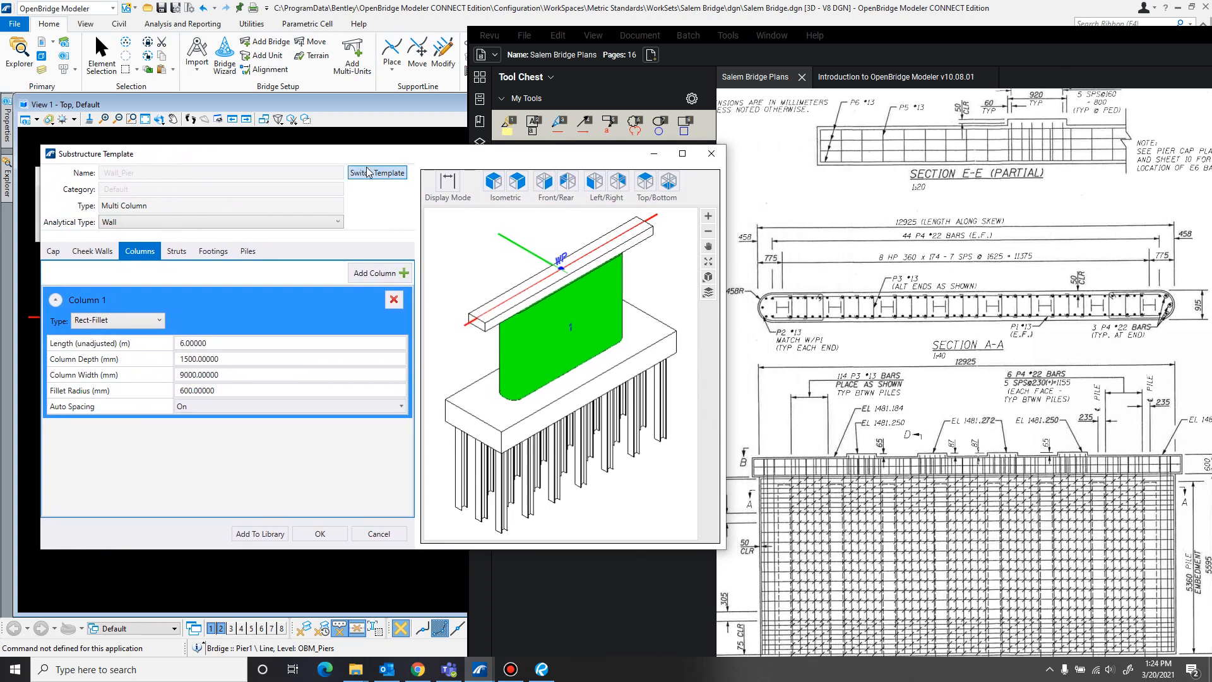
Set the wall column to length 5.595 m, depth 915 mm, width 12925 mm, fillet radius 458 mm
click(290, 342)
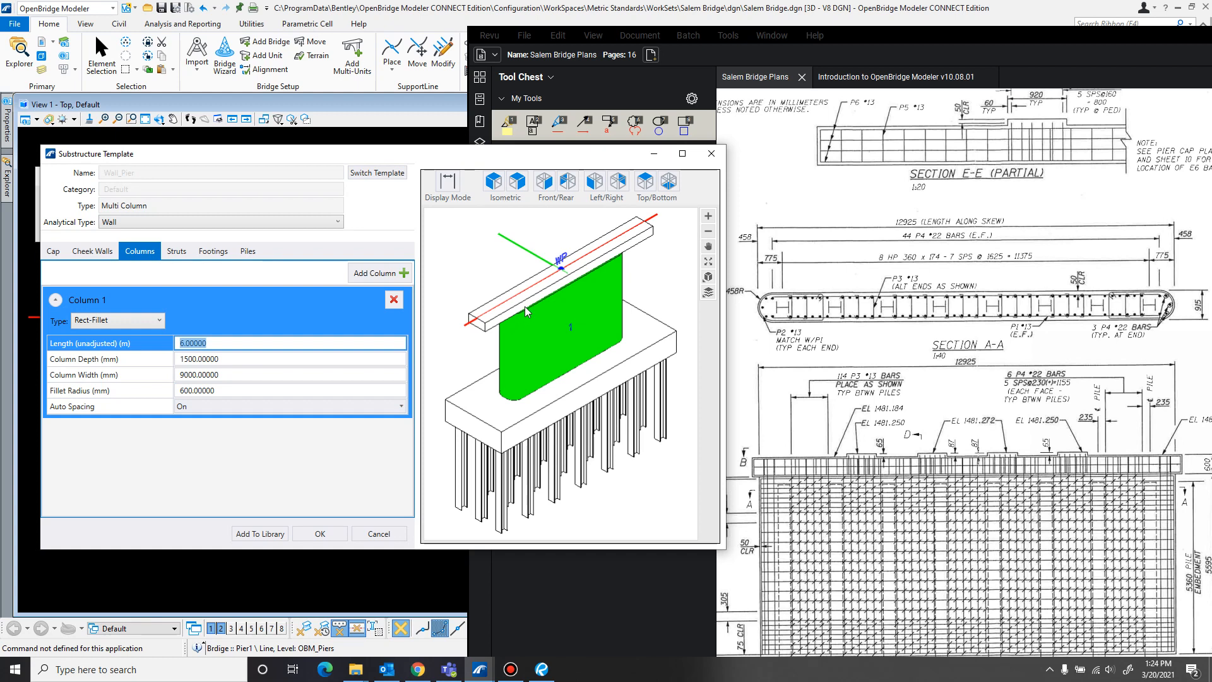
mouse_move(543, 323)
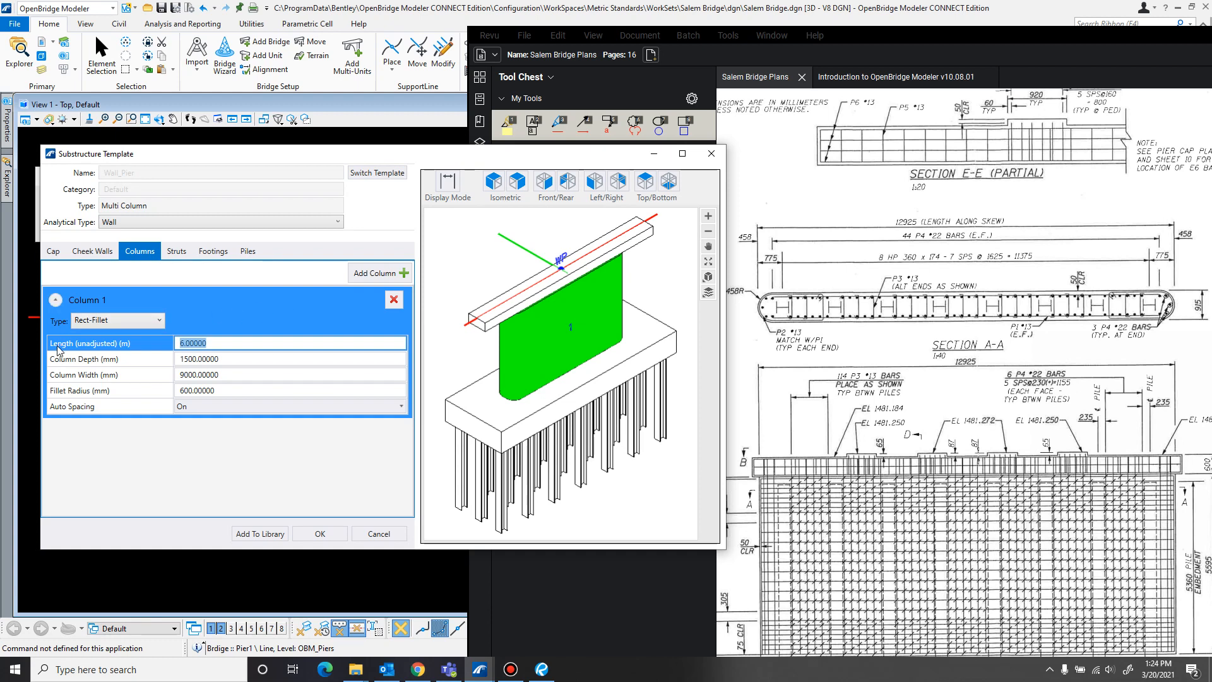
mouse_move(601, 270)
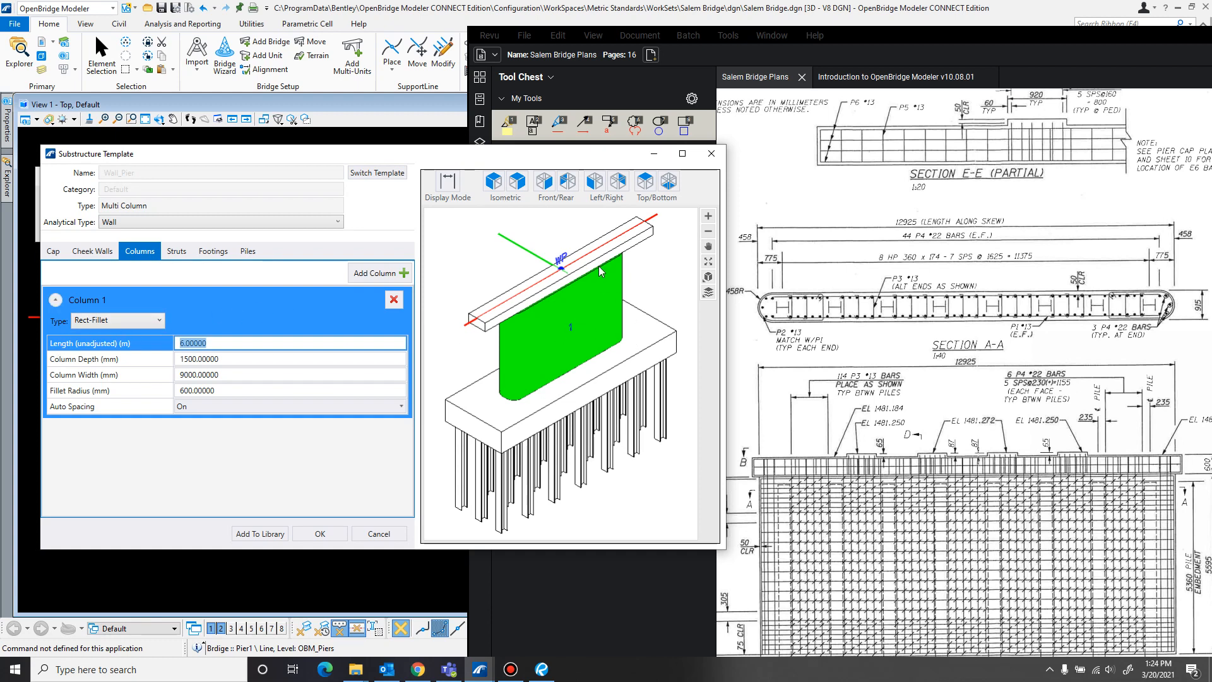
mouse_move(576, 280)
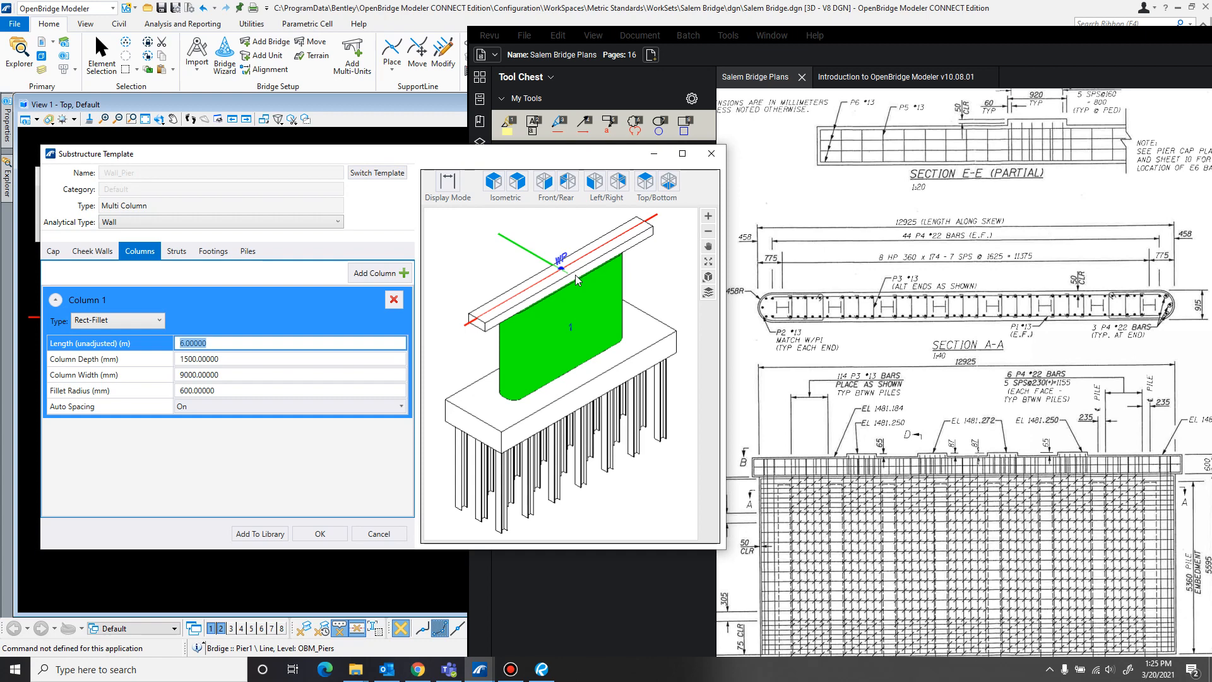
mouse_move(628, 280)
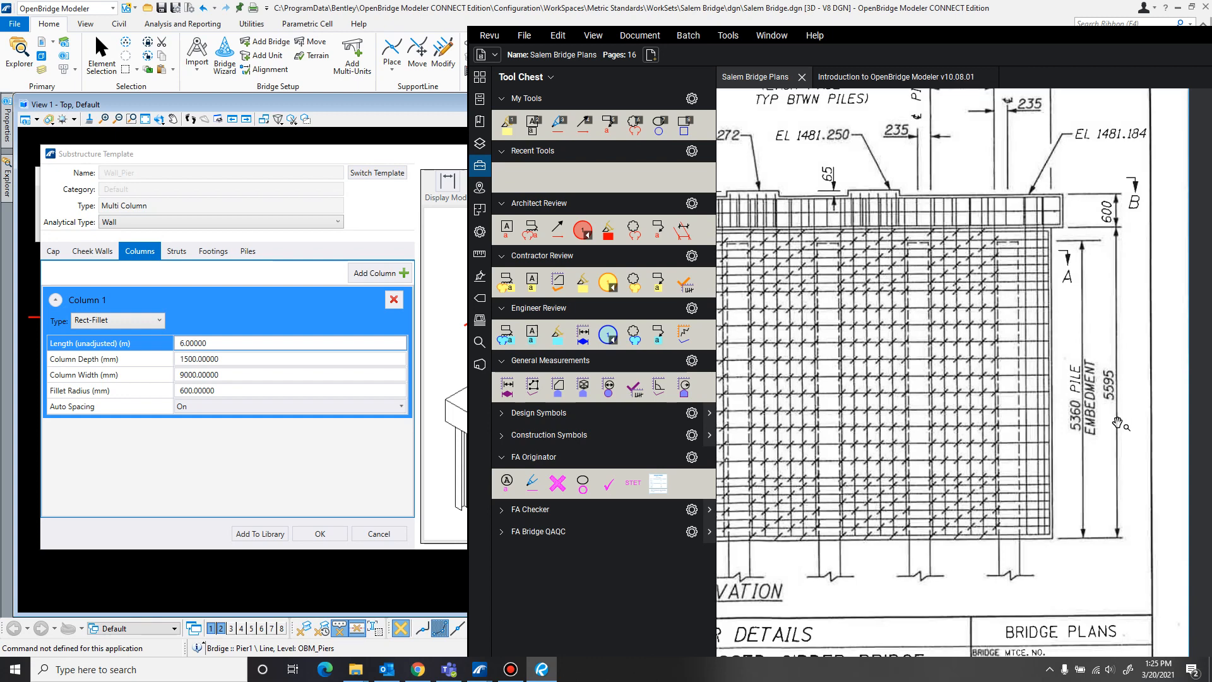
mouse_move(1121, 401)
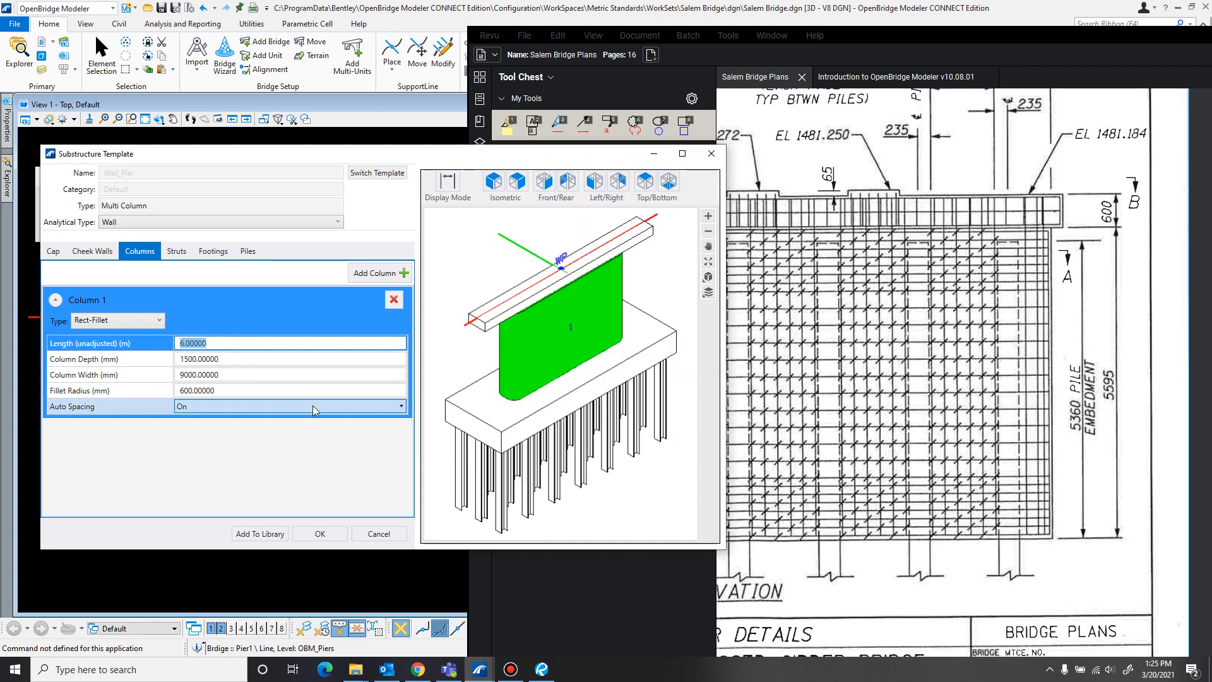
text(5.59500)
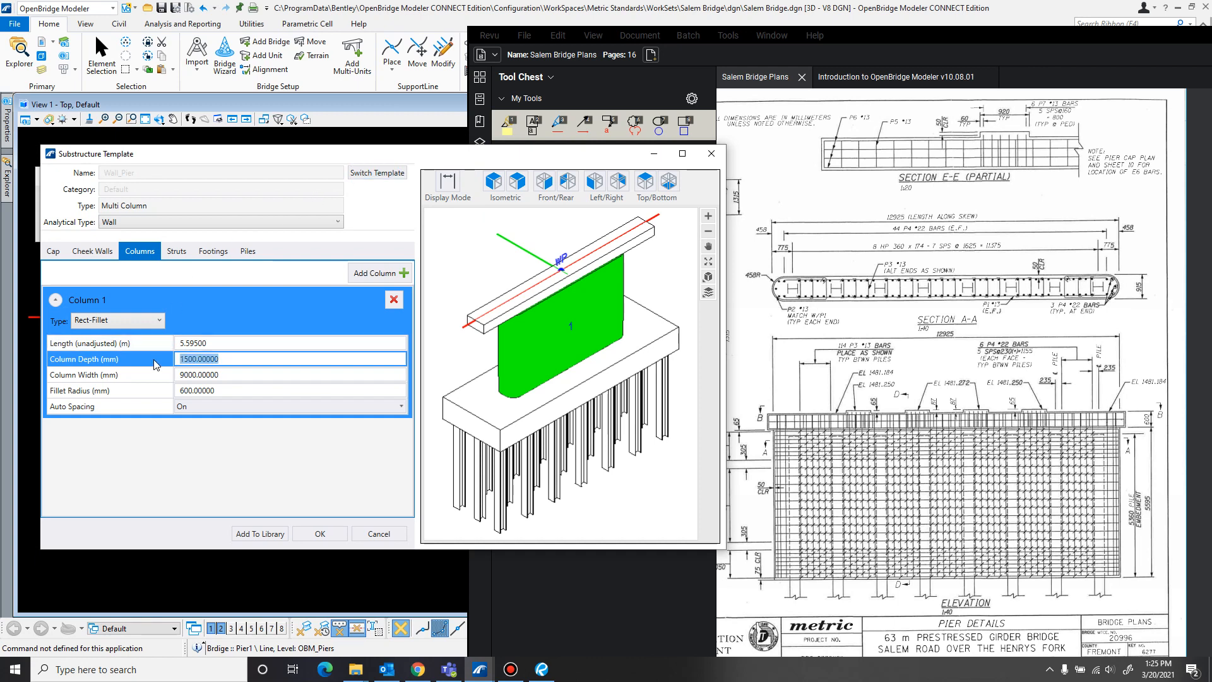
text(9)
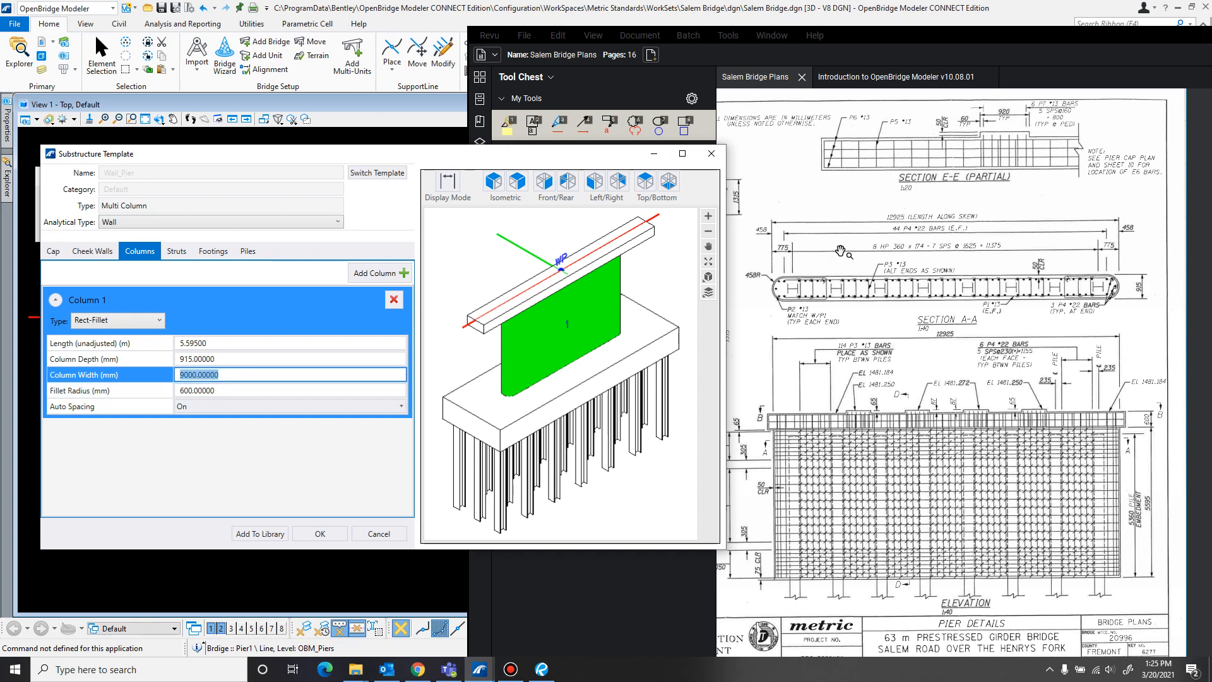
mouse_move(336, 456)
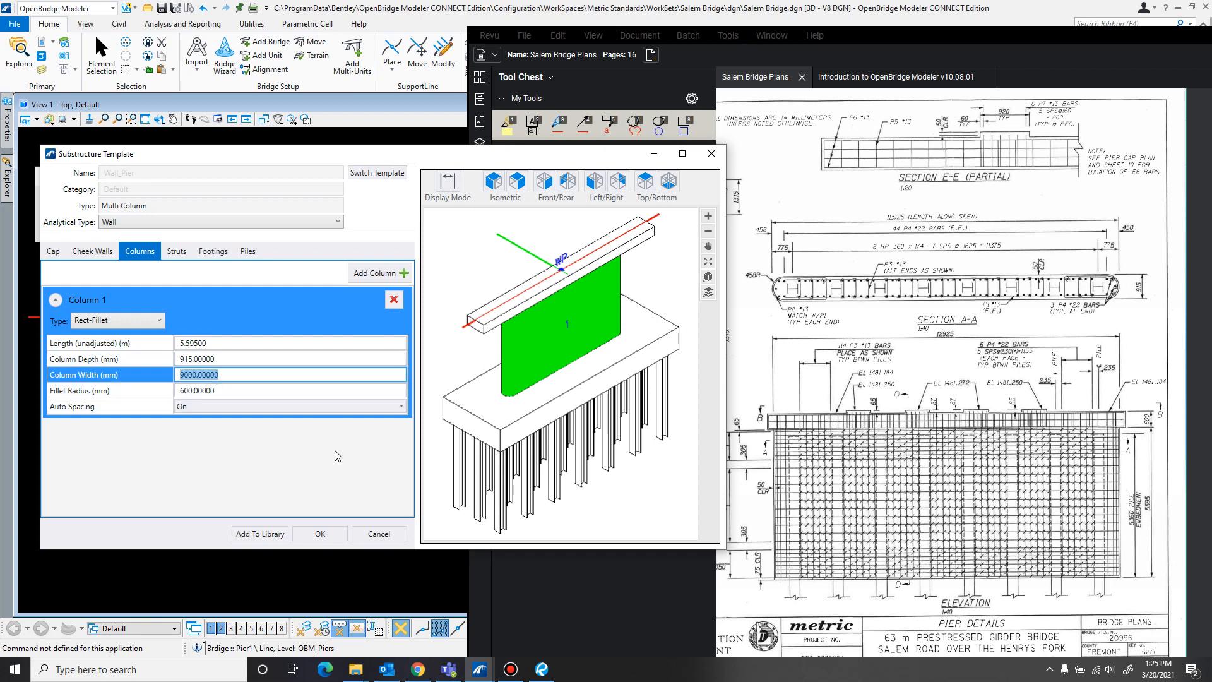
text(12925)
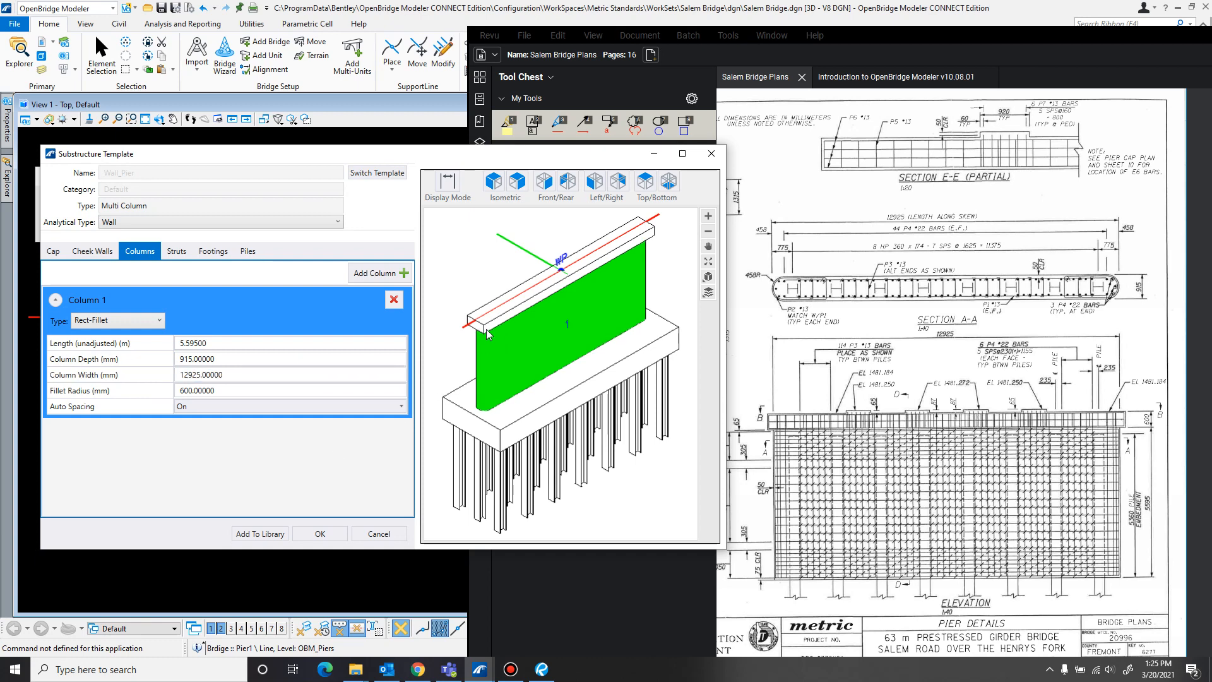
mouse_move(542, 368)
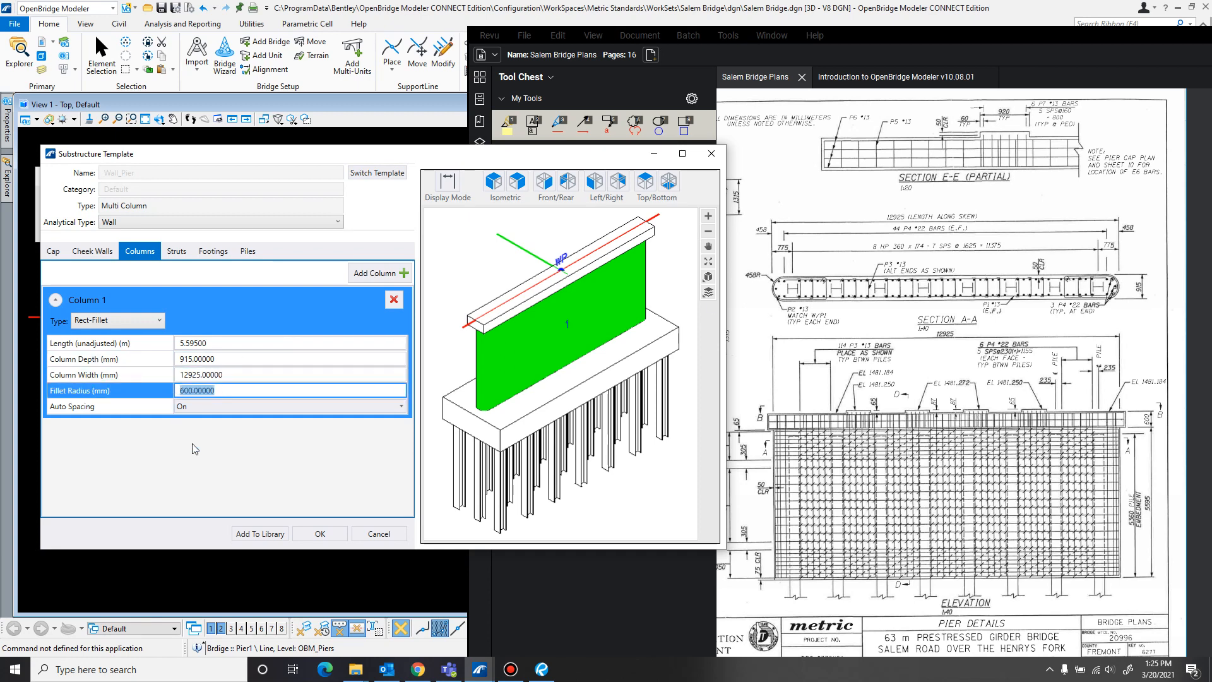
text(458)
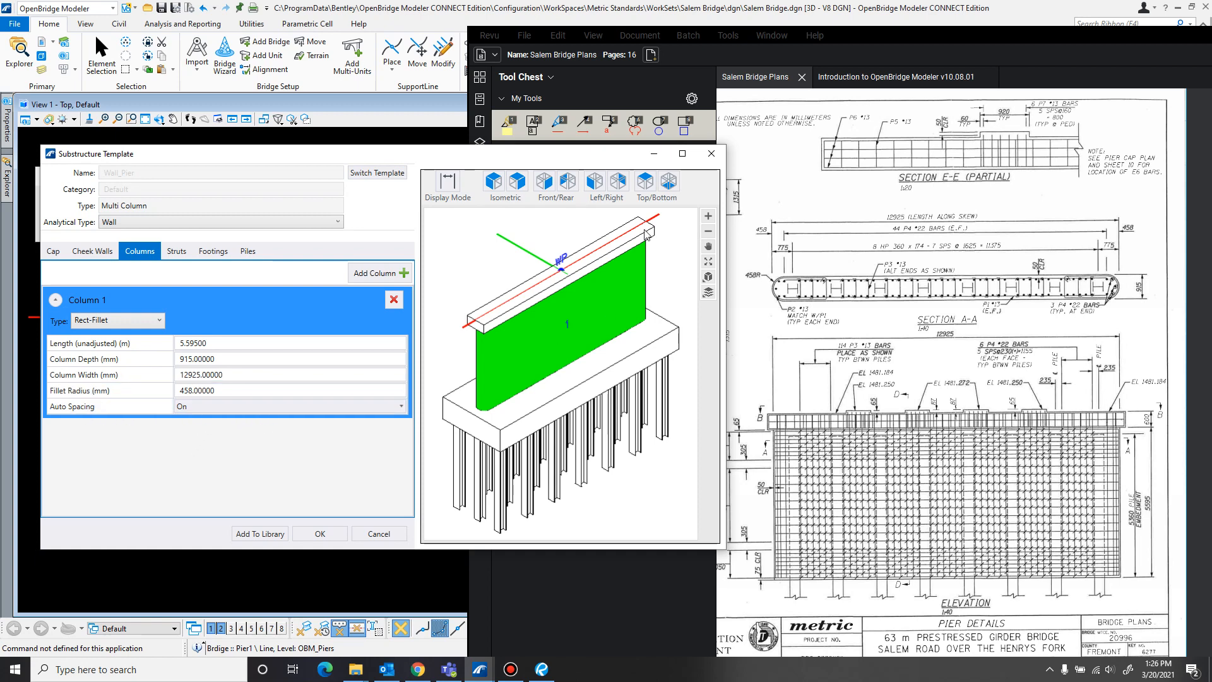
mouse_move(576, 356)
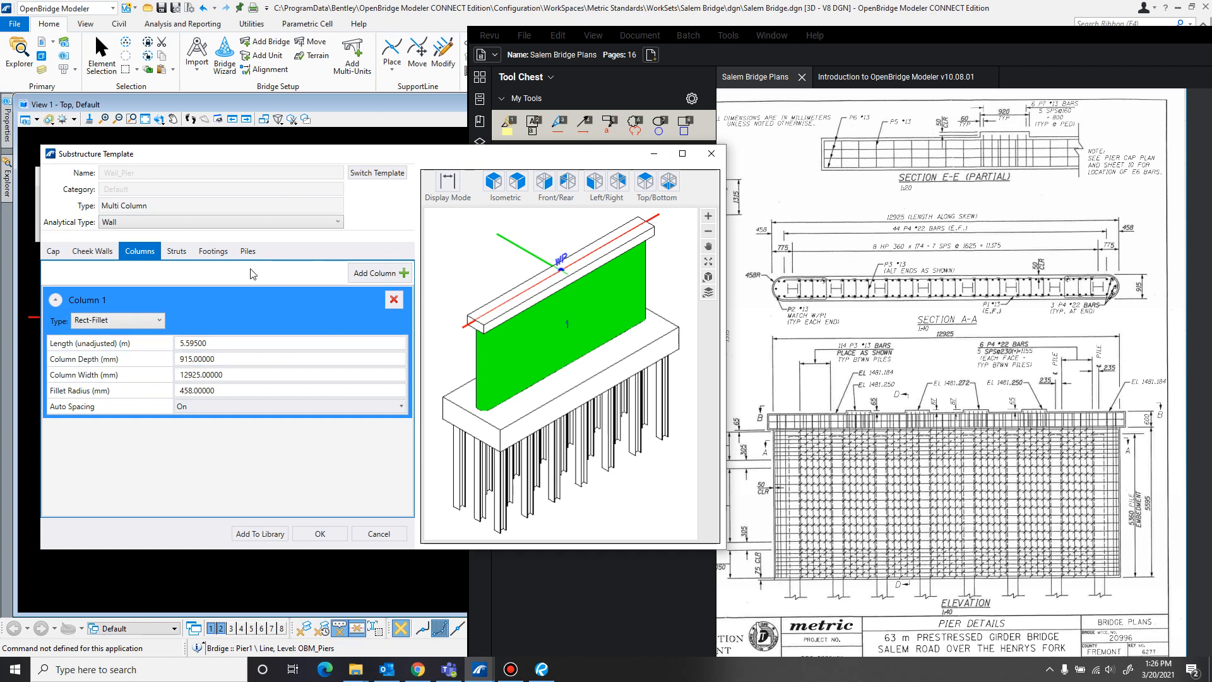
mouse_move(502, 356)
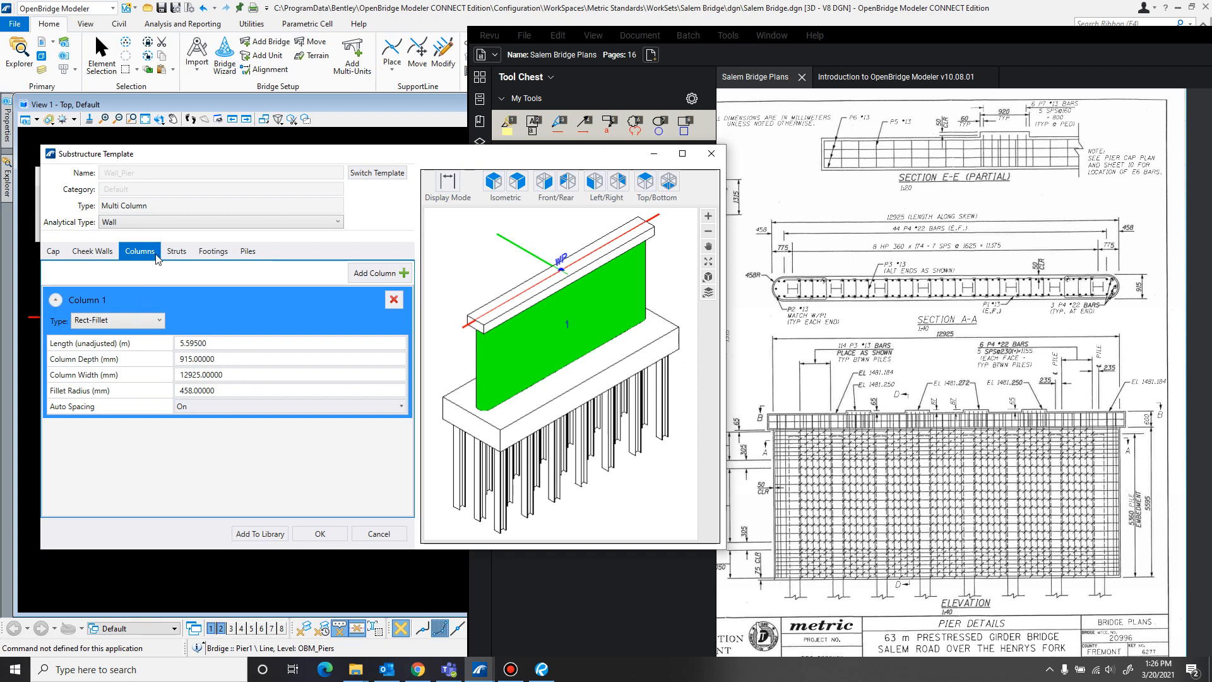
Set the footing to 12.925 m length, 1 mm height and 0.915 m width in the Footings settings
click(212, 250)
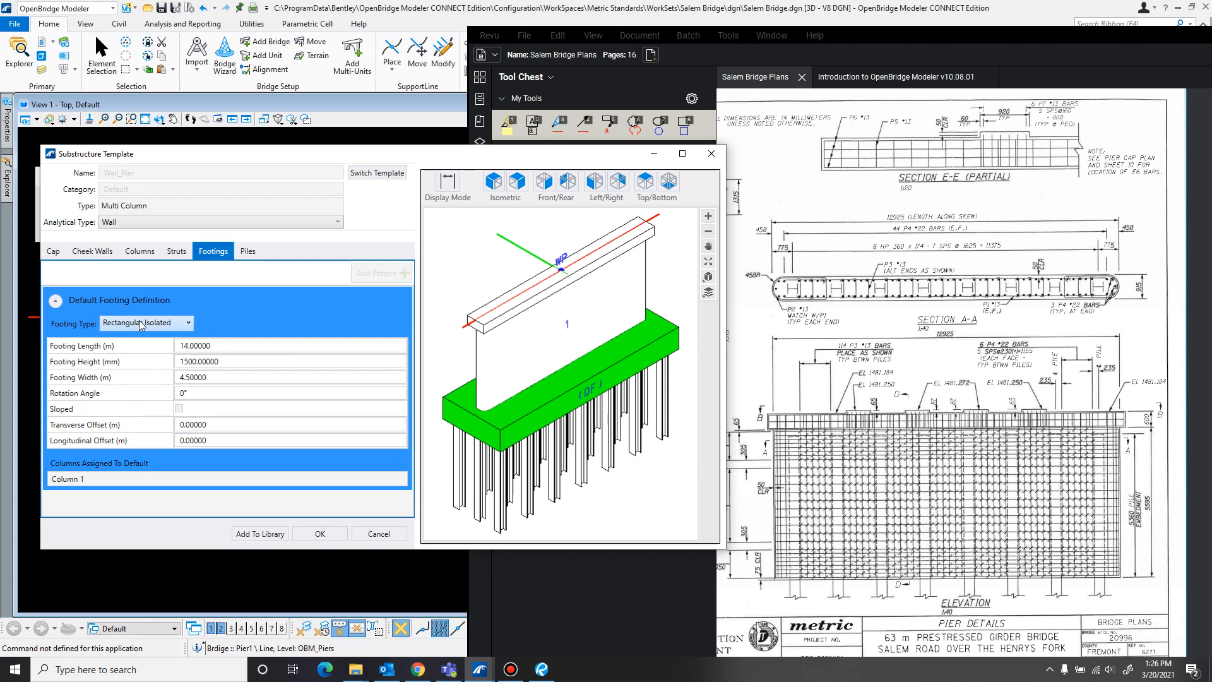
click(290, 344)
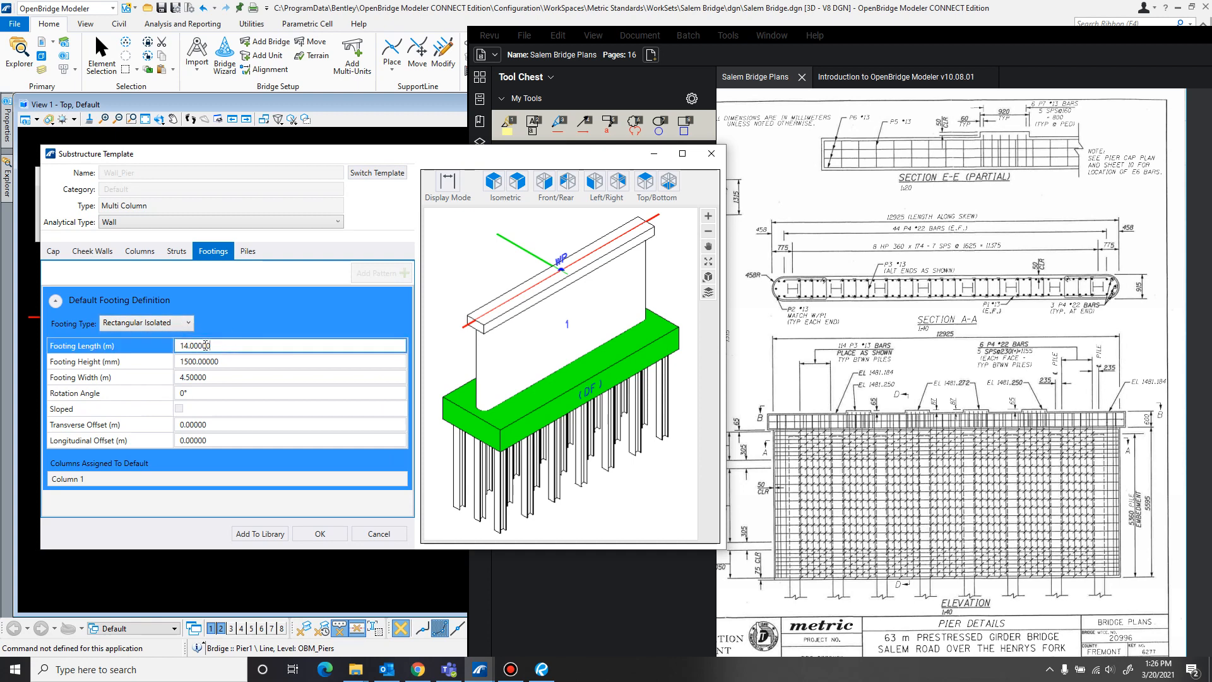
click(291, 378)
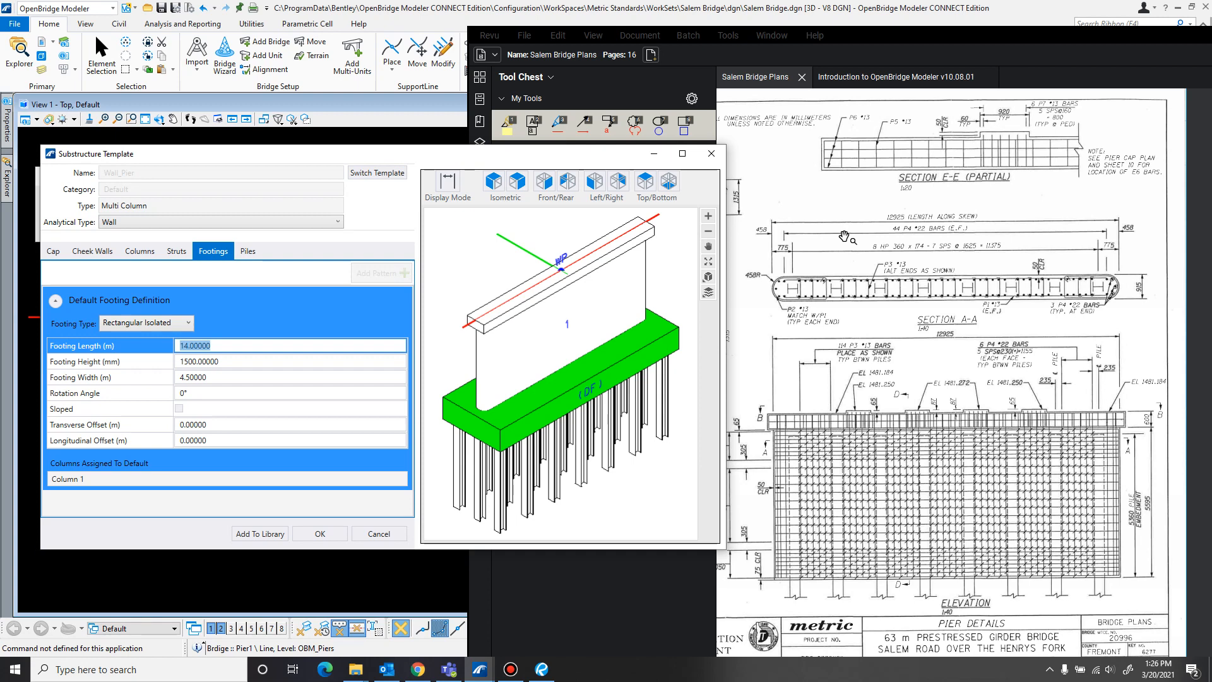
text(12.925)
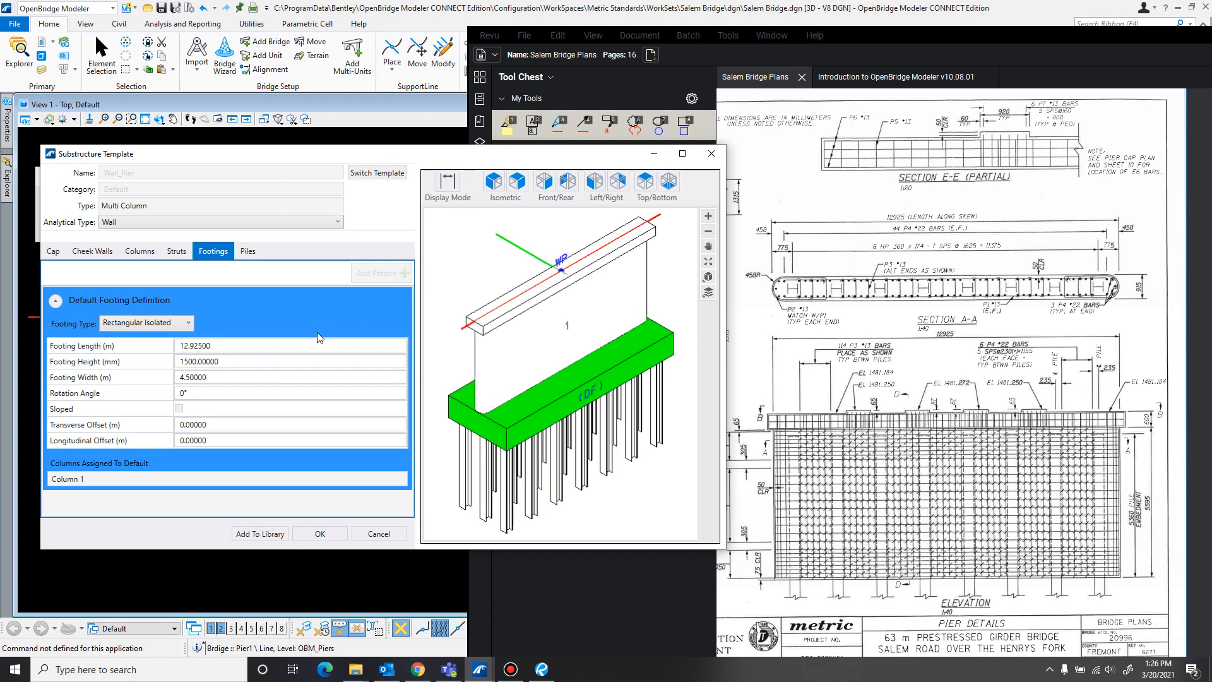
click(291, 361)
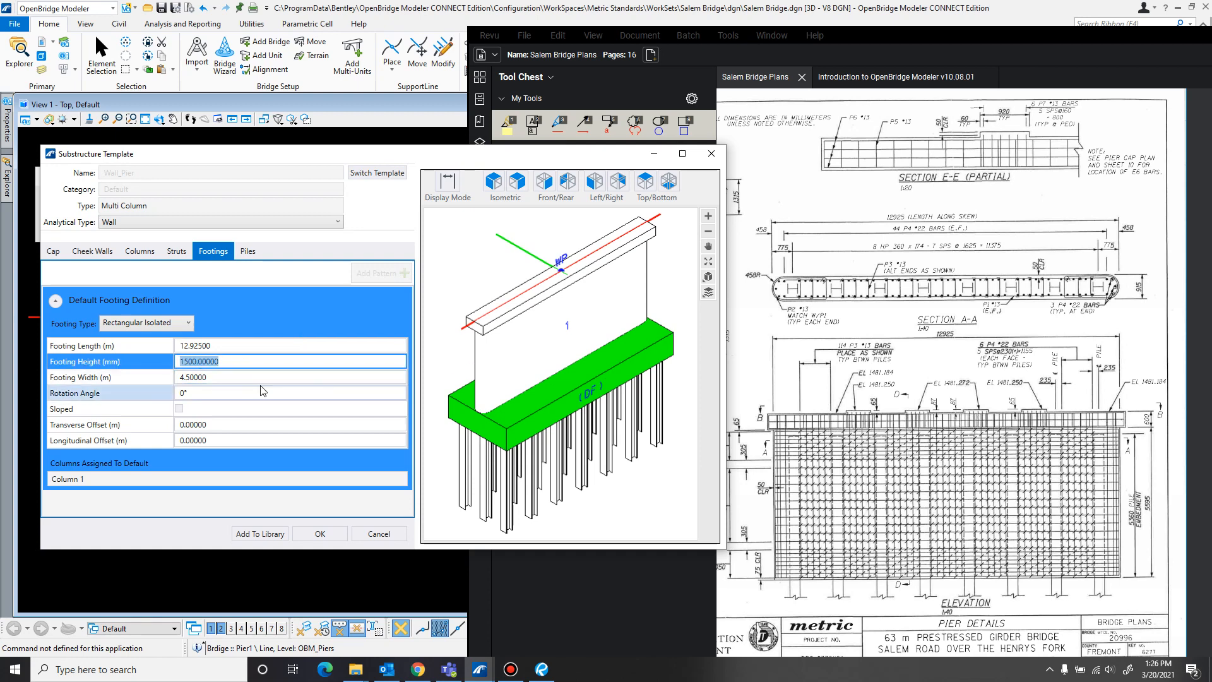
text(1.00000)
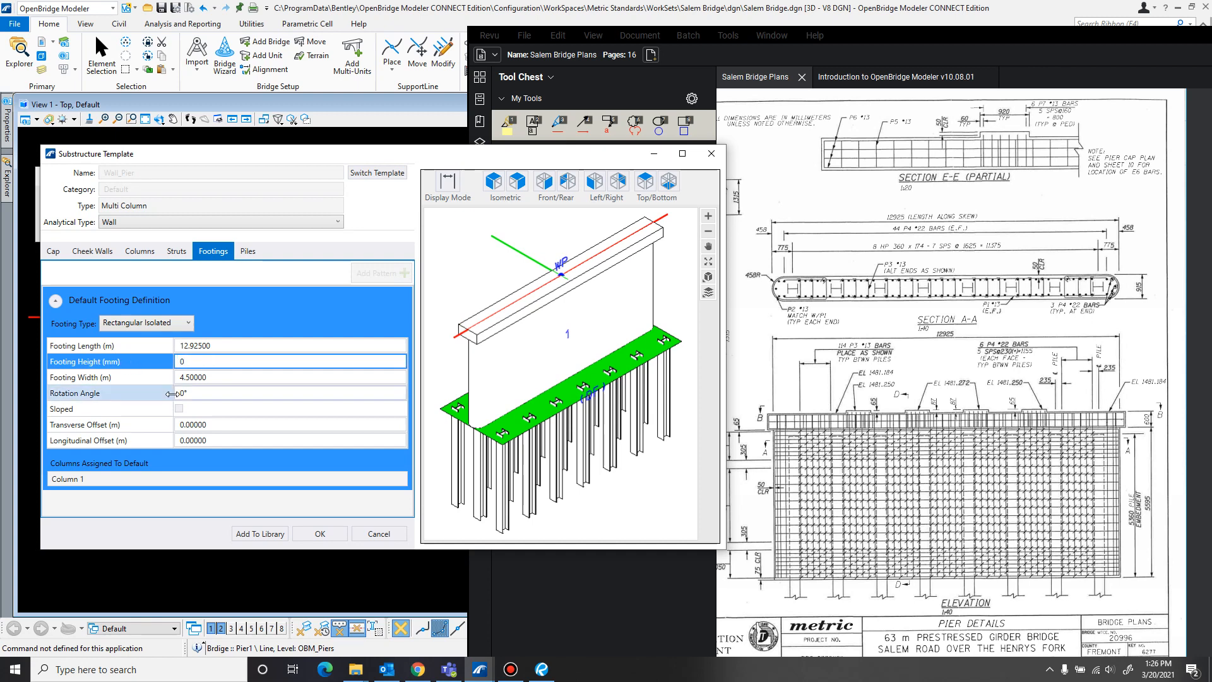
text(1.00000)
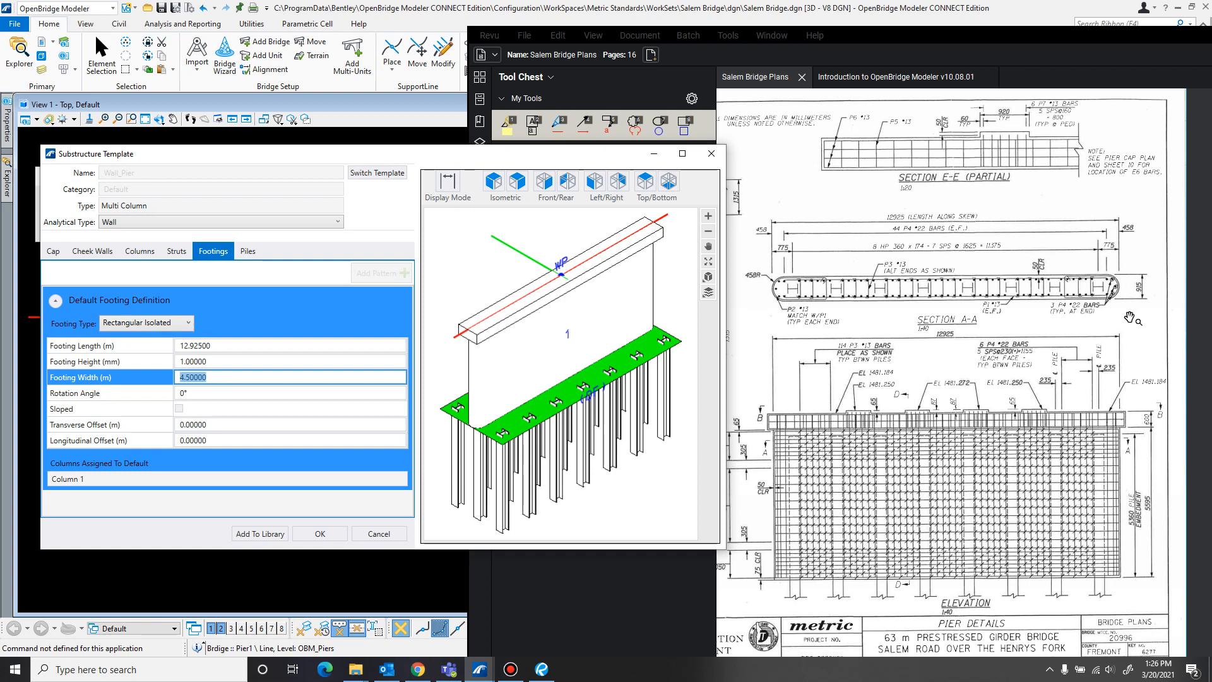
text(0.915)
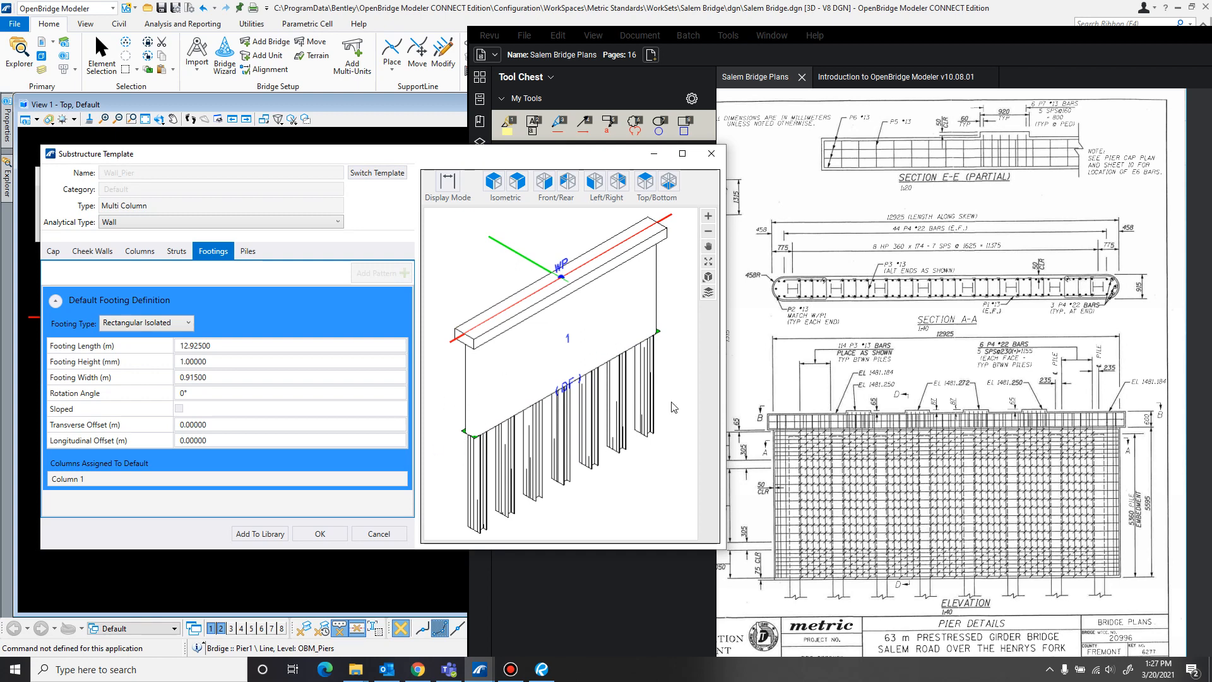
click(290, 361)
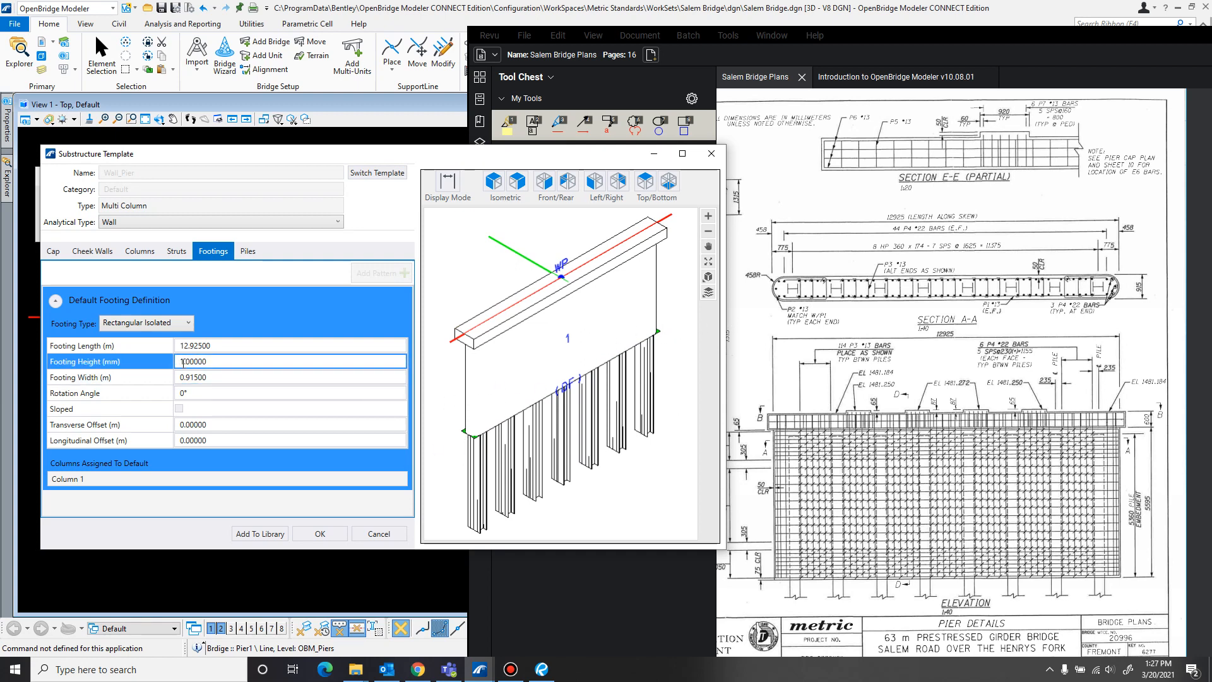
click(291, 361)
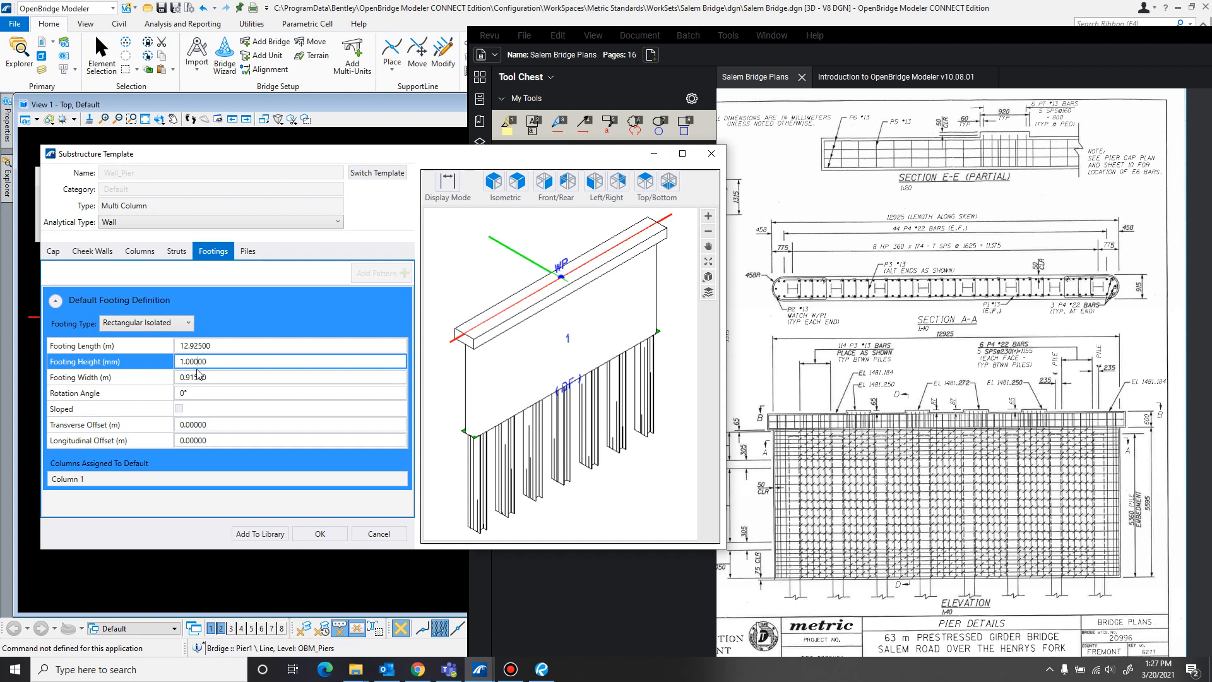
click(247, 250)
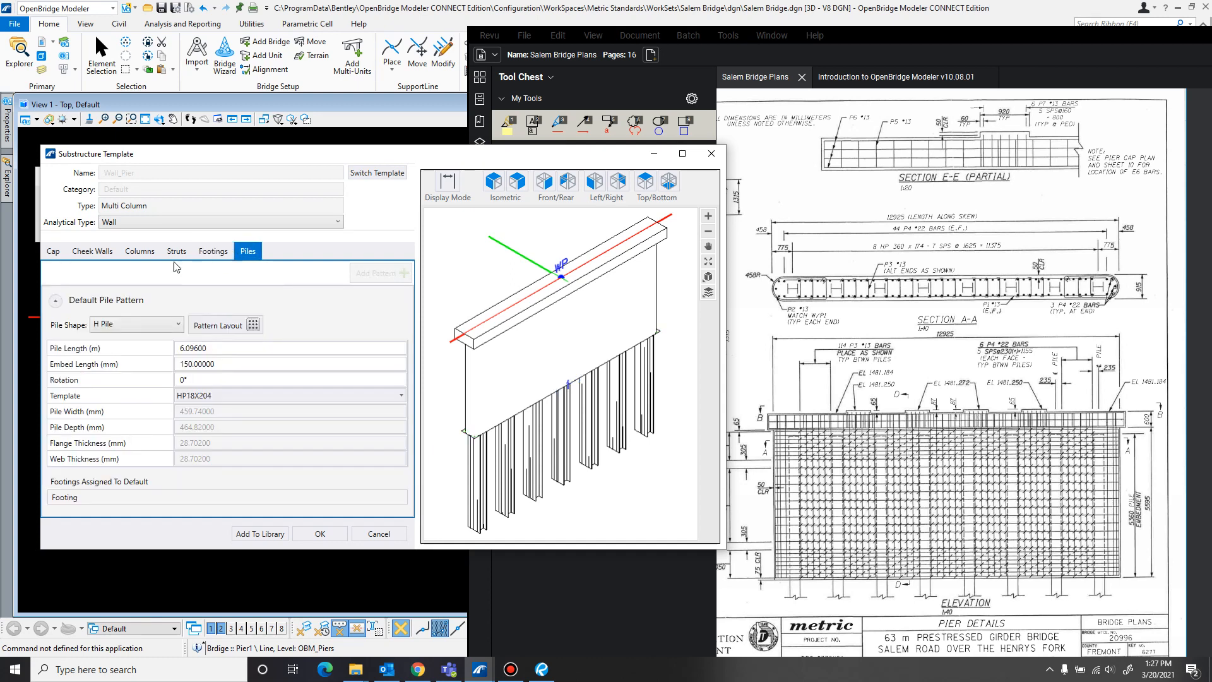
Show the wall pier template's default pile pattern settings
click(290, 348)
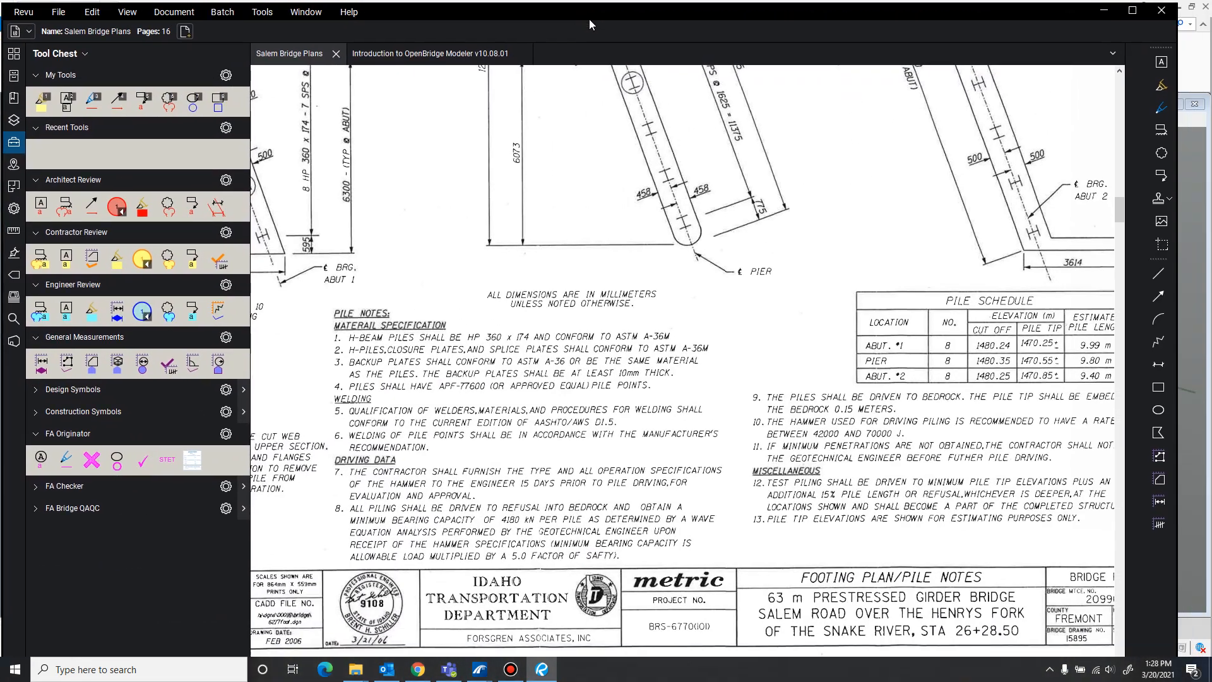
mouse_move(498, 253)
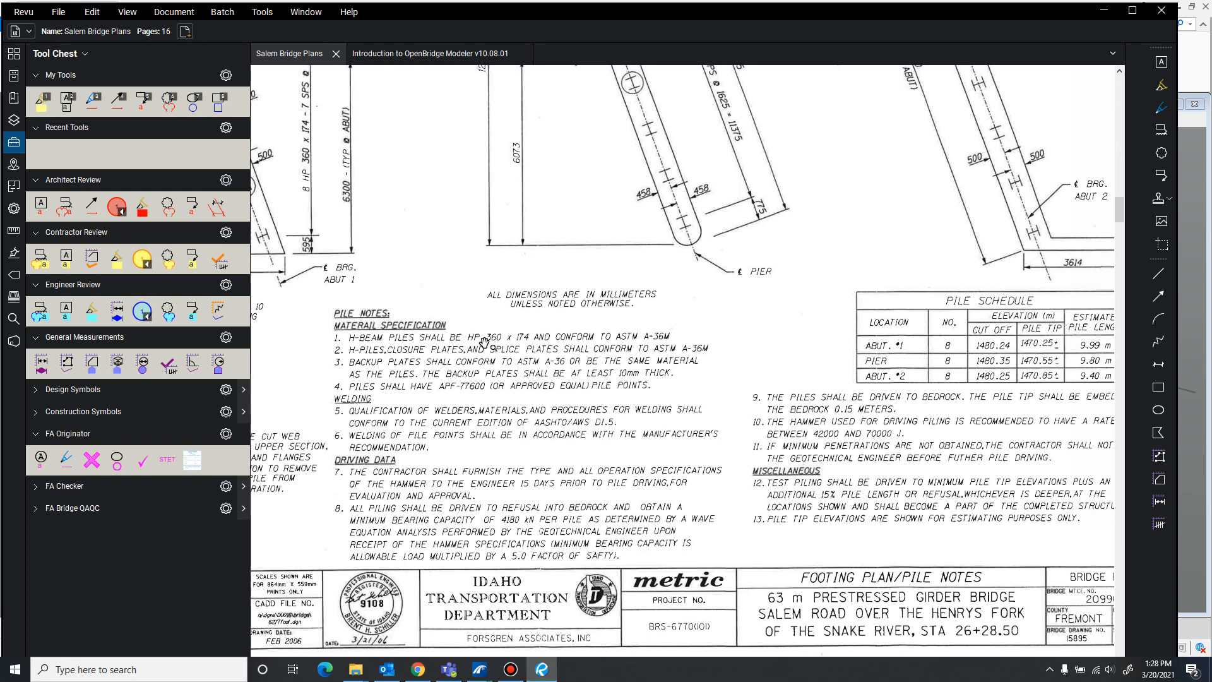
mouse_move(519, 342)
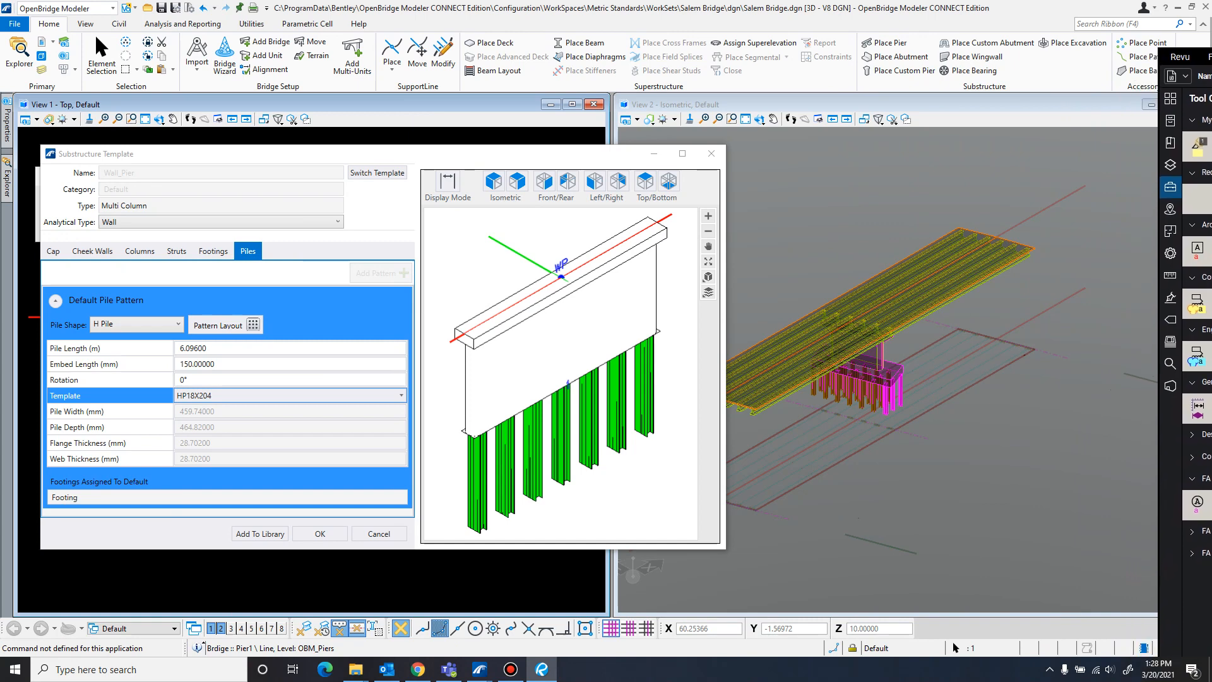
click(399, 395)
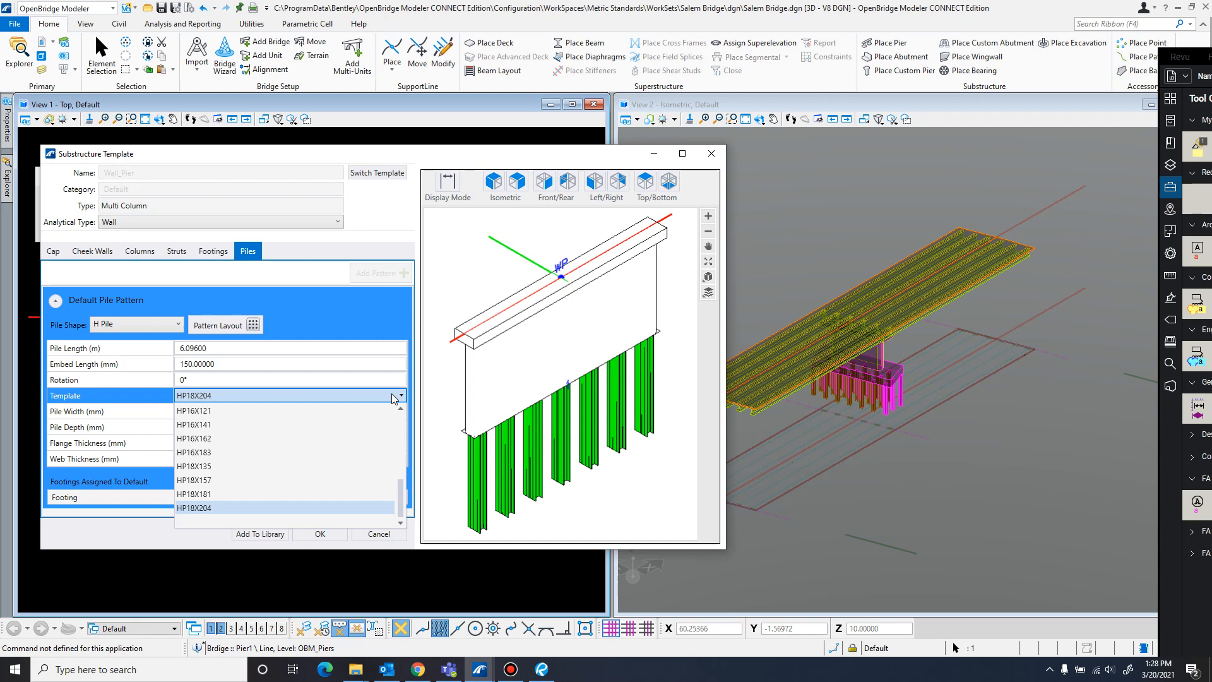
click(195, 507)
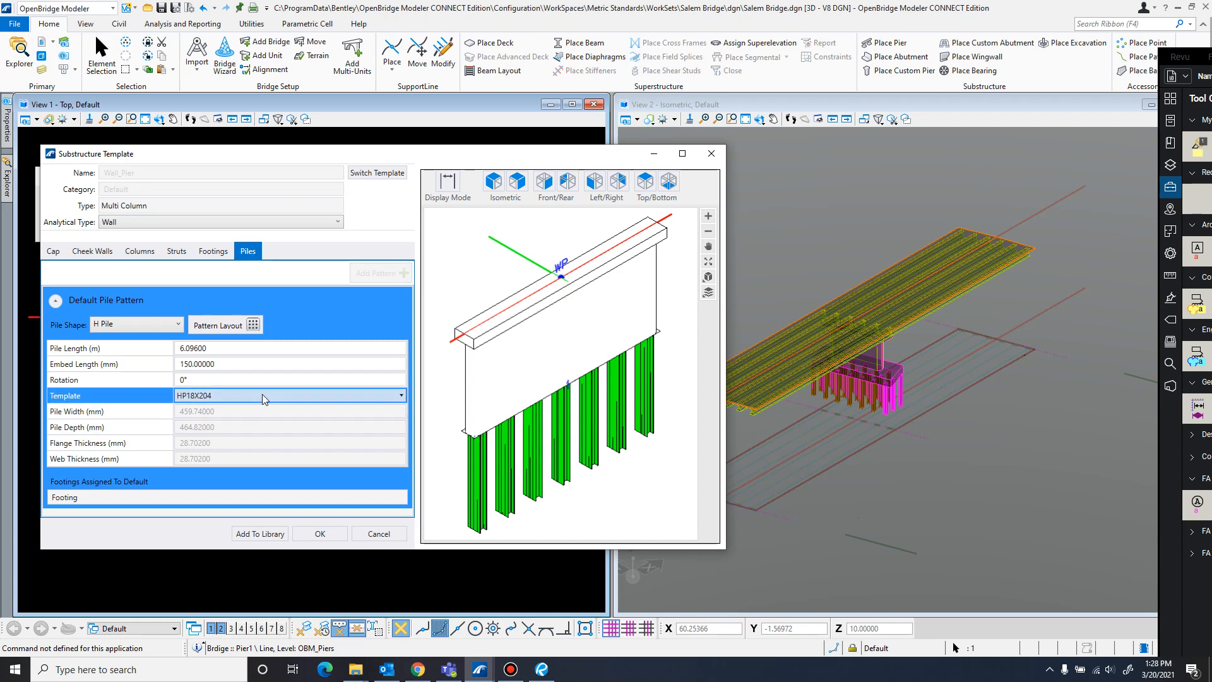
click(400, 395)
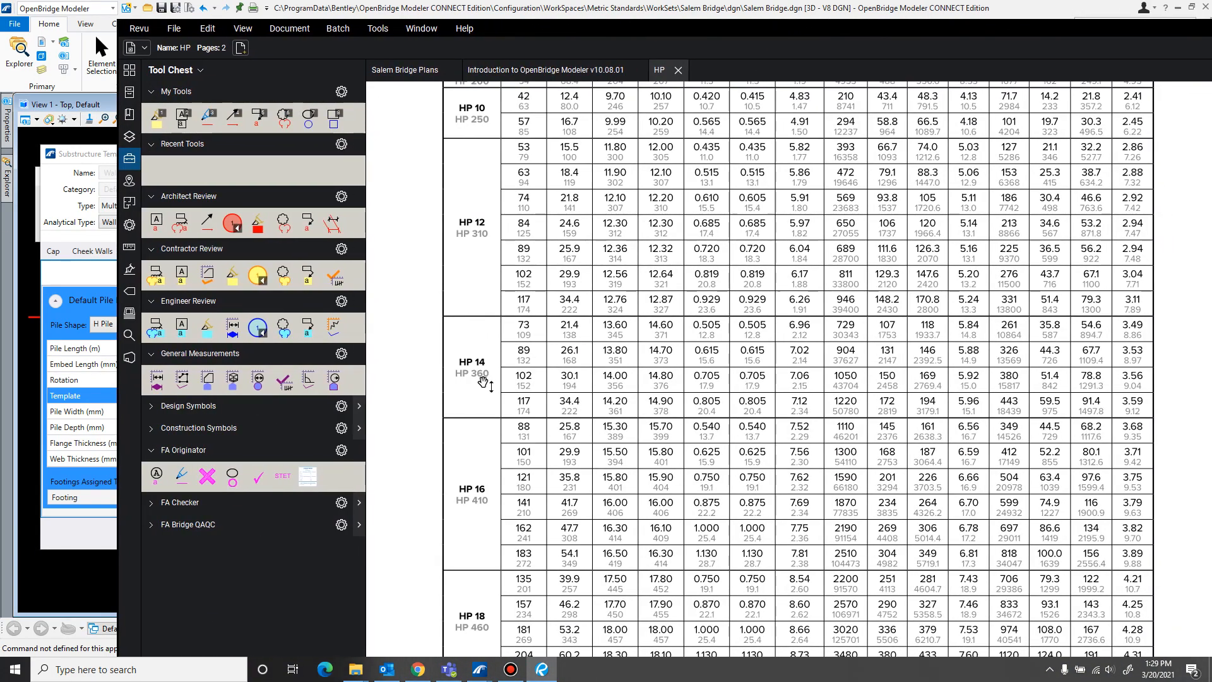
mouse_move(524, 407)
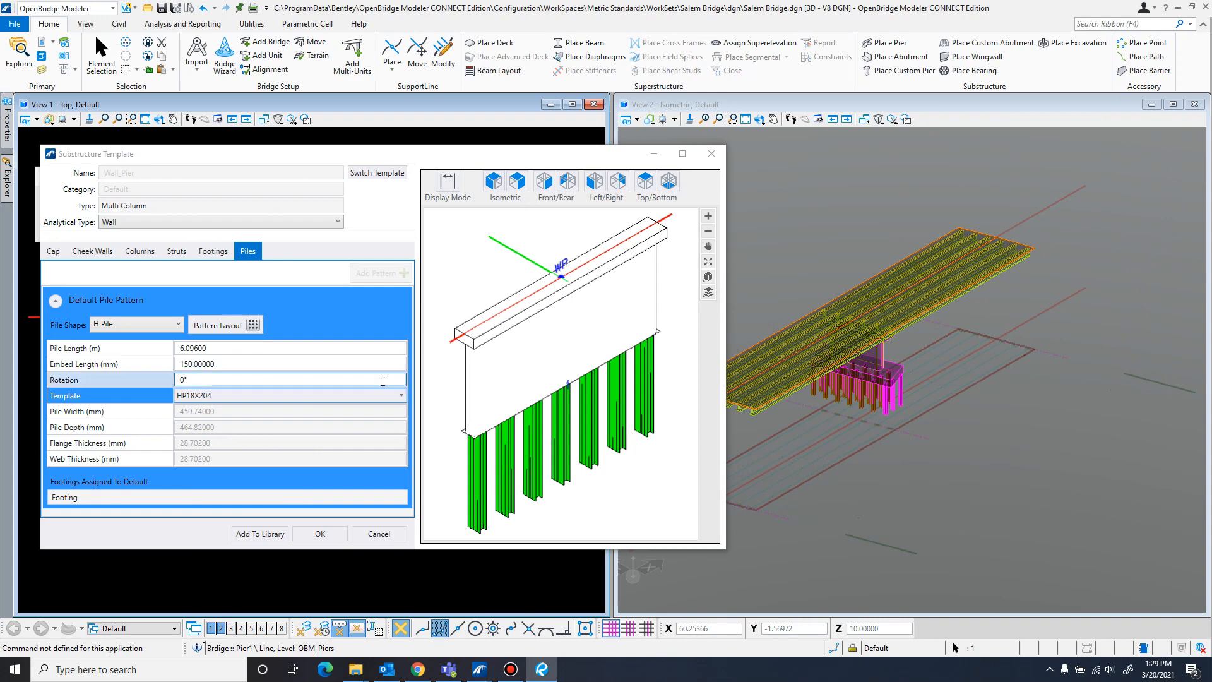
Choose HP14X117 as the pile section and set pile length to 9.8 m
click(395, 395)
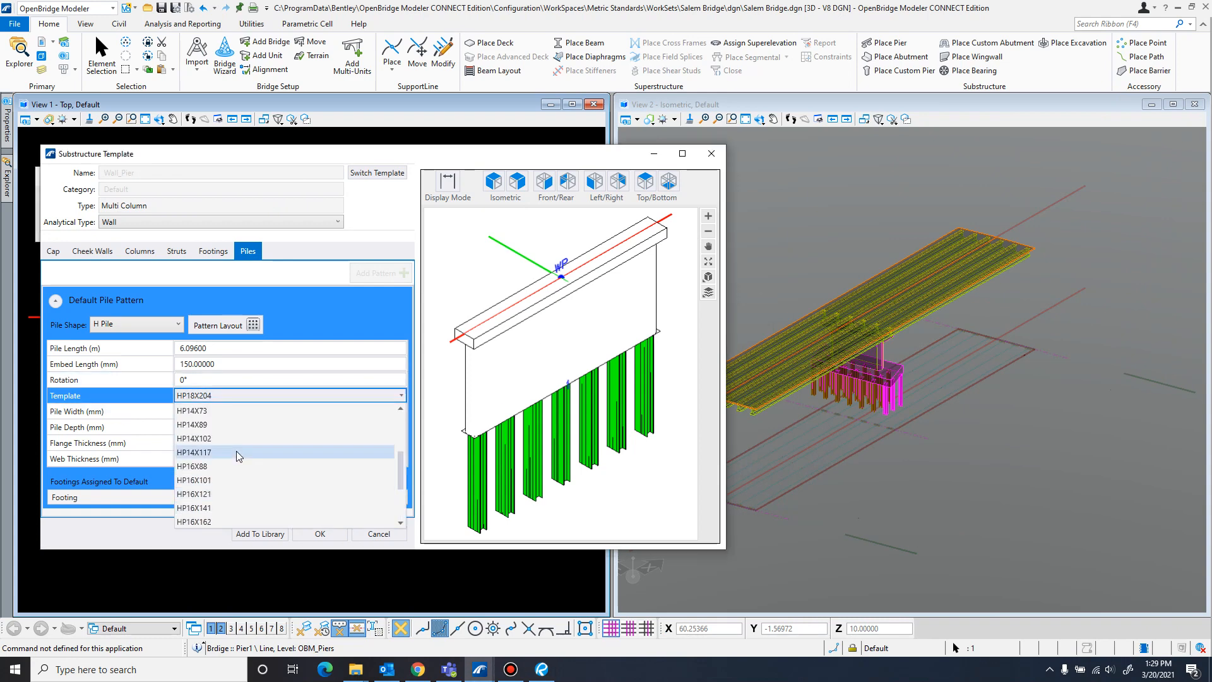
click(195, 452)
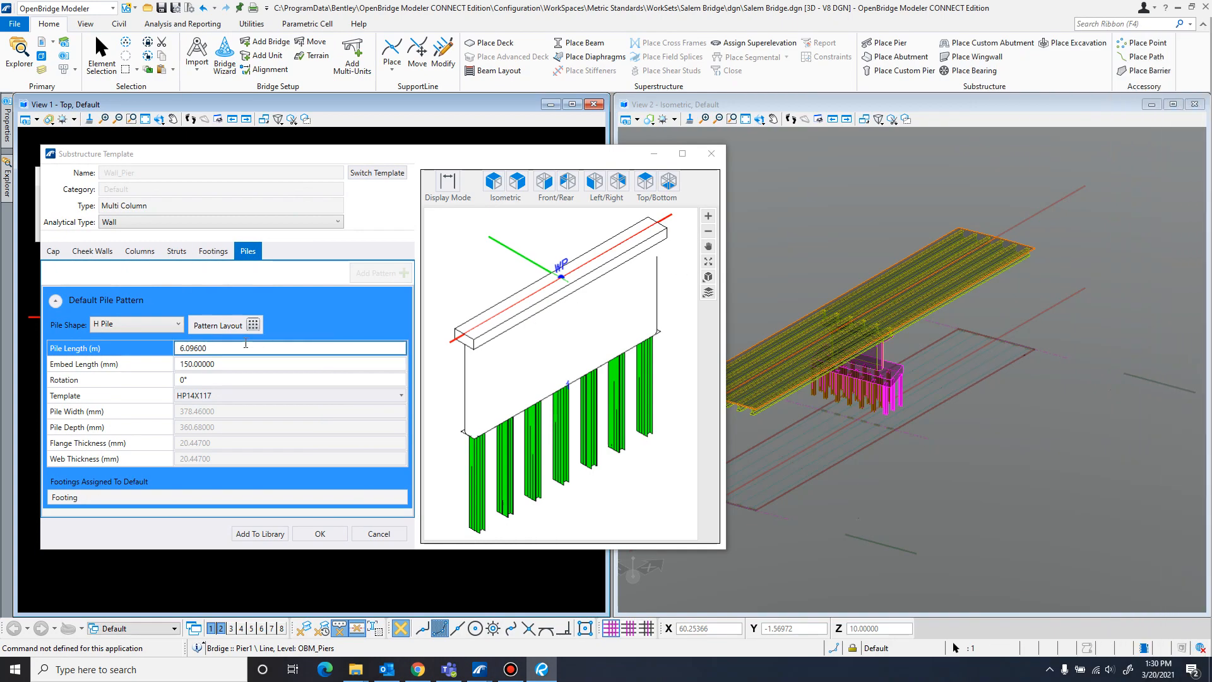
text(9.8)
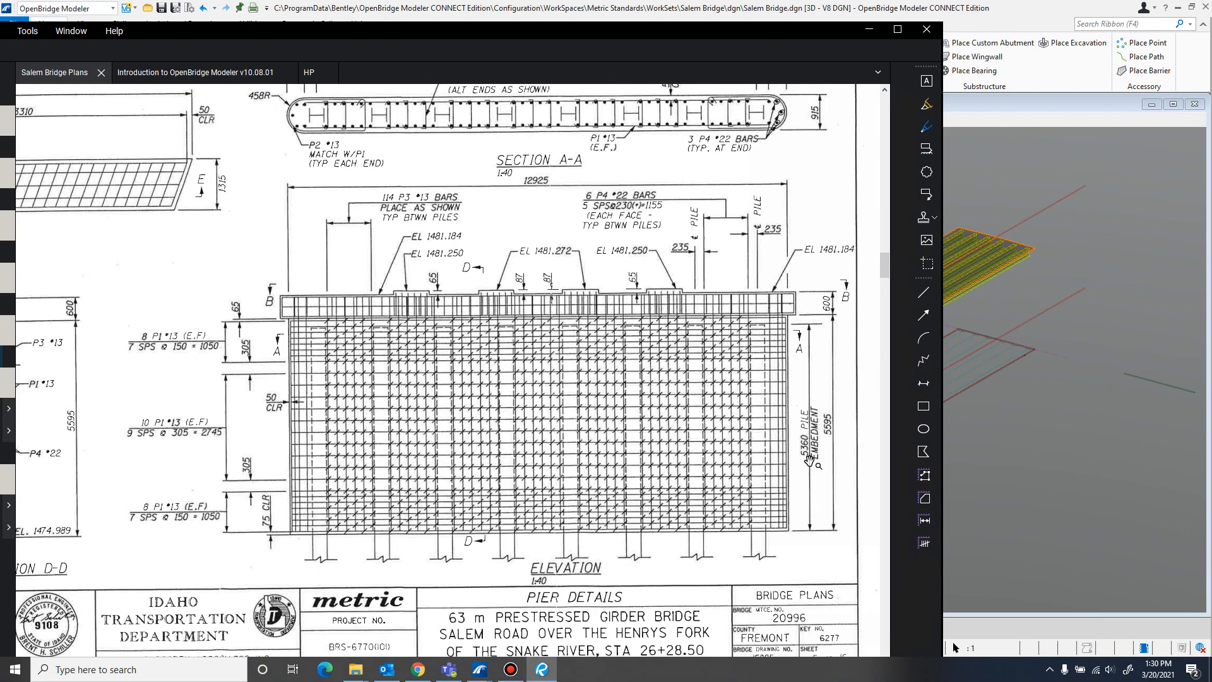
mouse_move(652, 77)
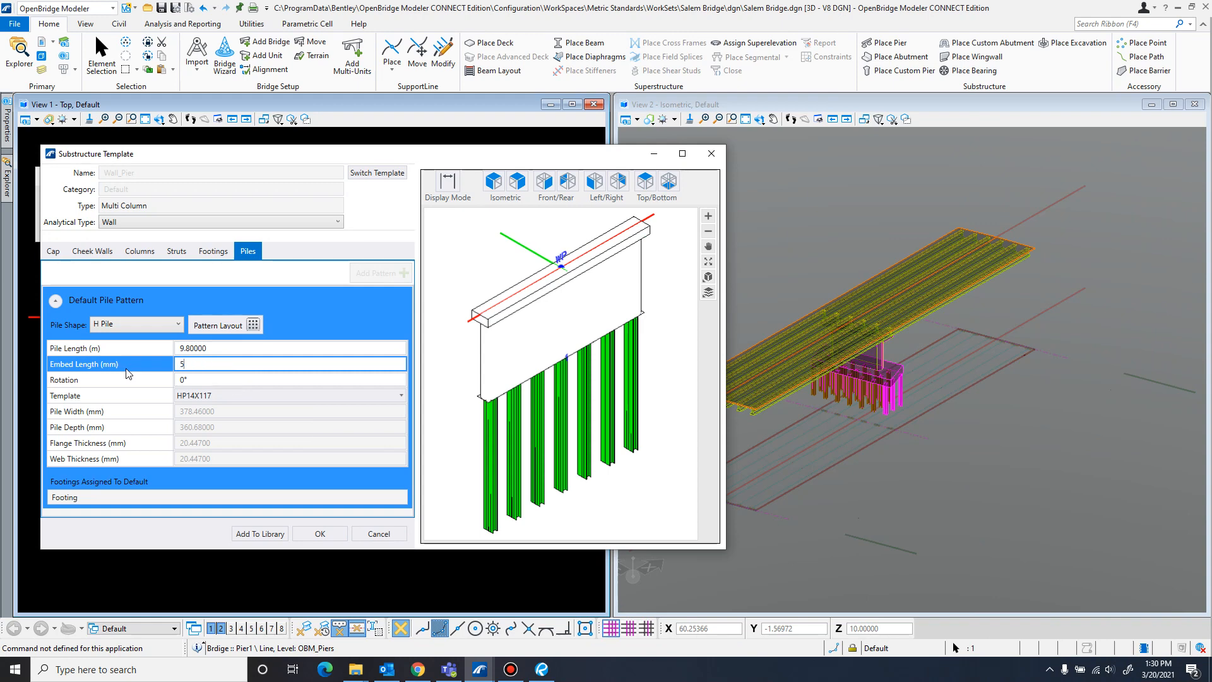
Enter a pile embed length of 5360 mm
text(360.00000)
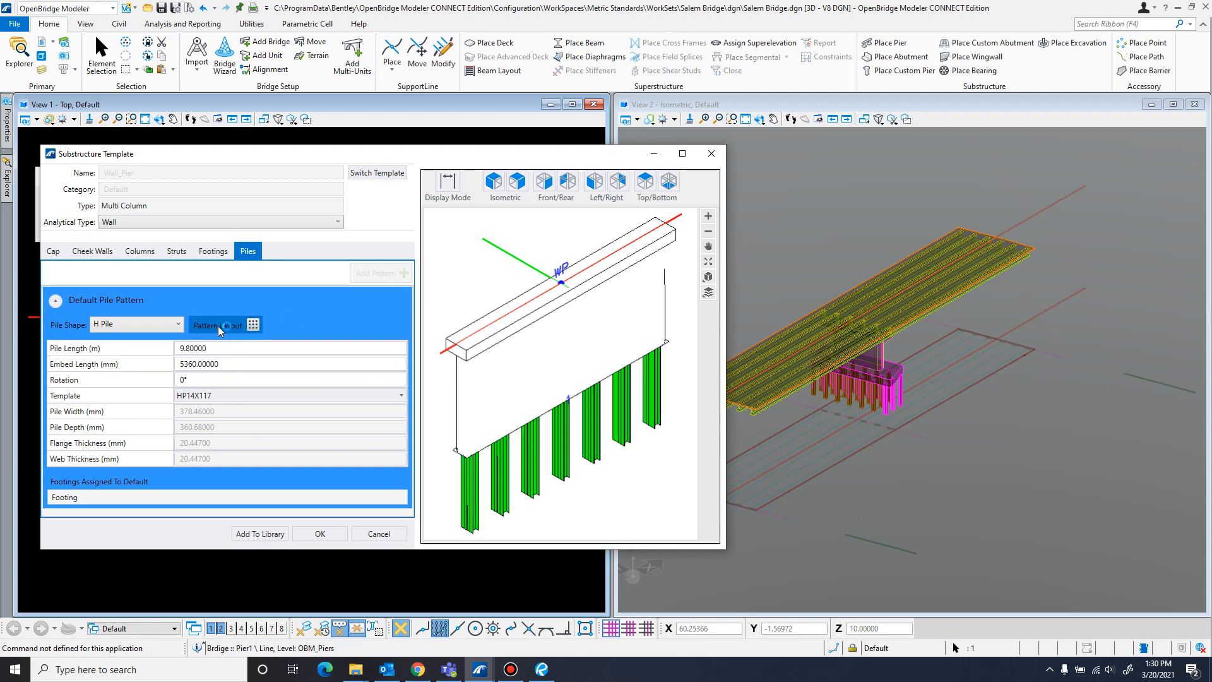
Set 775 mm left/right and 450 mm top/bottom pile margins and regenerate the eight piles
click(219, 324)
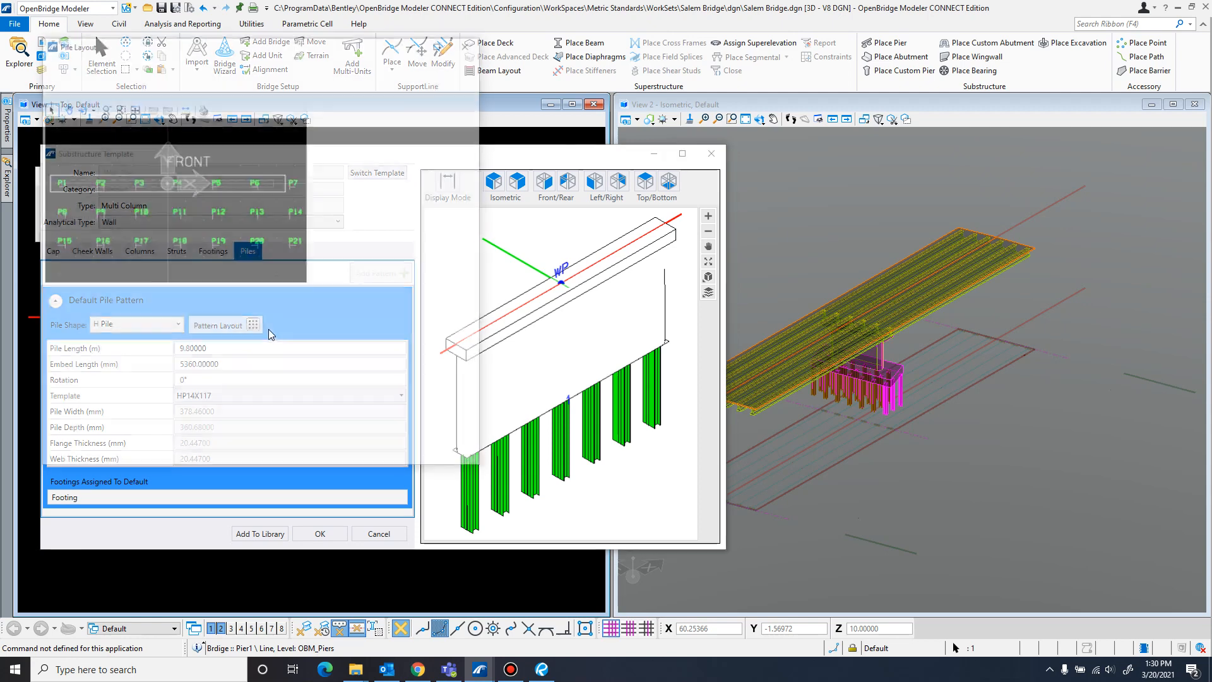
click(253, 324)
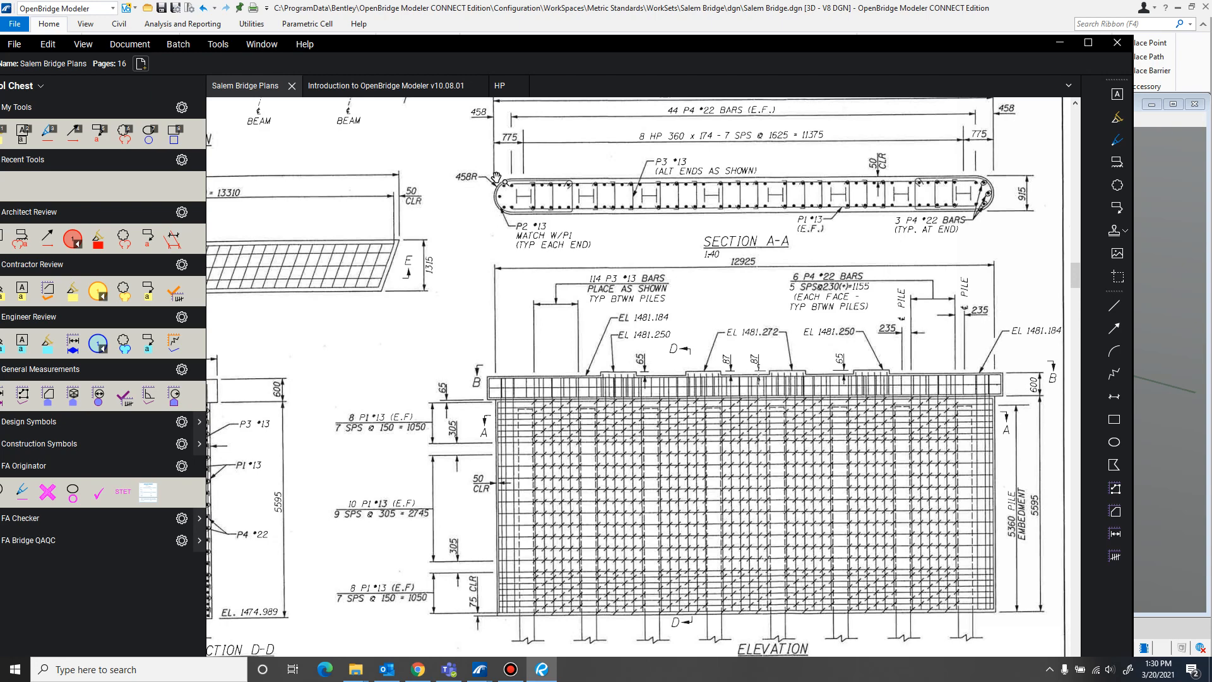
mouse_move(514, 176)
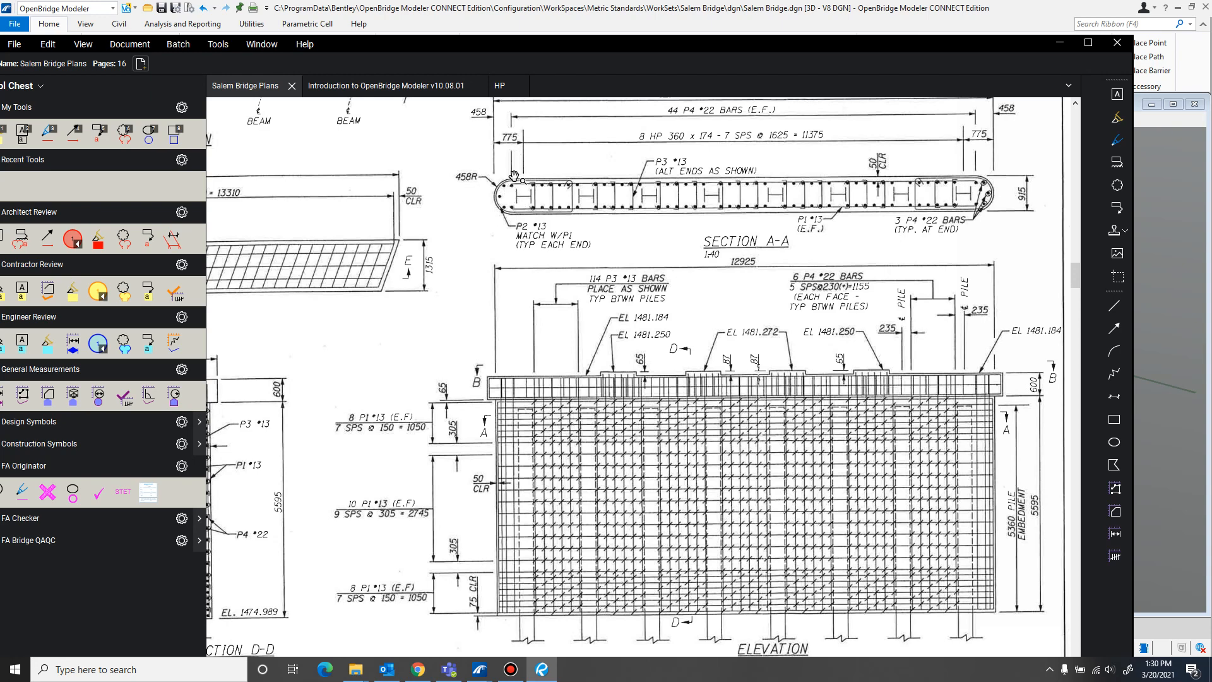
mouse_move(503, 144)
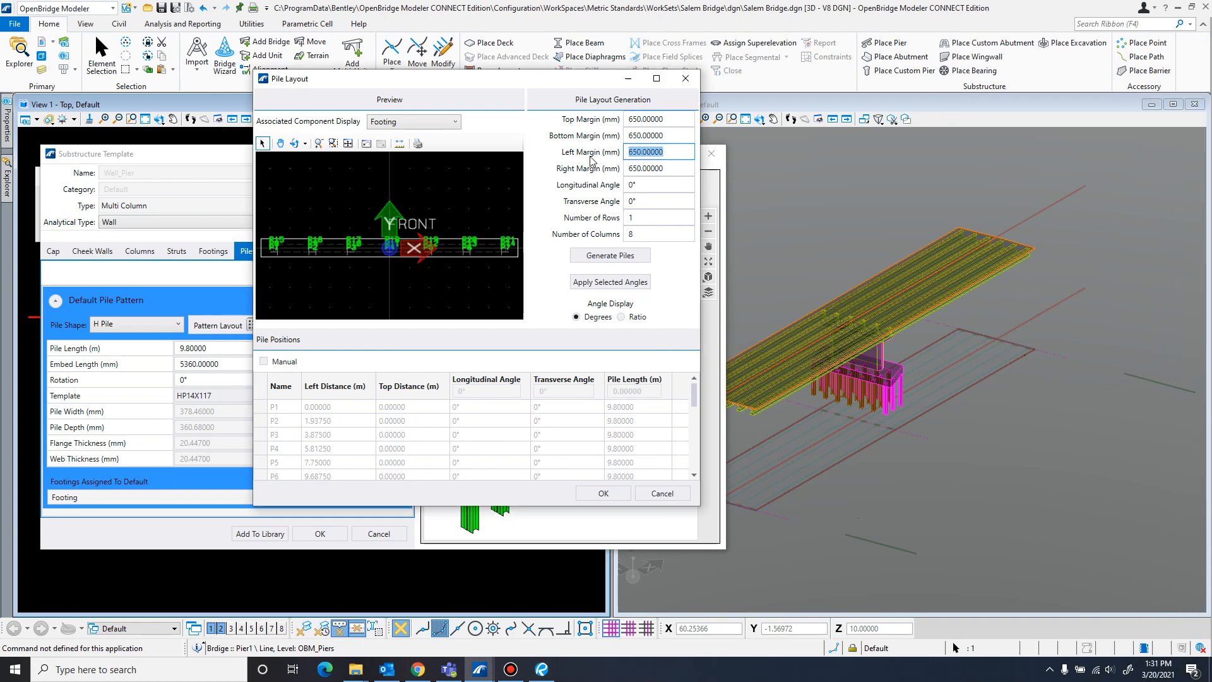
text(775)
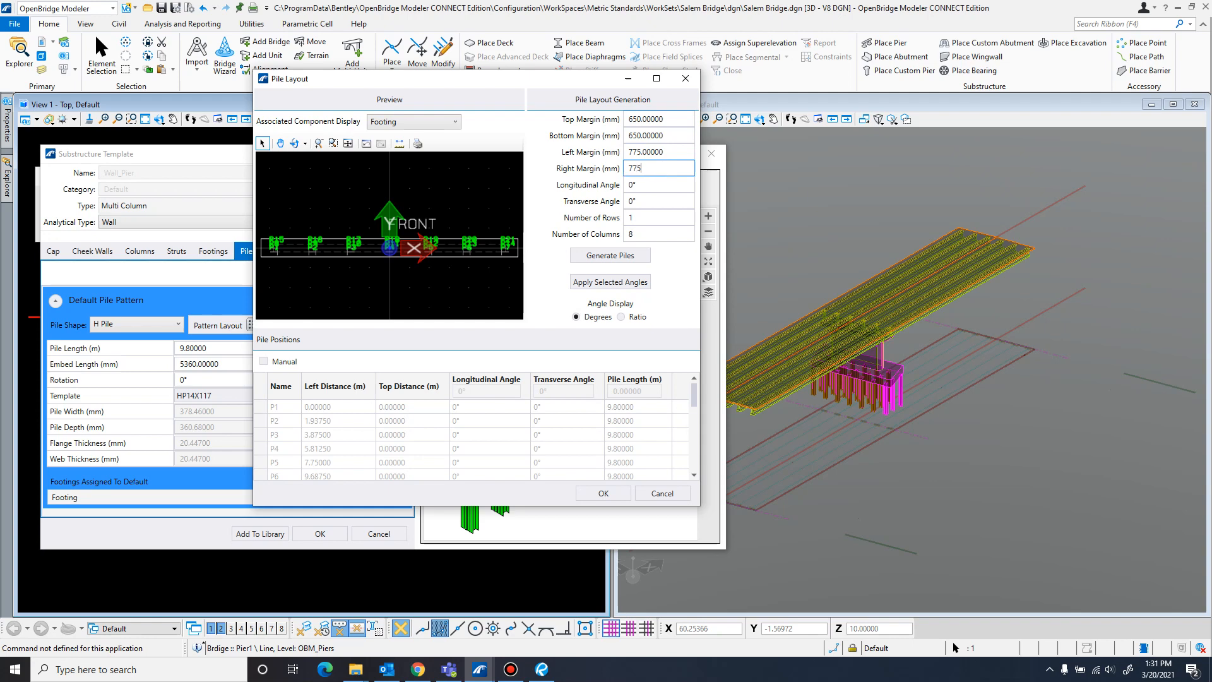
click(659, 135)
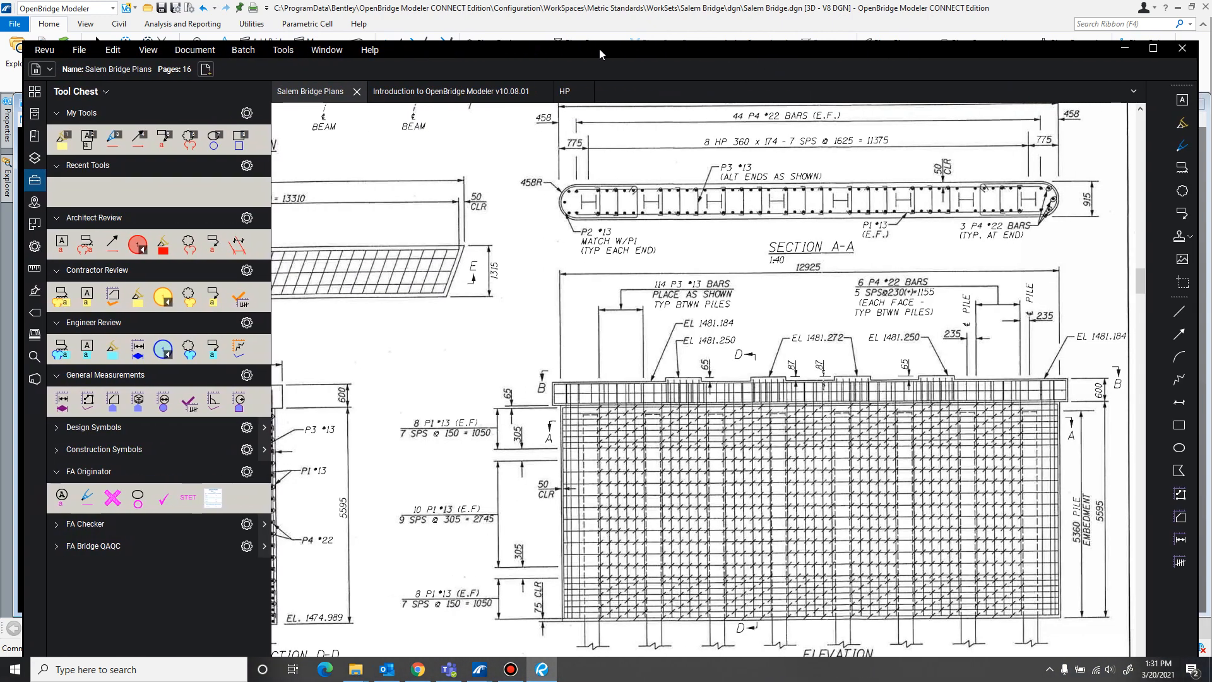
mouse_move(1086, 212)
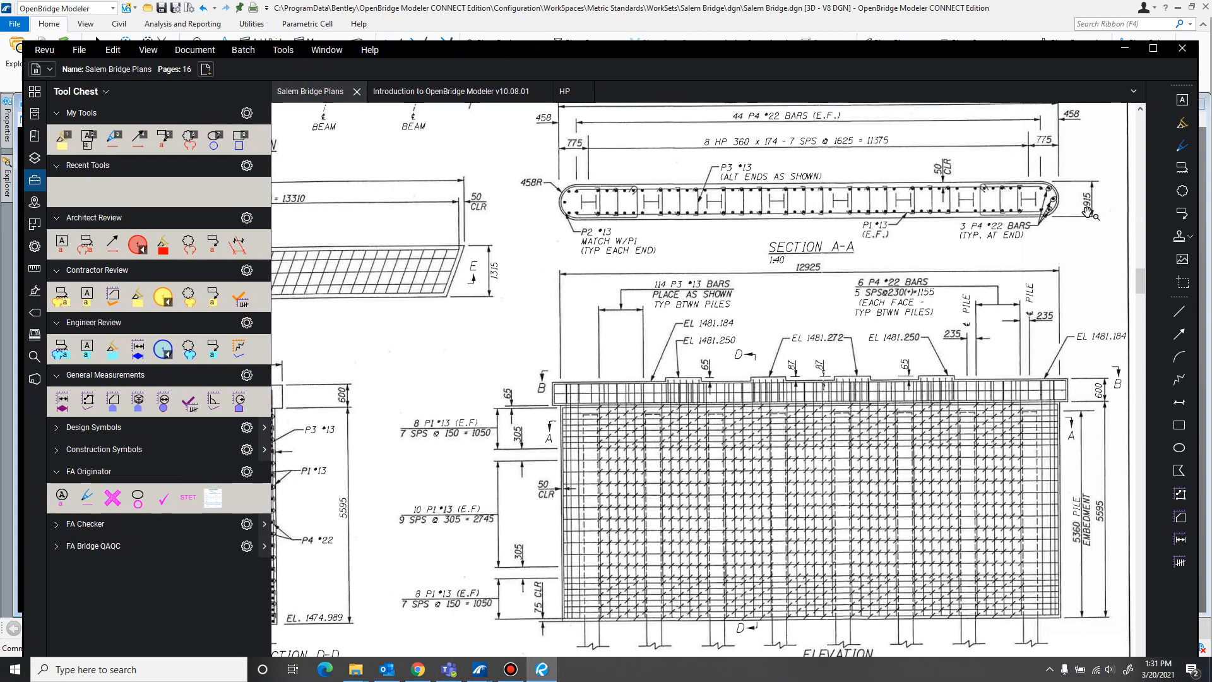
mouse_move(939, 54)
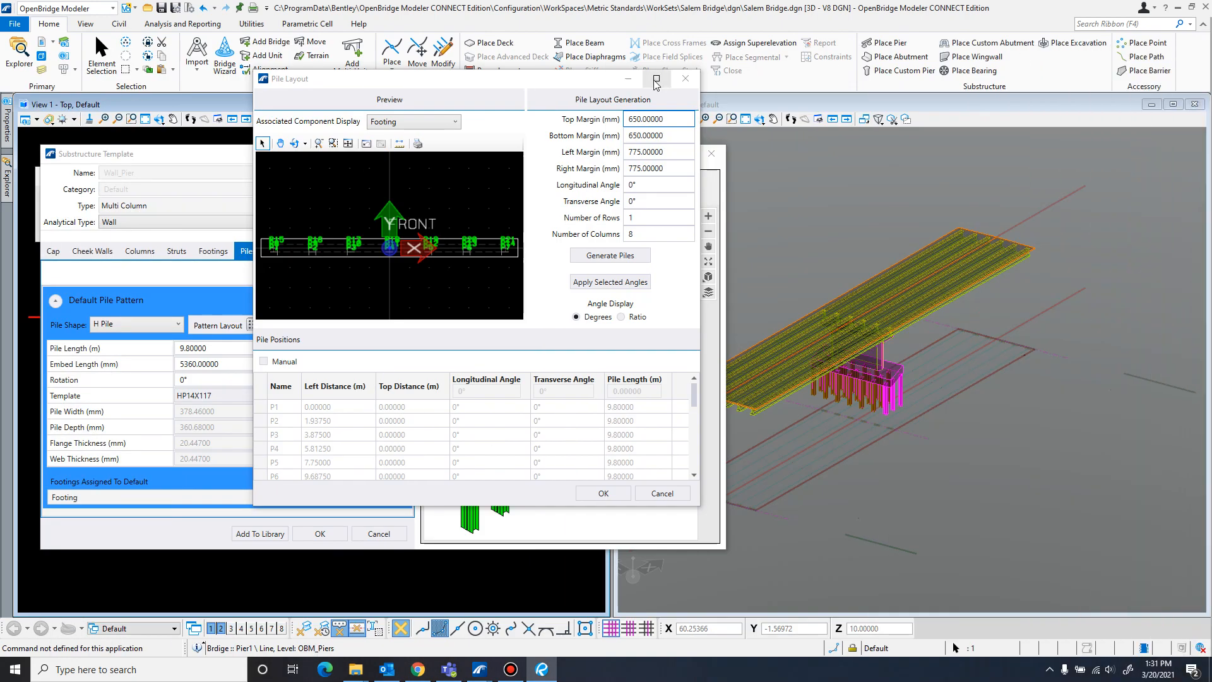
click(656, 119)
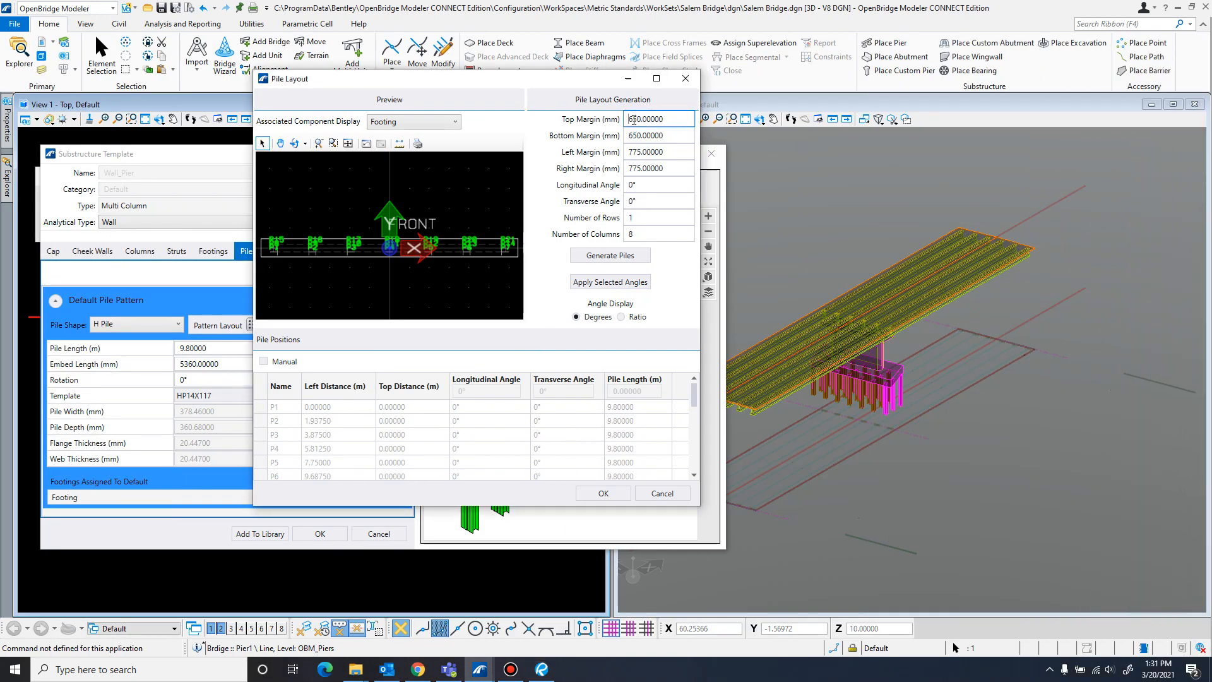
click(658, 135)
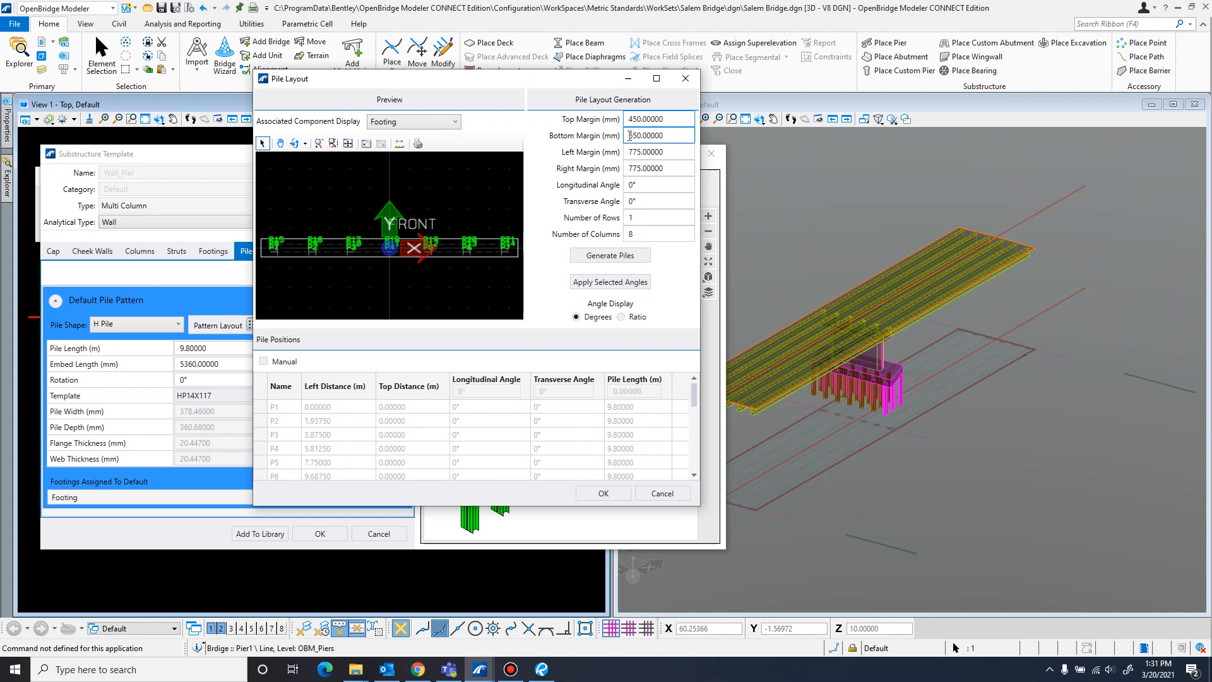
text(450.00000)
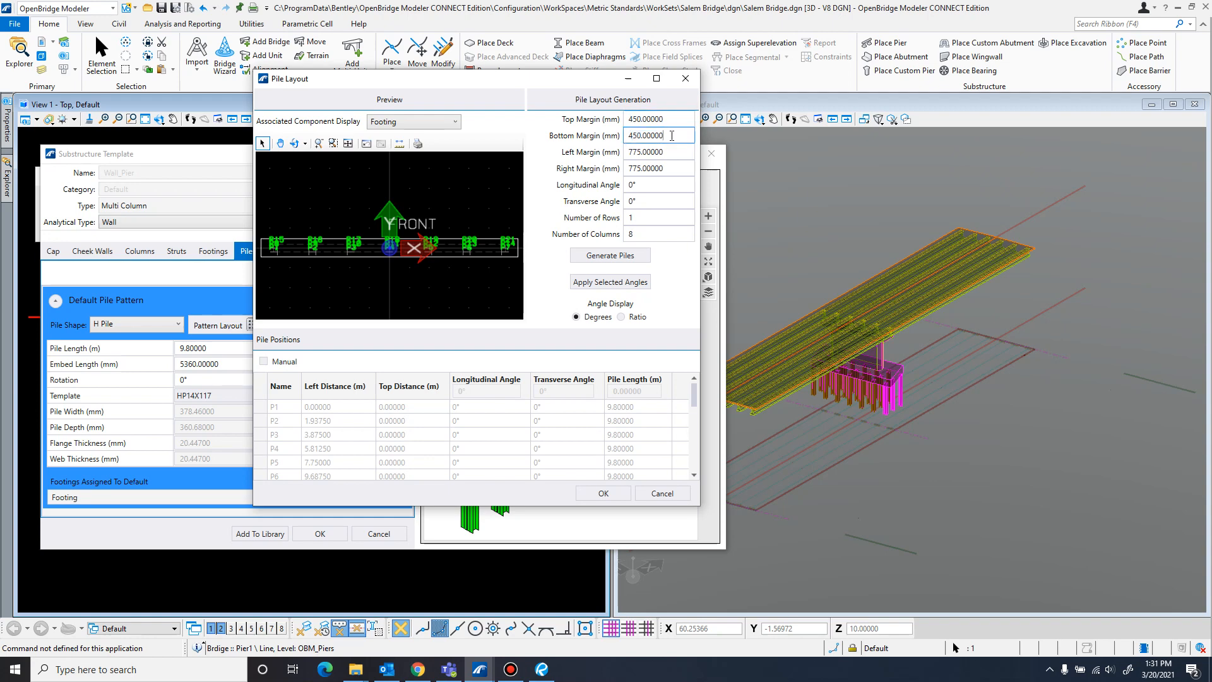
click(610, 255)
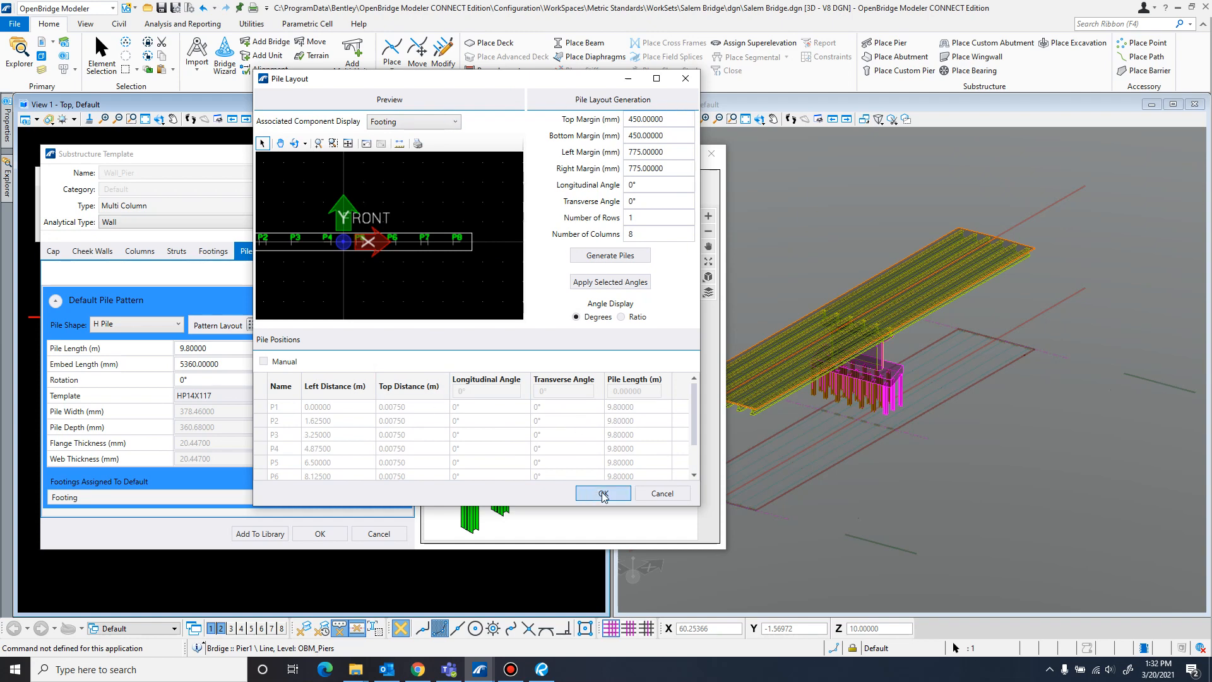
Accept the pile layout, then start and cancel saving the pier template to the library
click(602, 494)
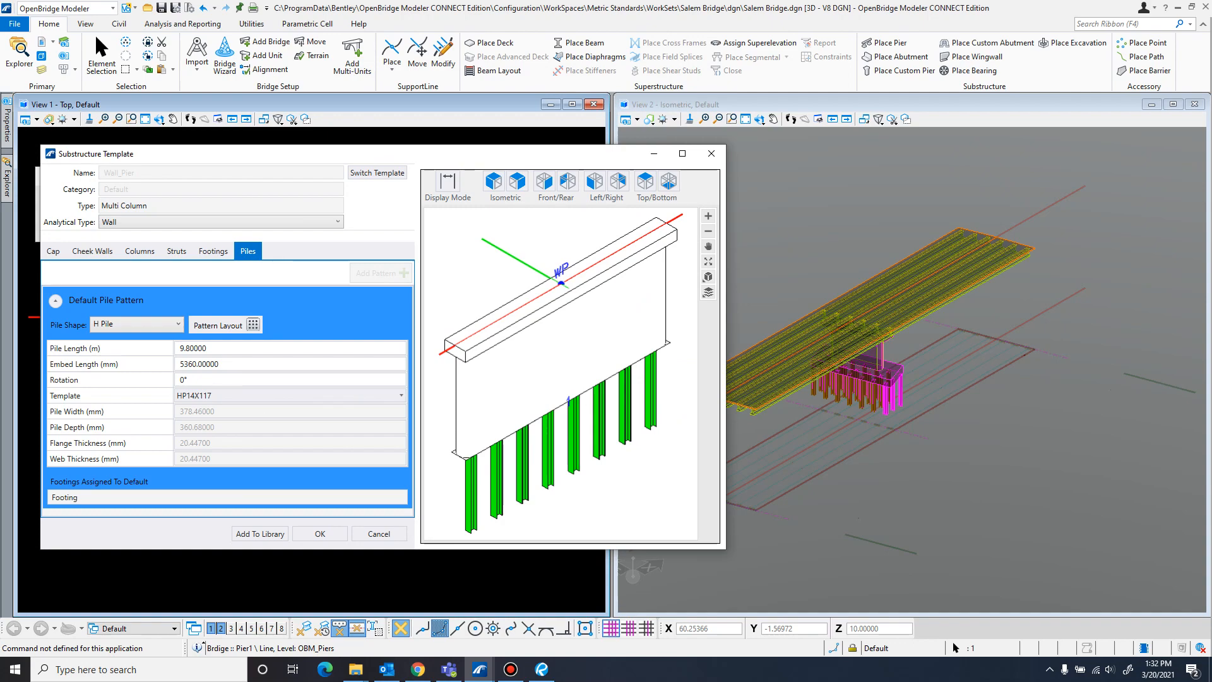
click(540, 668)
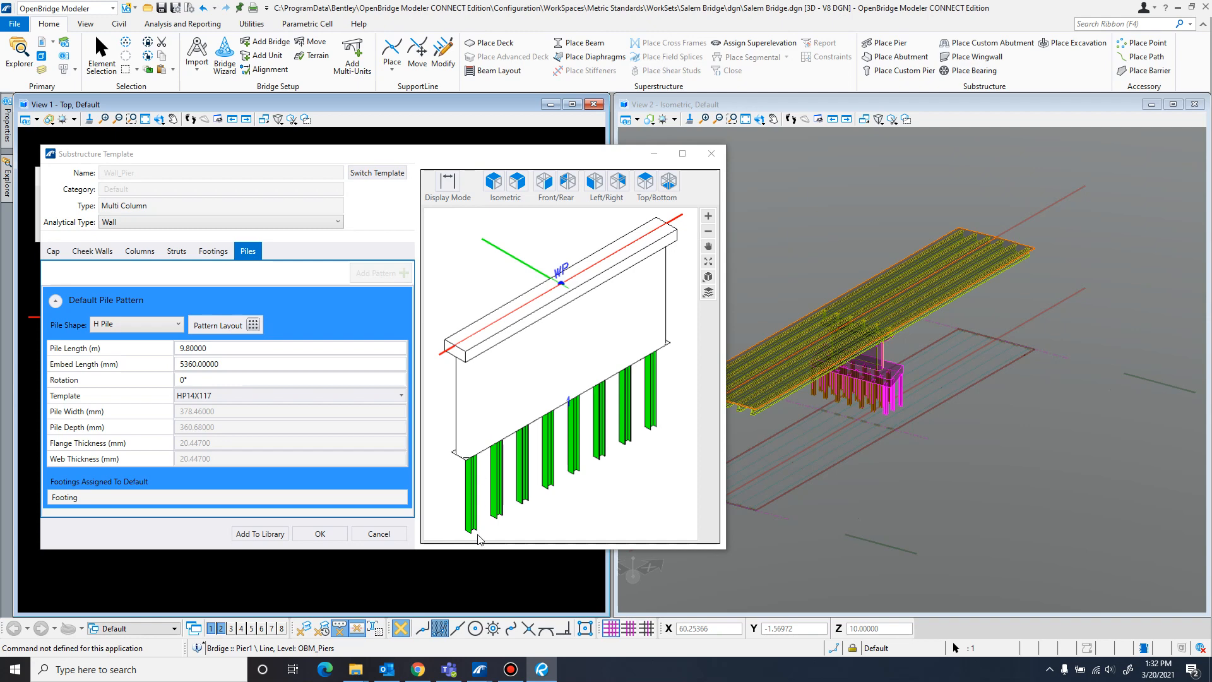
click(290, 380)
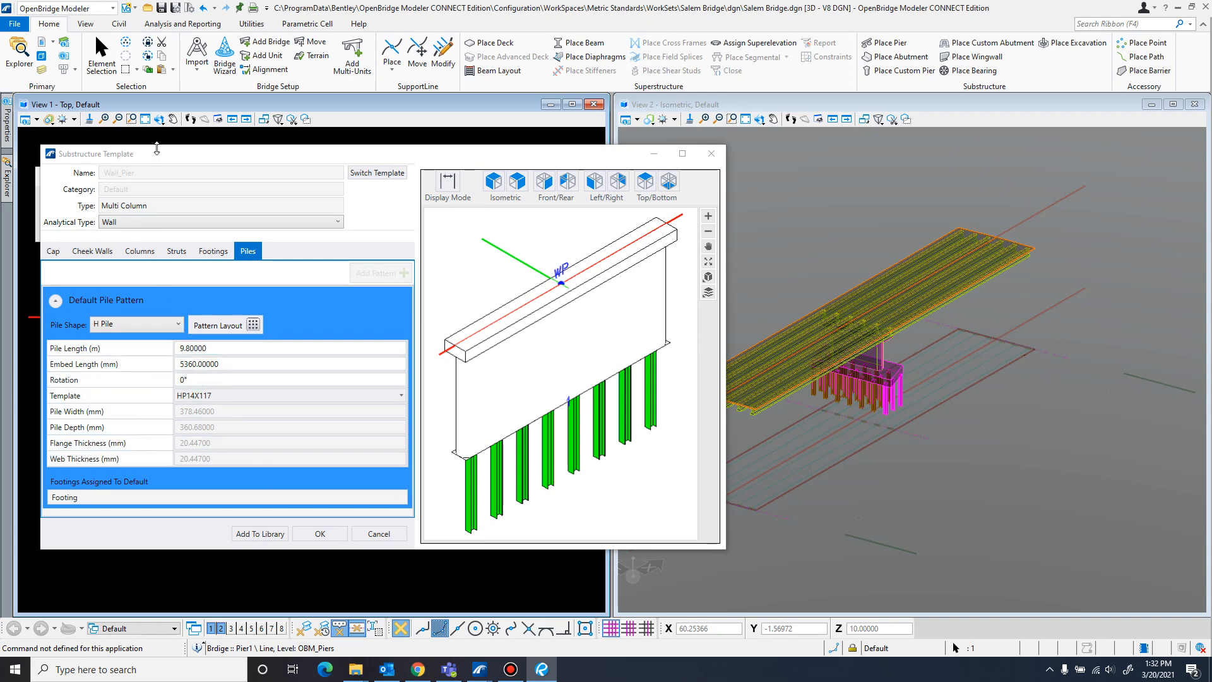
mouse_move(237, 494)
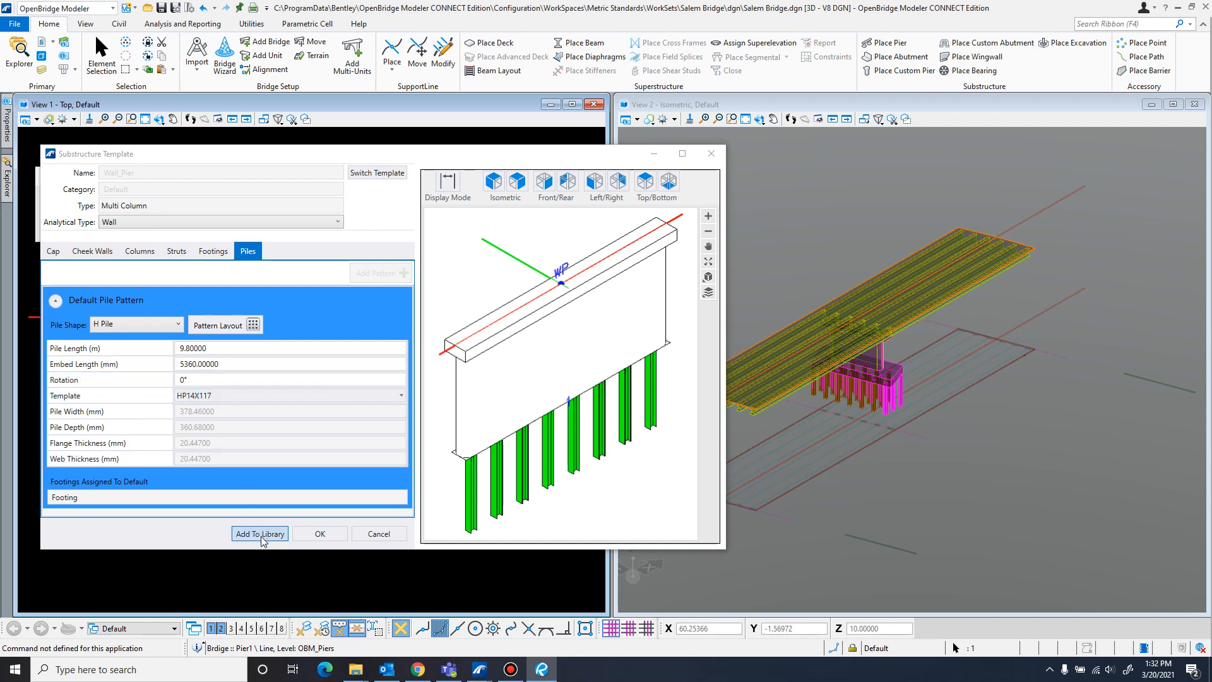
click(260, 532)
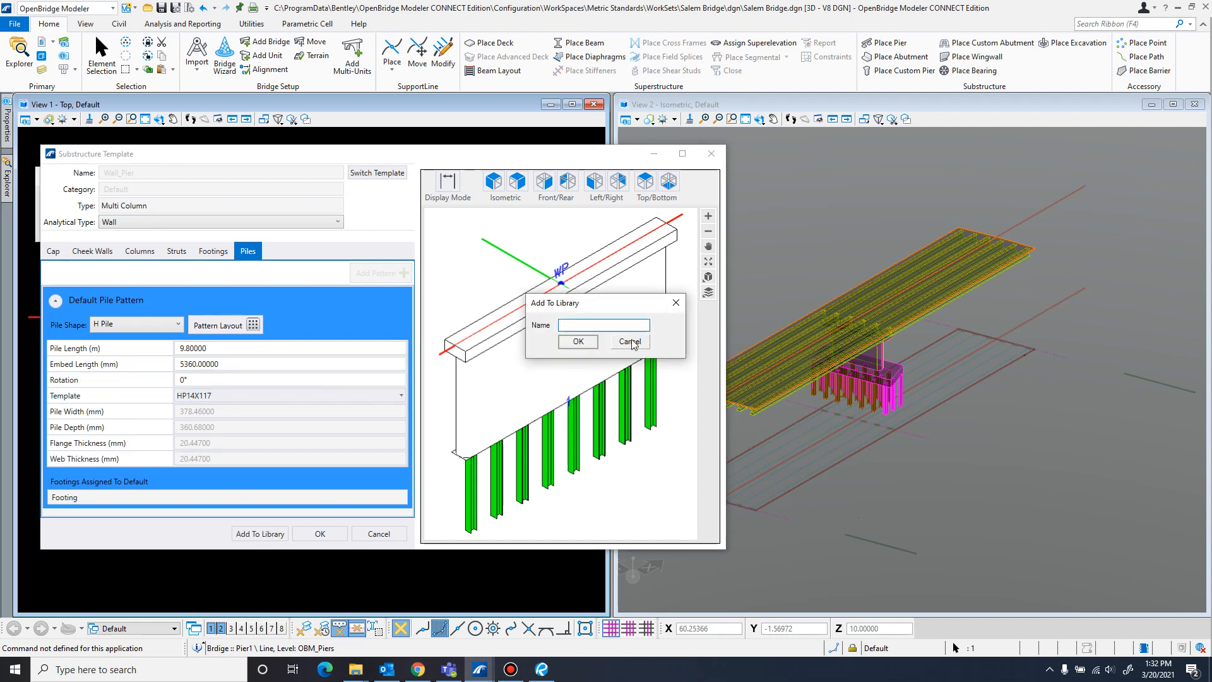
click(628, 341)
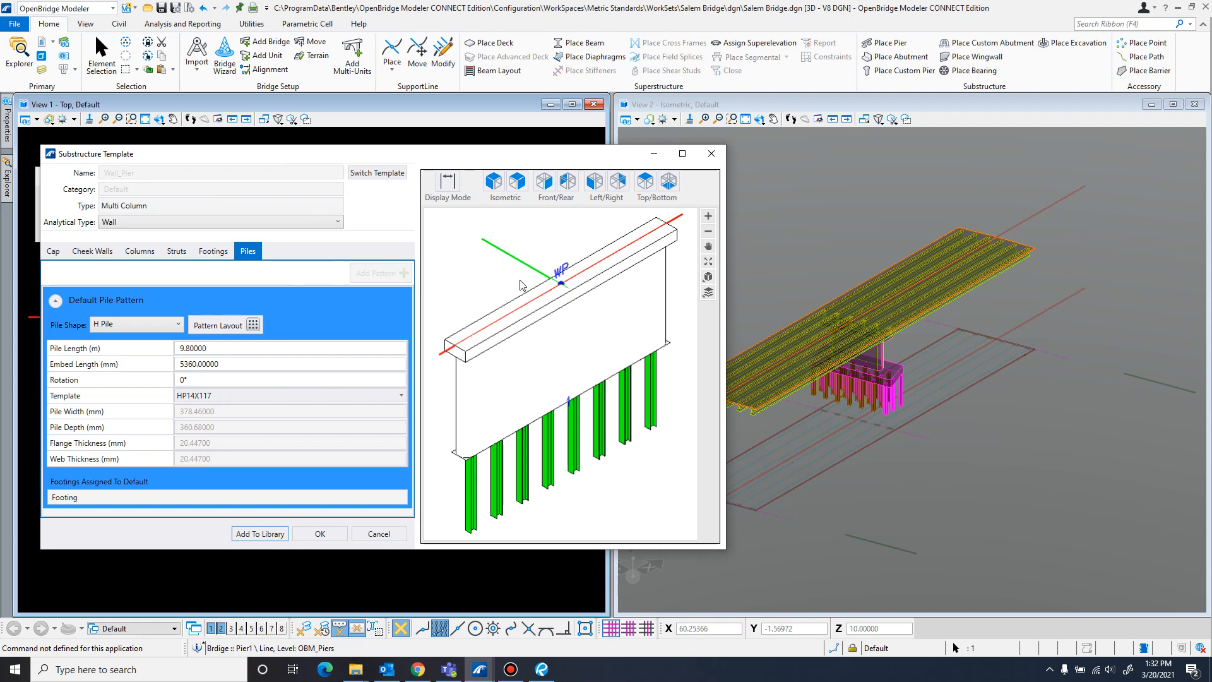
mouse_move(525, 296)
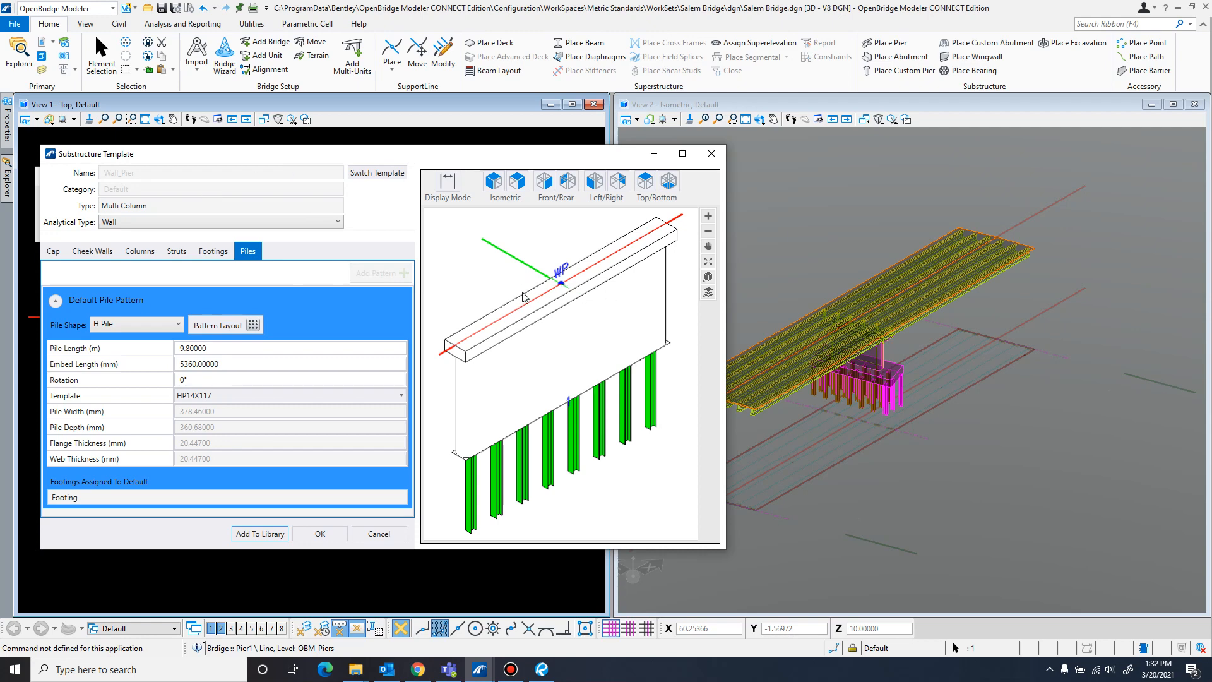
click(290, 458)
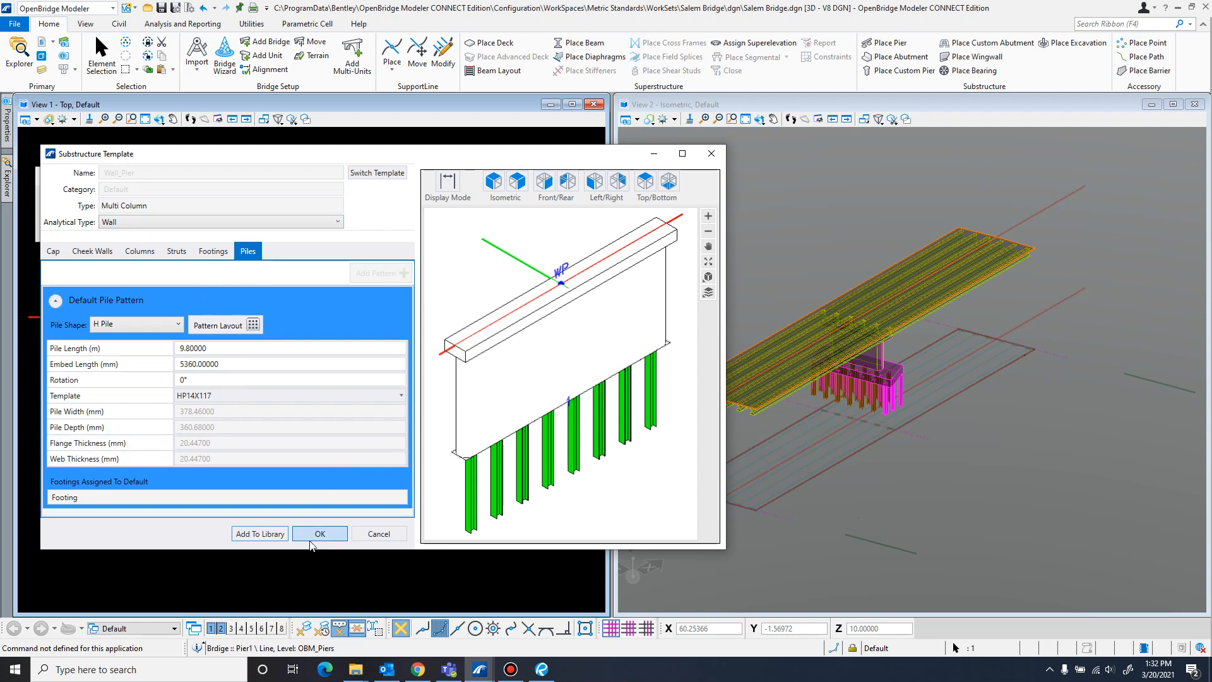
Apply the pier template so the placed wall pier sits on eight H-piles
click(319, 533)
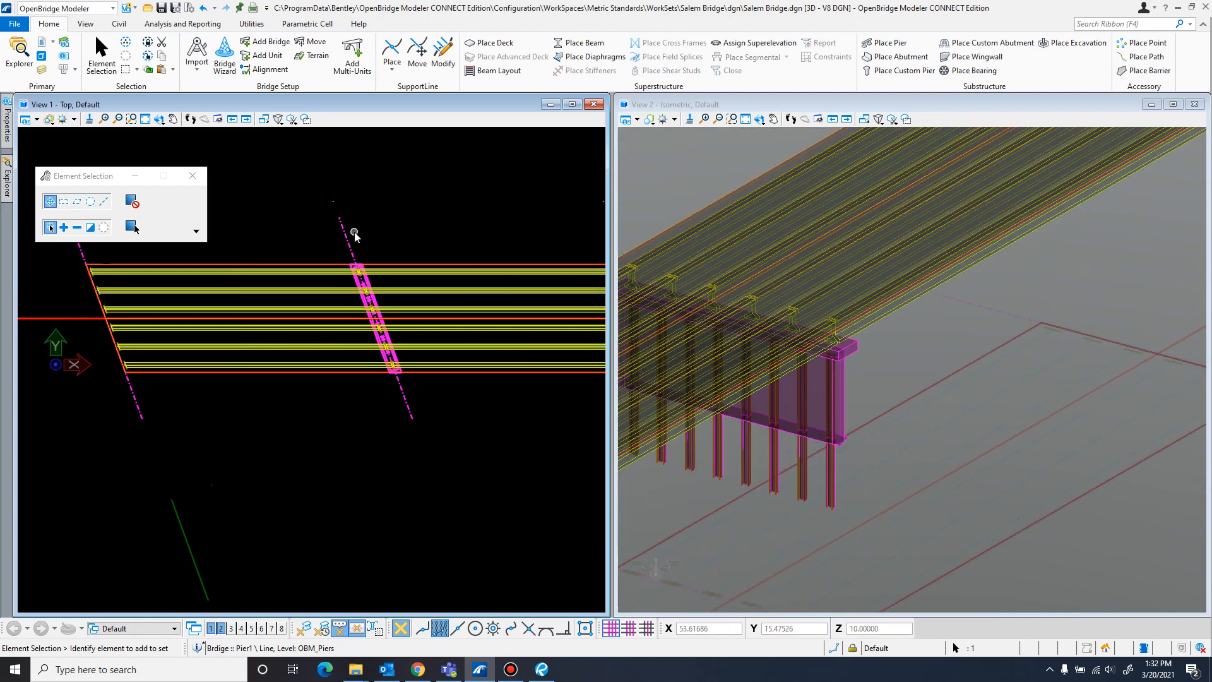
mouse_move(286, 400)
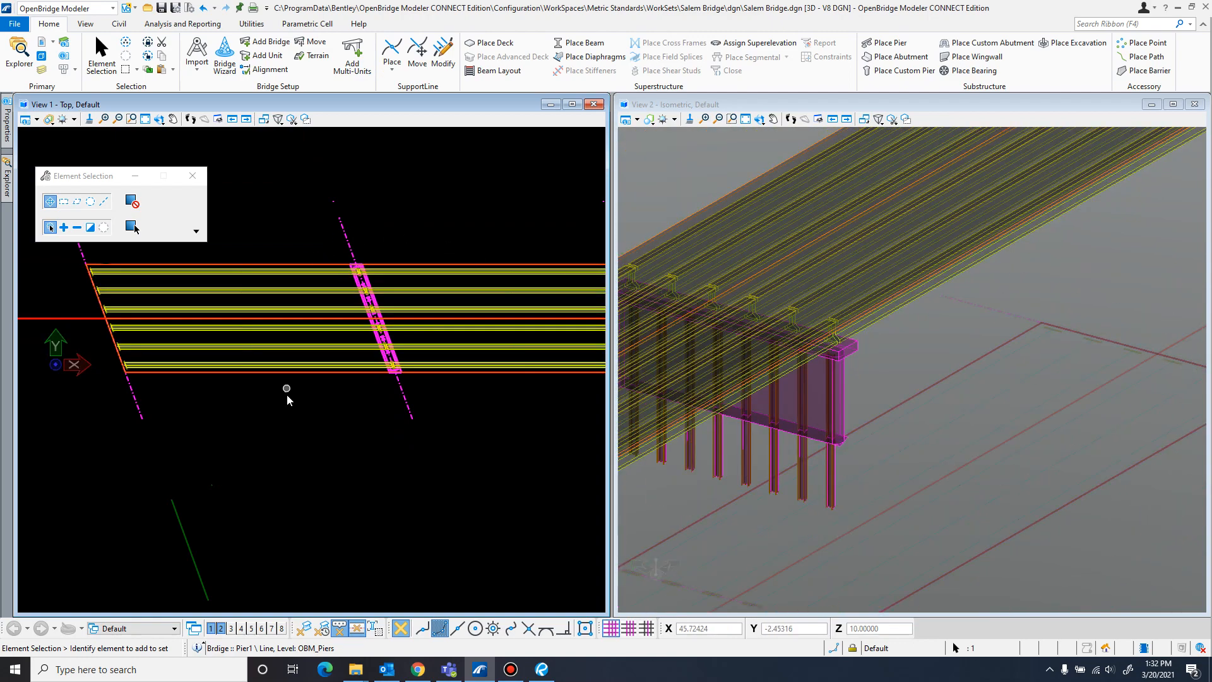